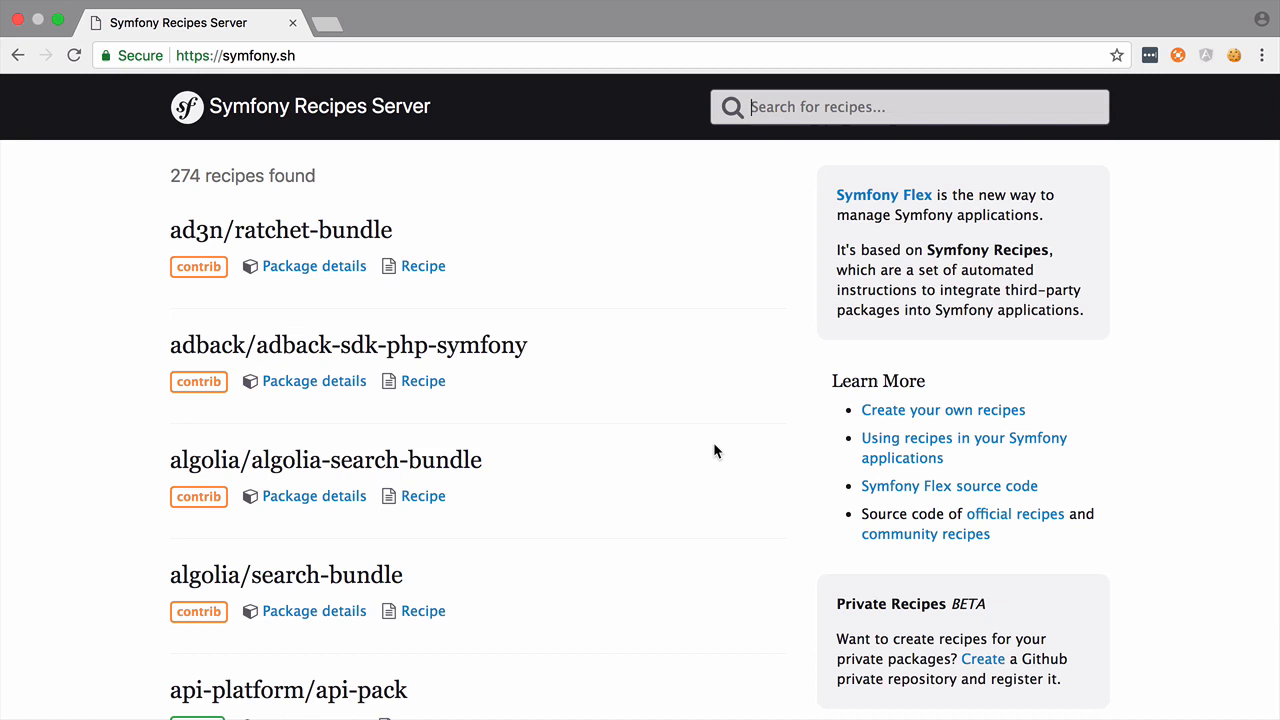
Search the Symfony recipes for 'api' and scroll through the 11 matching recipes.
type("api")
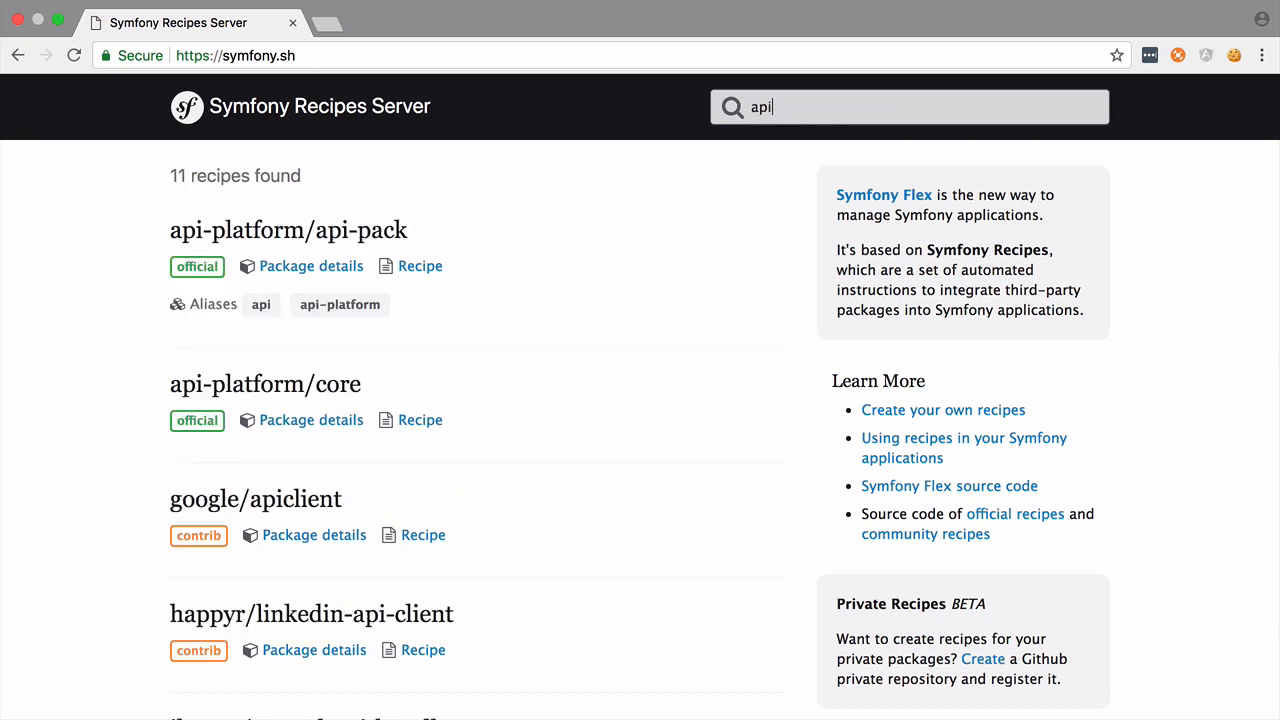
scroll("down", 3)
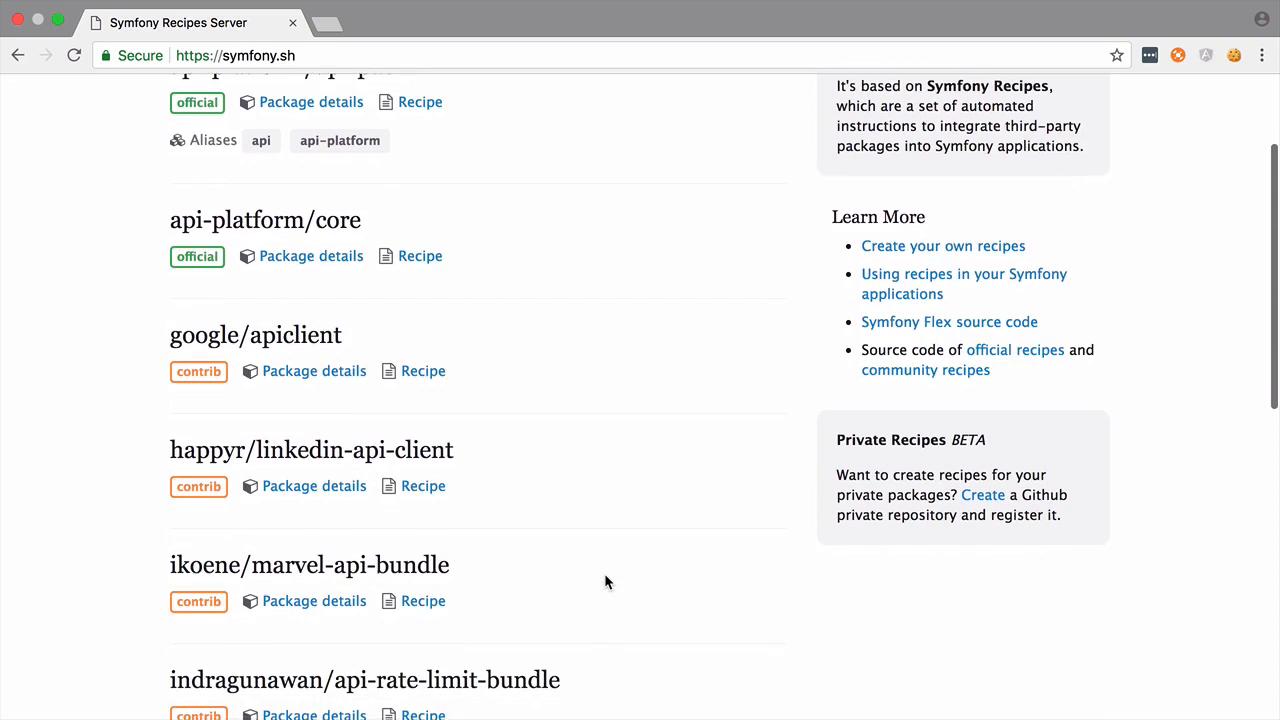
scroll("down", 3)
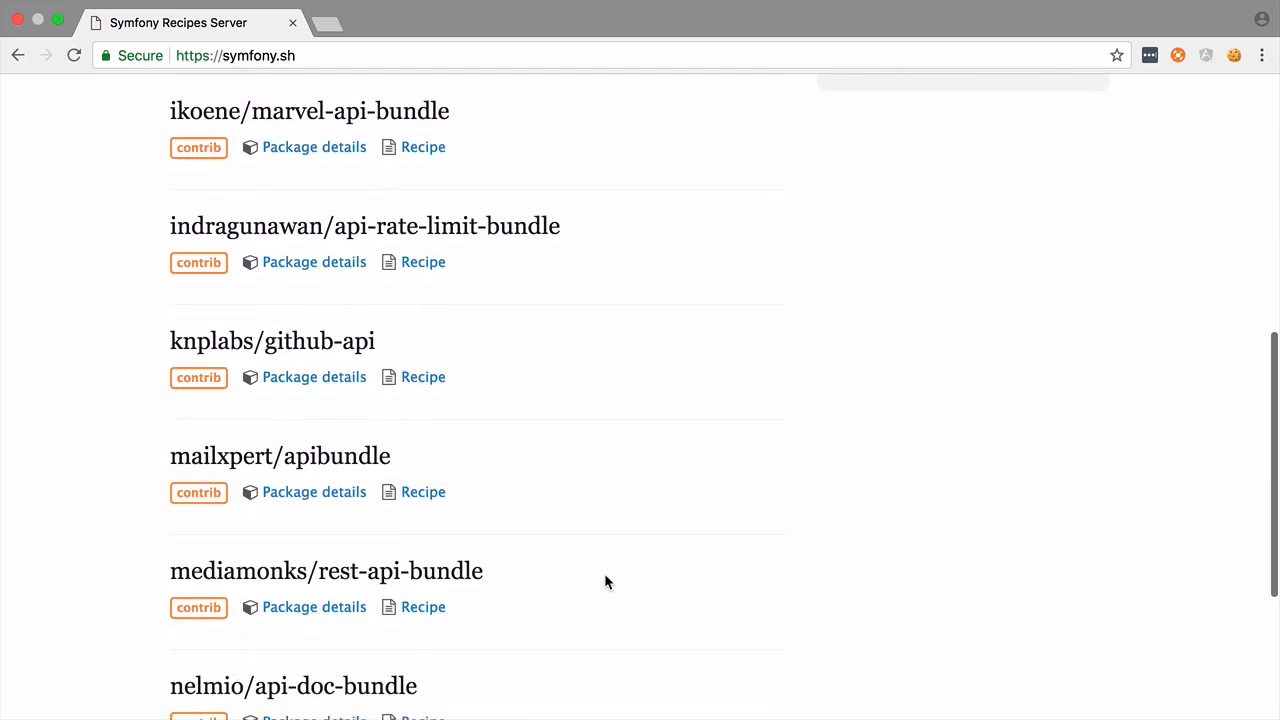
scroll("down", 3)
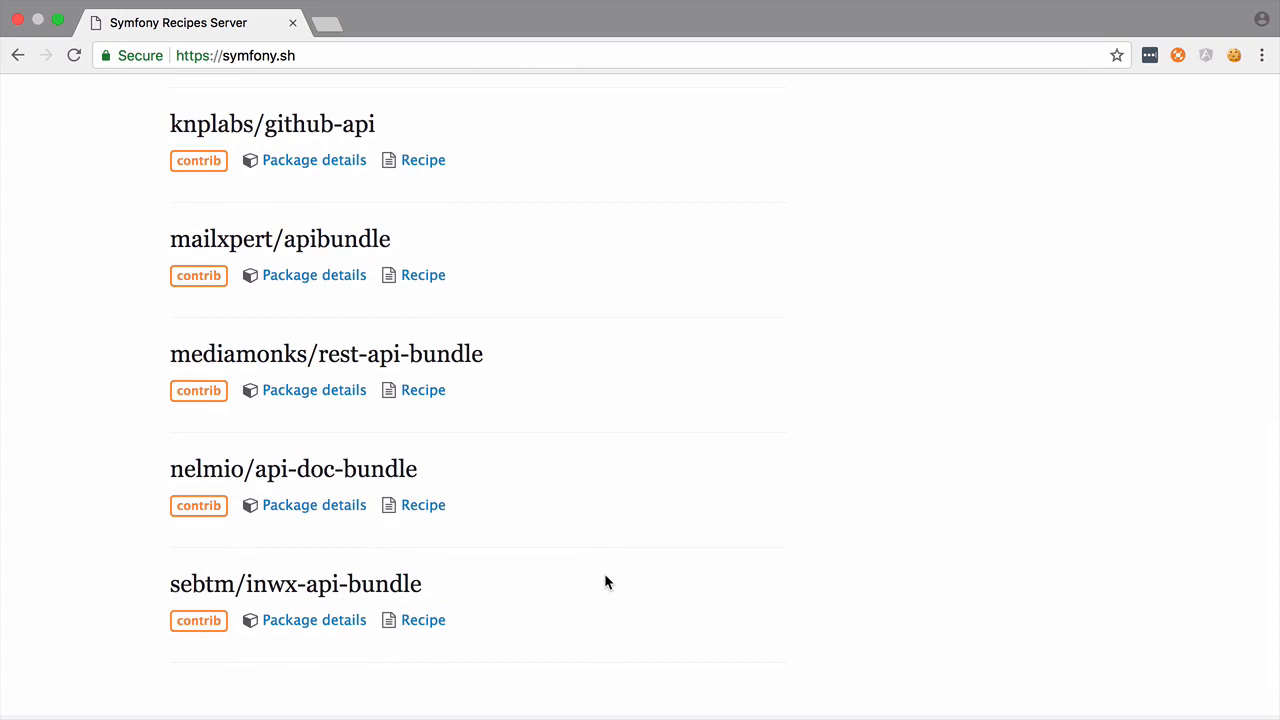
type("api-platform")
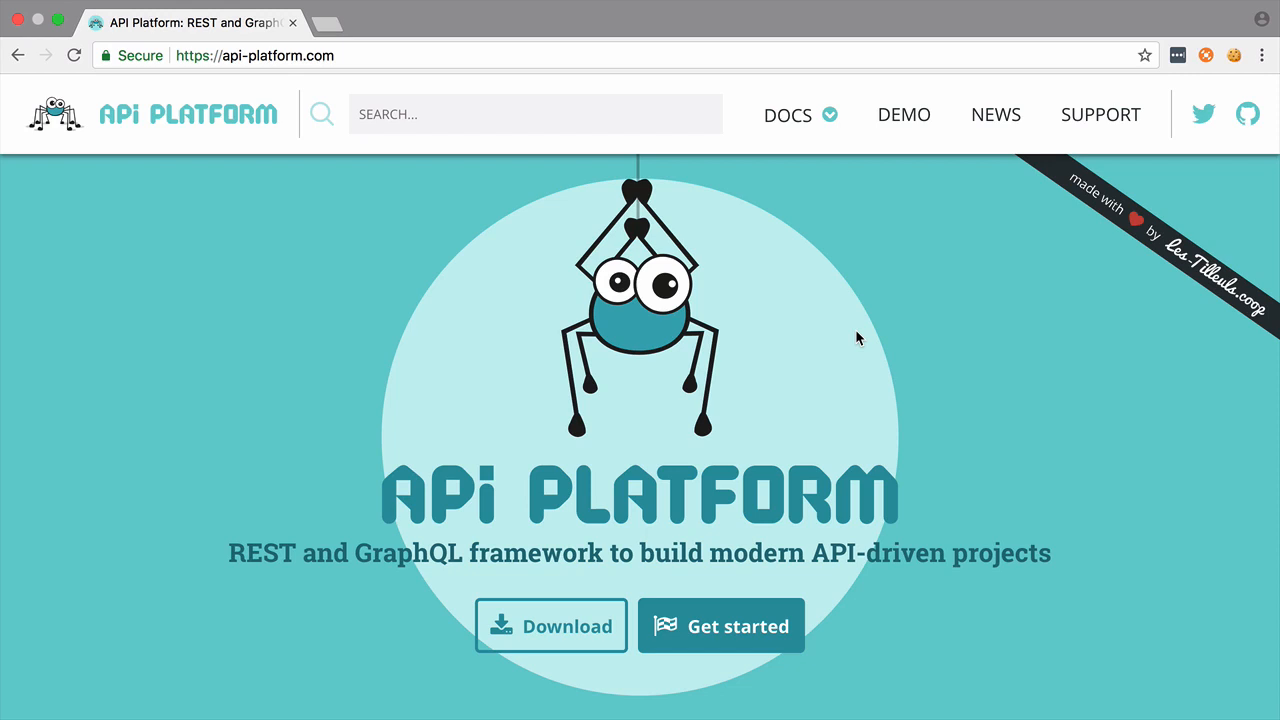
mouse_move(650, 552)
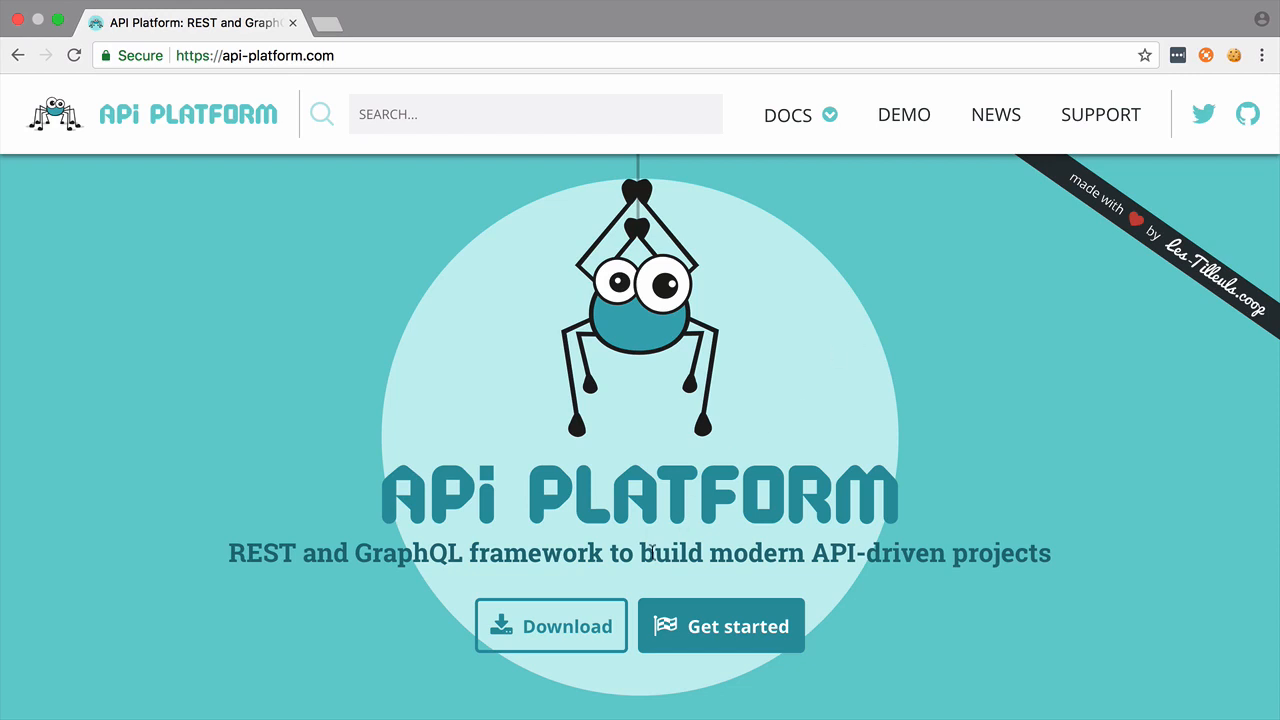
Open the v2.2.6 GitHub release and copy the Source code (tar.gz) link.
left_click(551, 626)
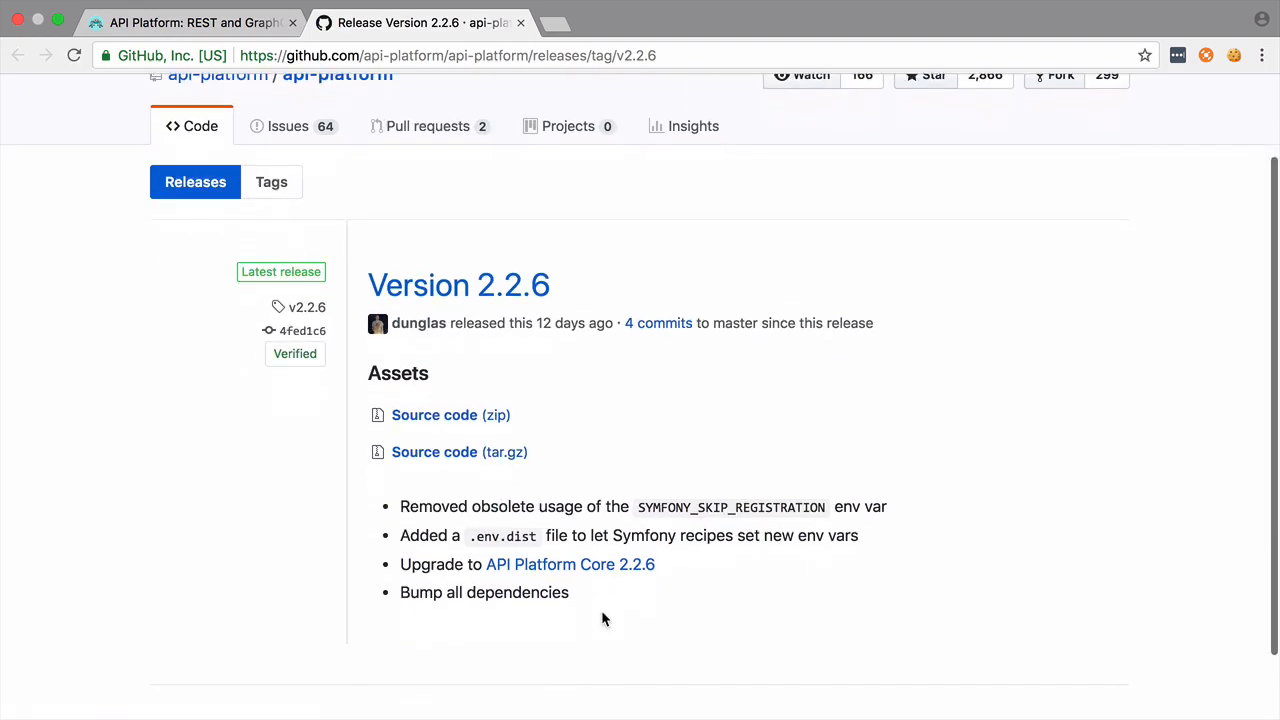
right_click(459, 451)
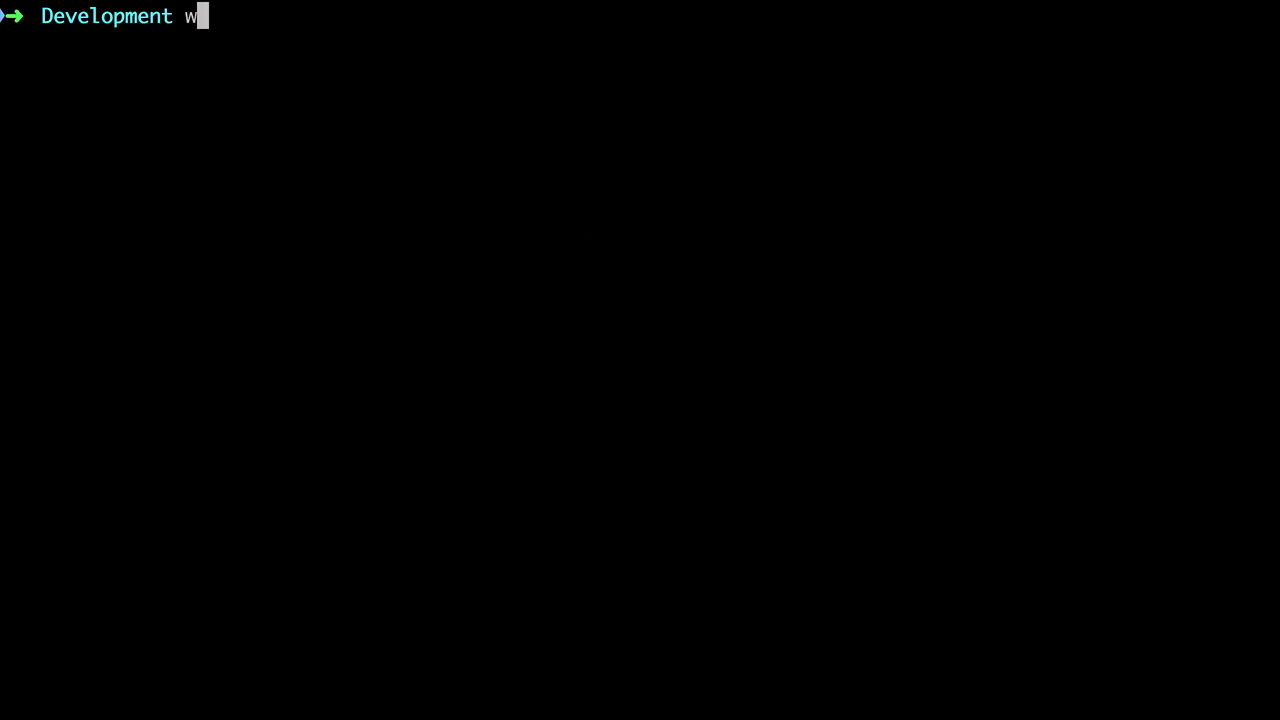
Download the v2.2.6 archive with wget and extract it using tar -zxvf v2.2.6.tar.gz.
type("get https://github.com/api-platform/api-platform/archive/v2.2.6.tar.gz")
key("Return")
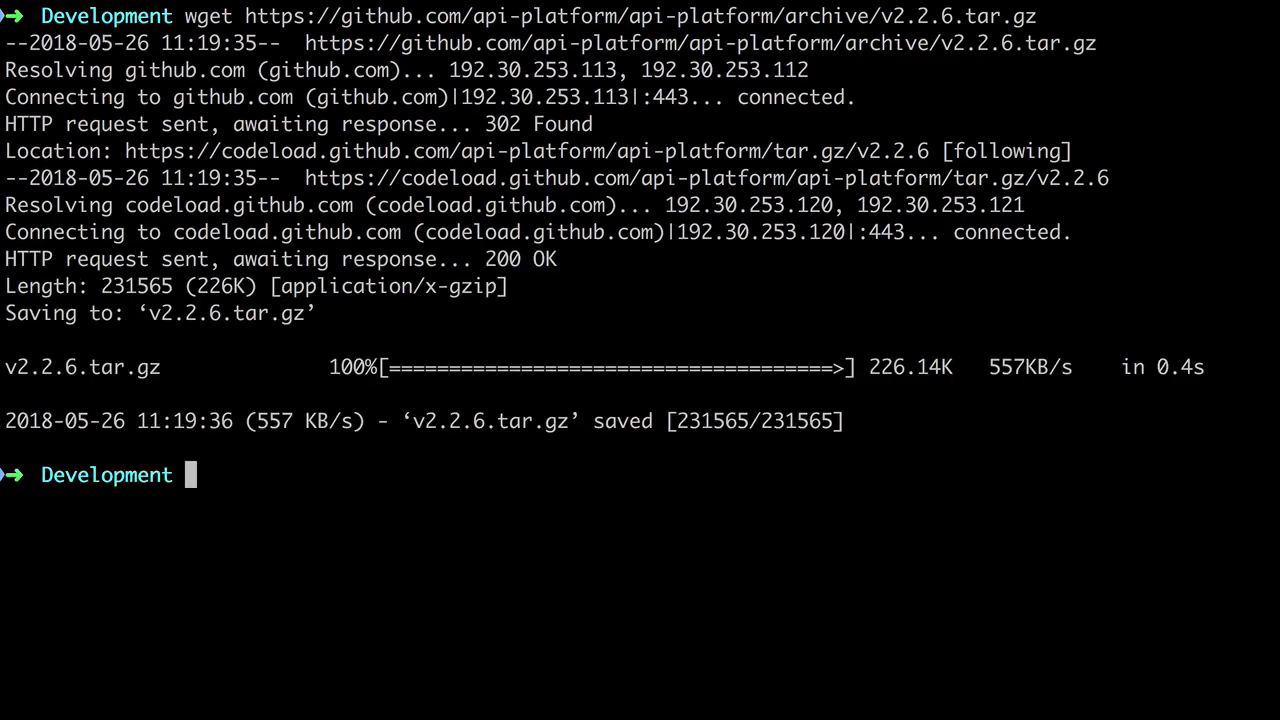
type("tar -z")
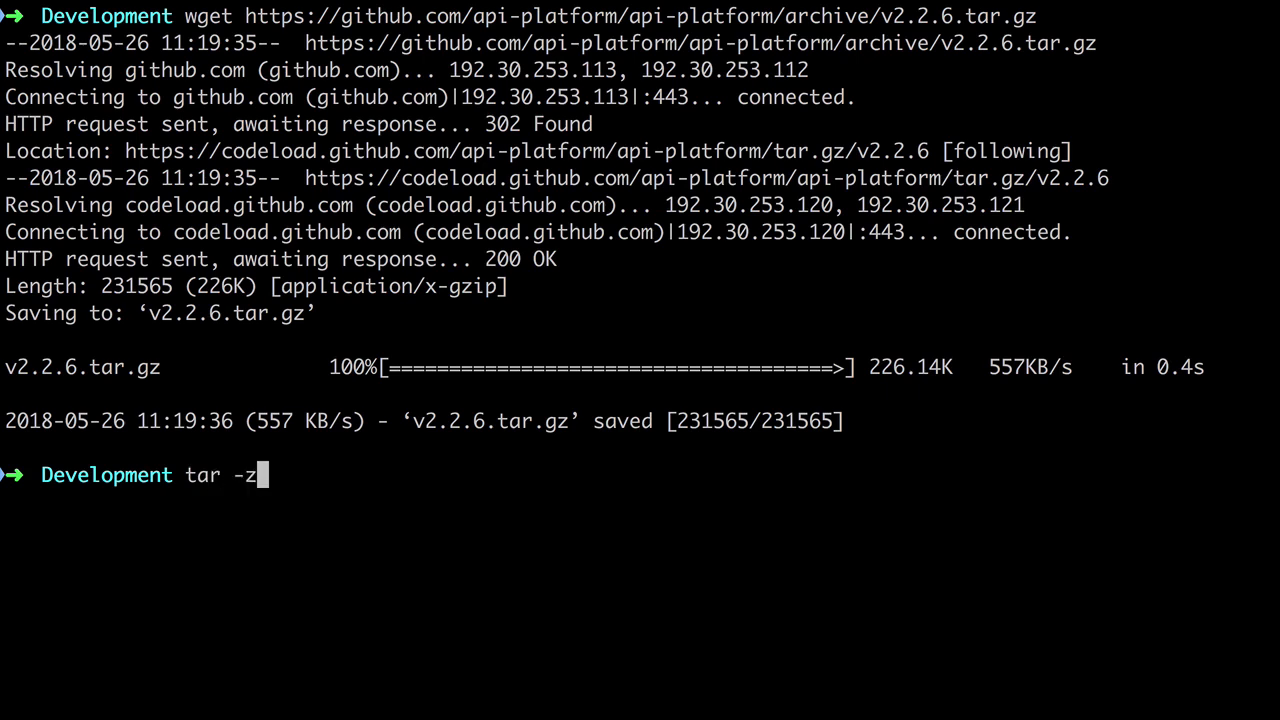
type("xvf")
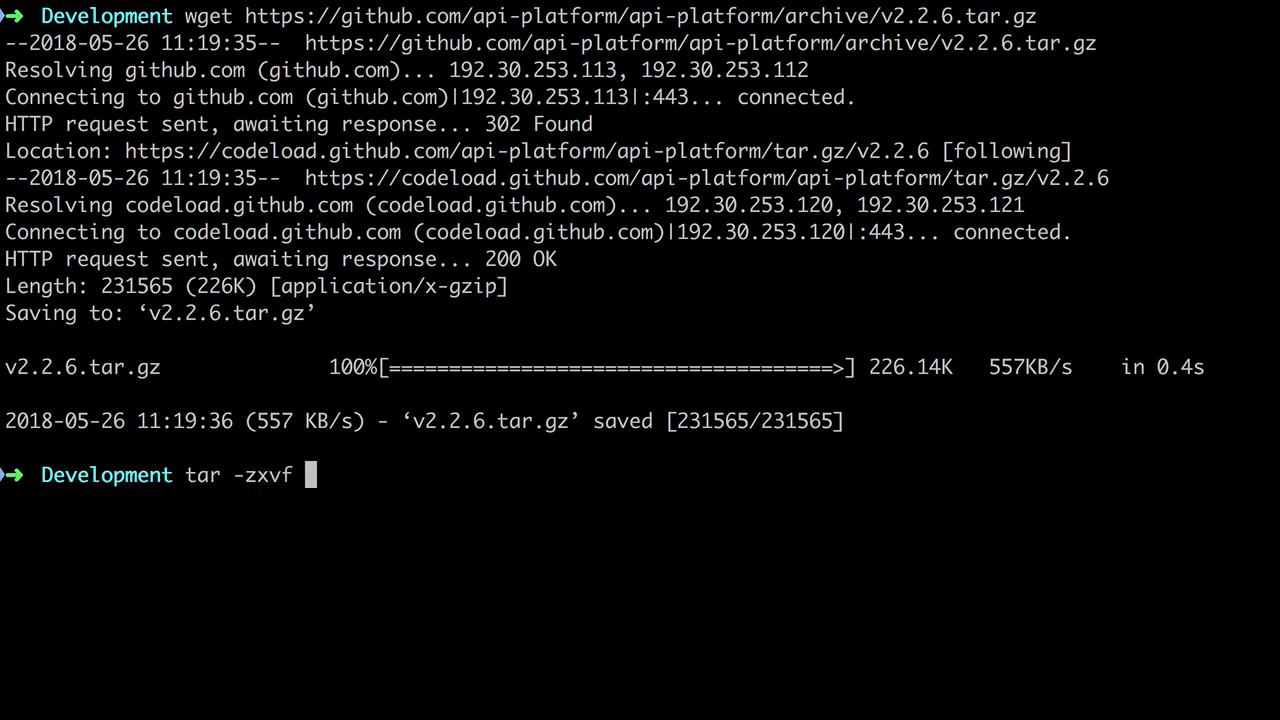
type("v2.2.6.tar.gz")
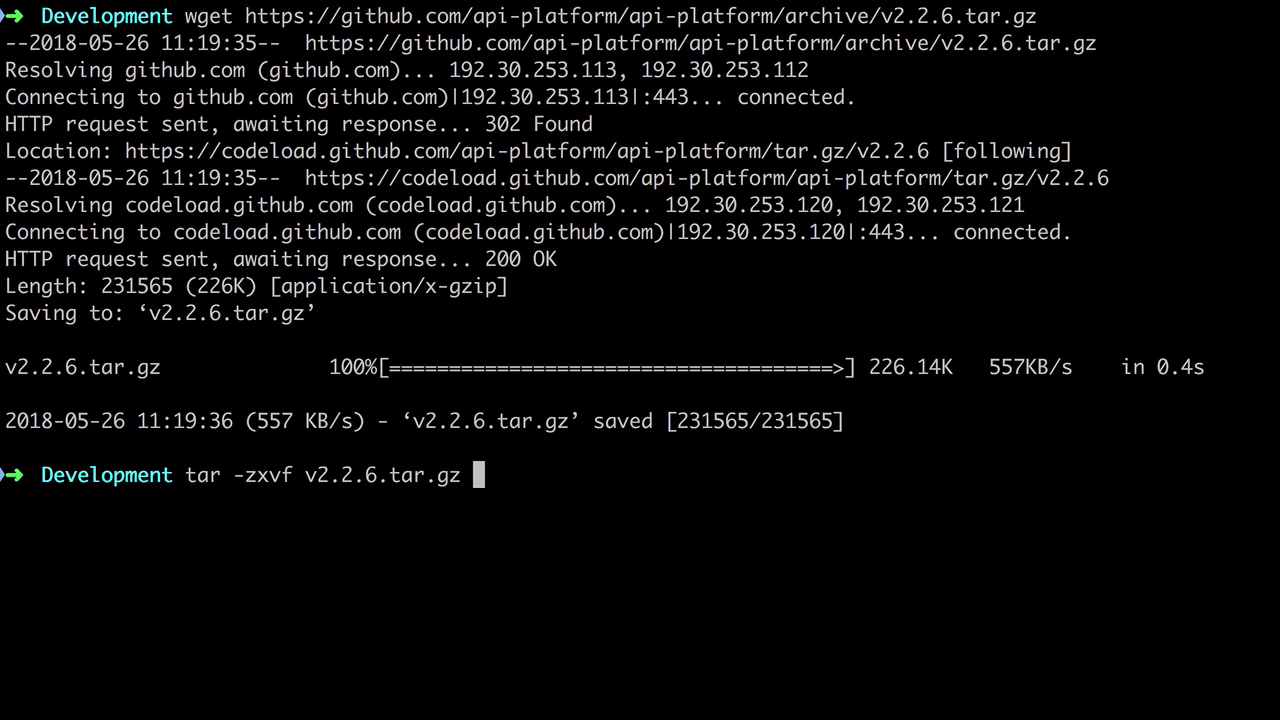
key("Return")
type("cd")
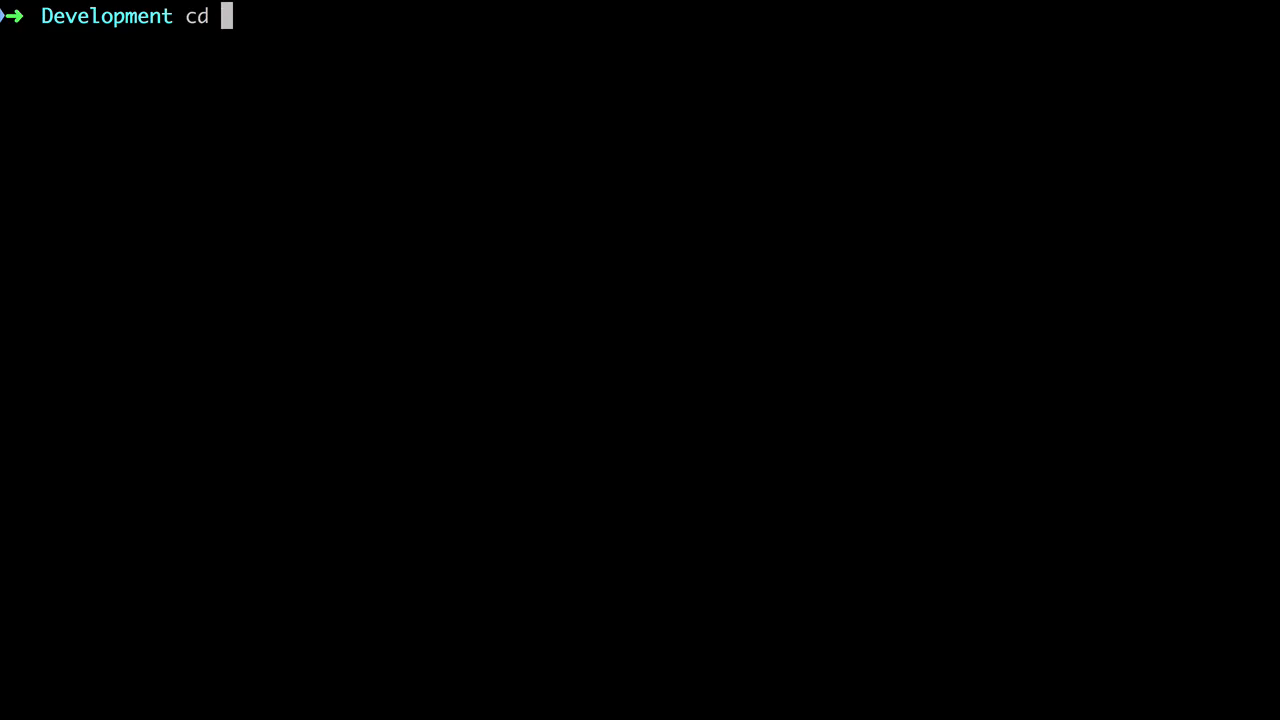
Change into api-platform-2.2.6 and start the stack with docker-compose up.
type("api")
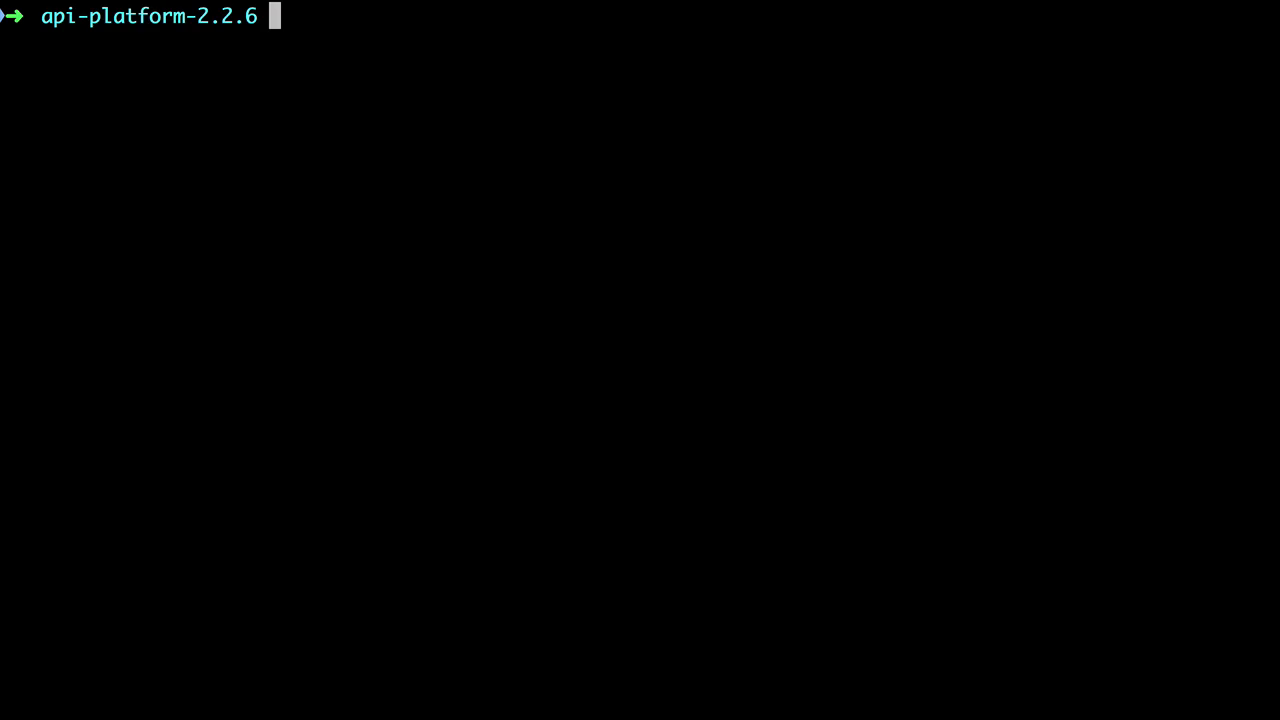
type("docker-comp")
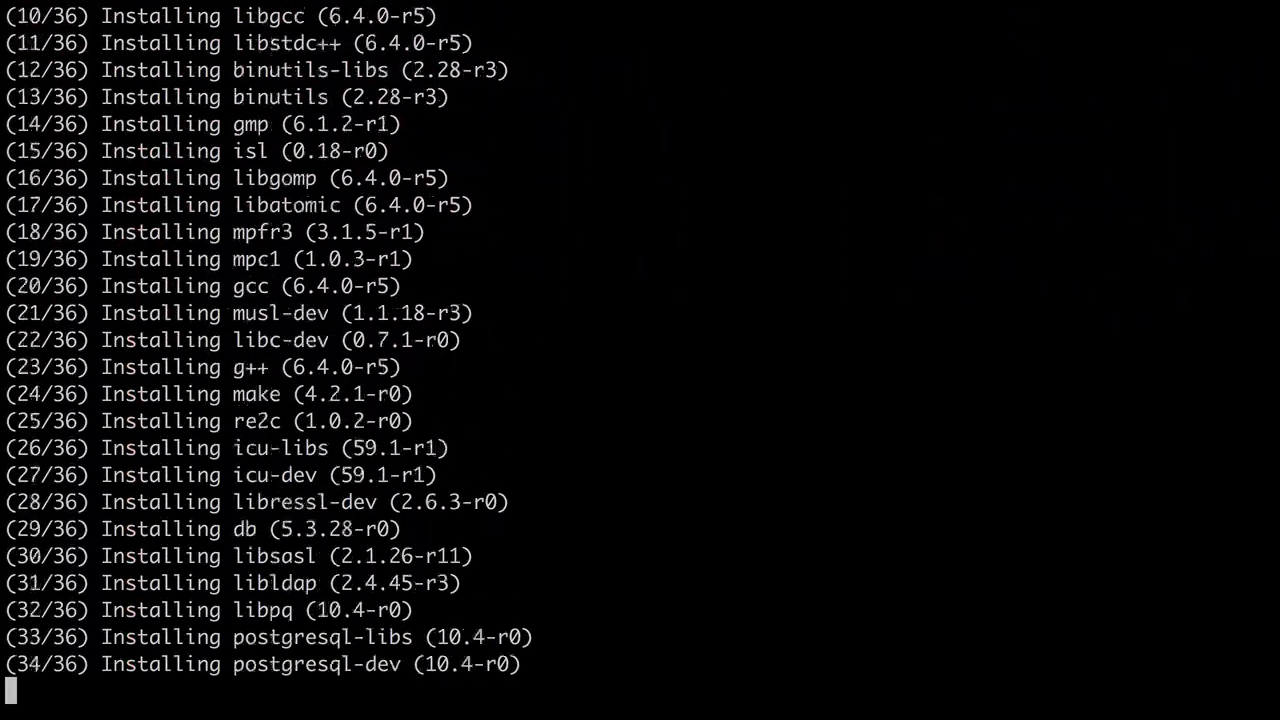
Scroll the docker-compose output while the cache-proxy, client and admin images build.
scroll("down", 3)
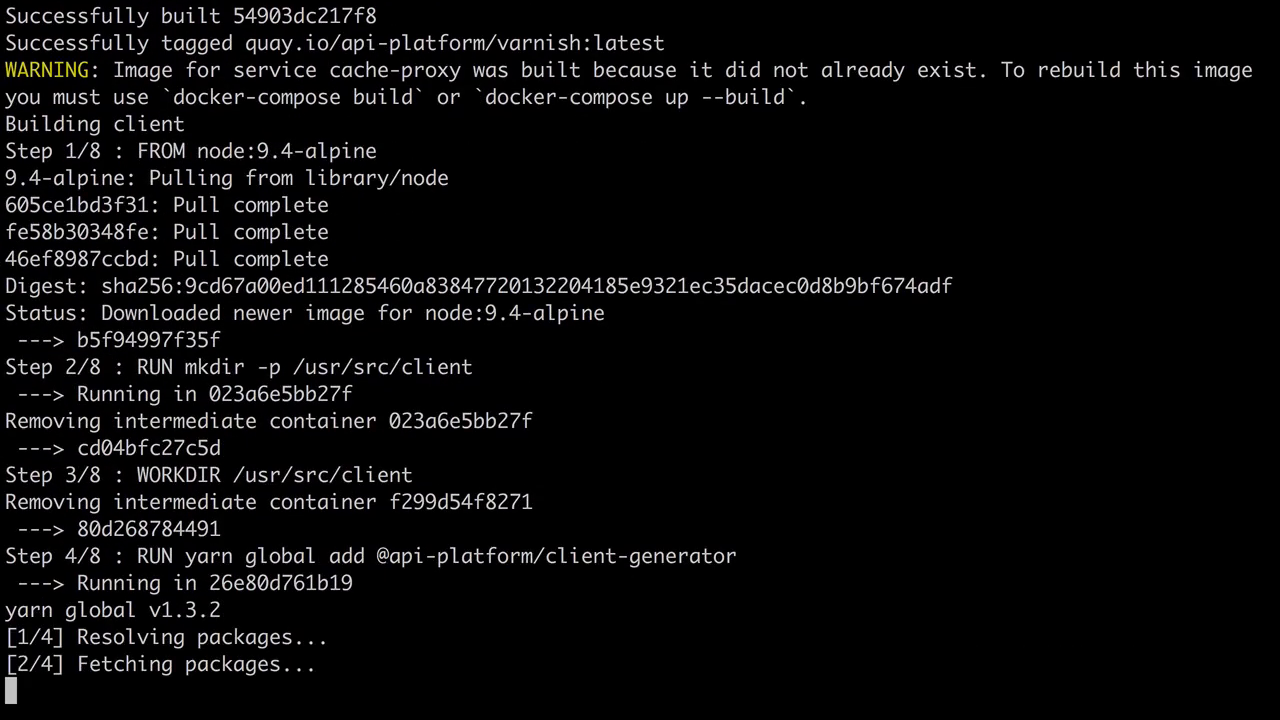
scroll("down", 3)
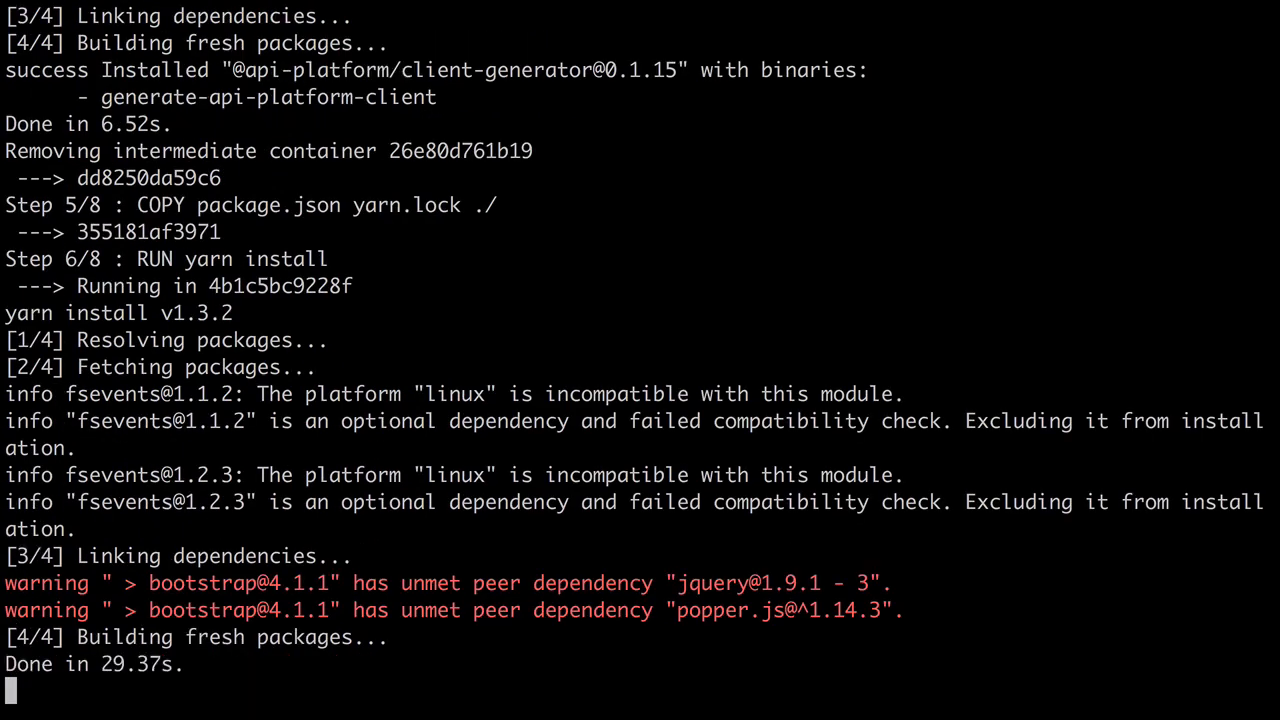
scroll("down", 3)
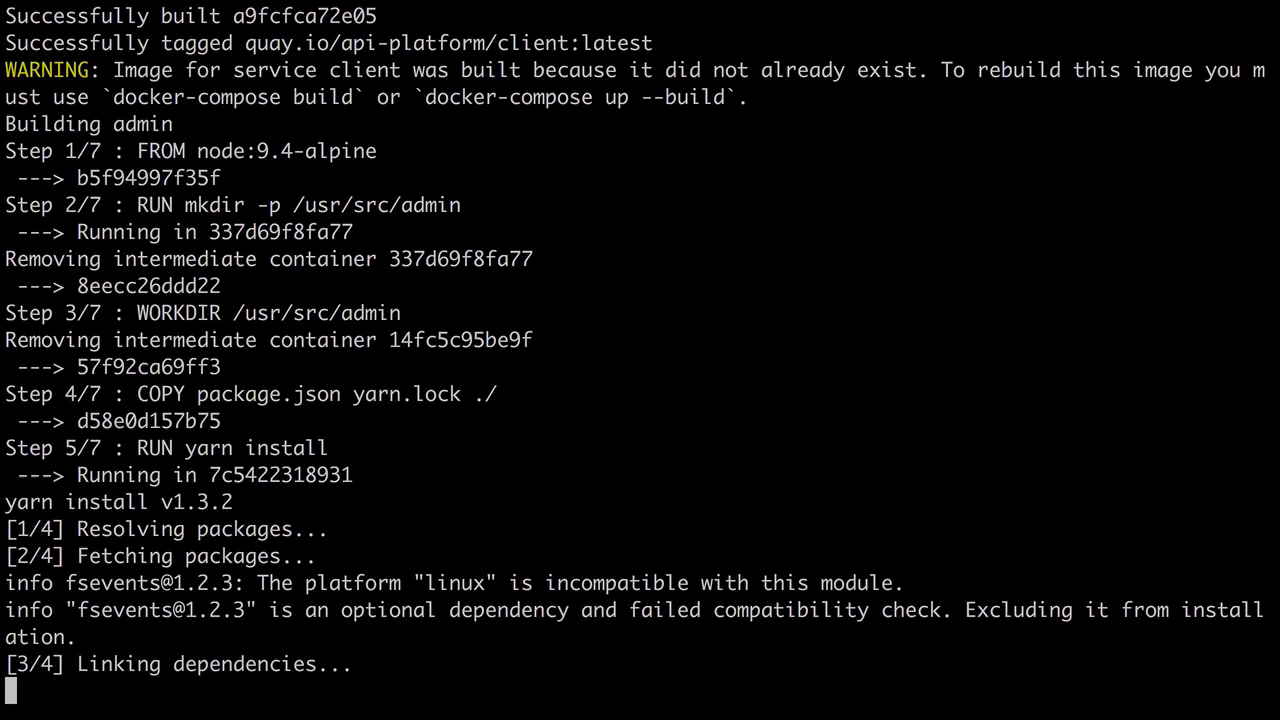
scroll("down", 3)
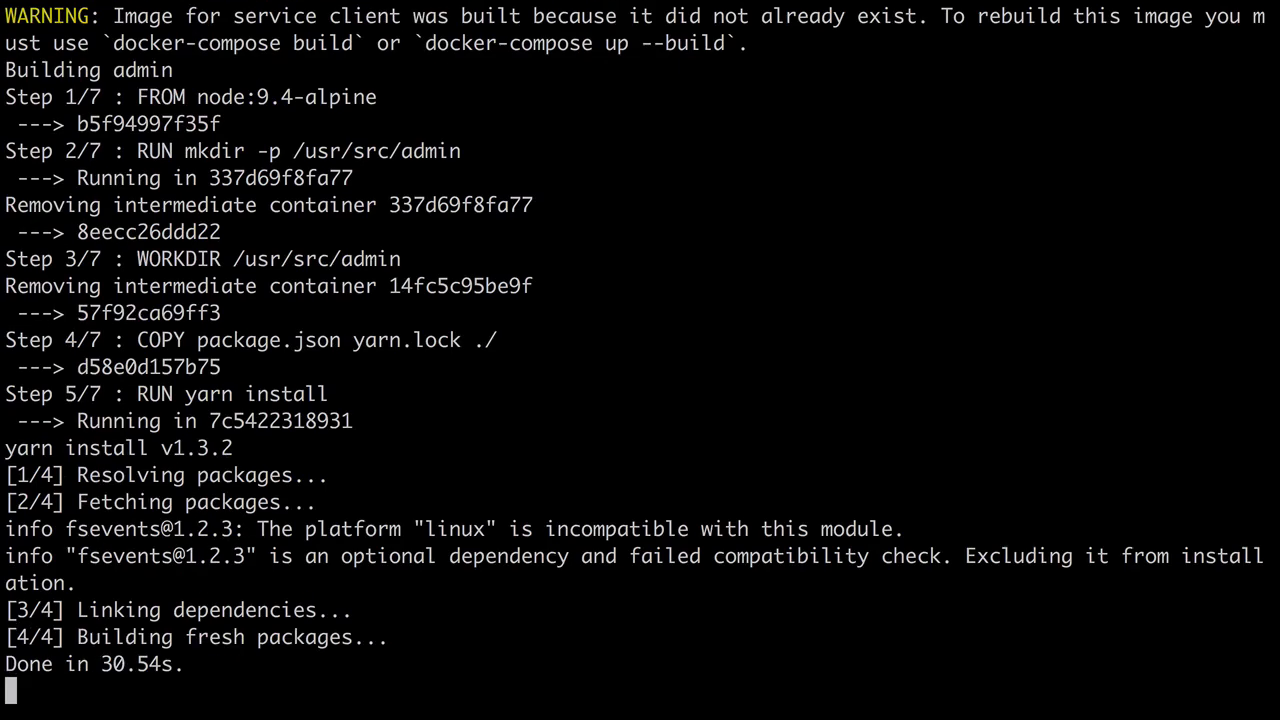
scroll("down", 3)
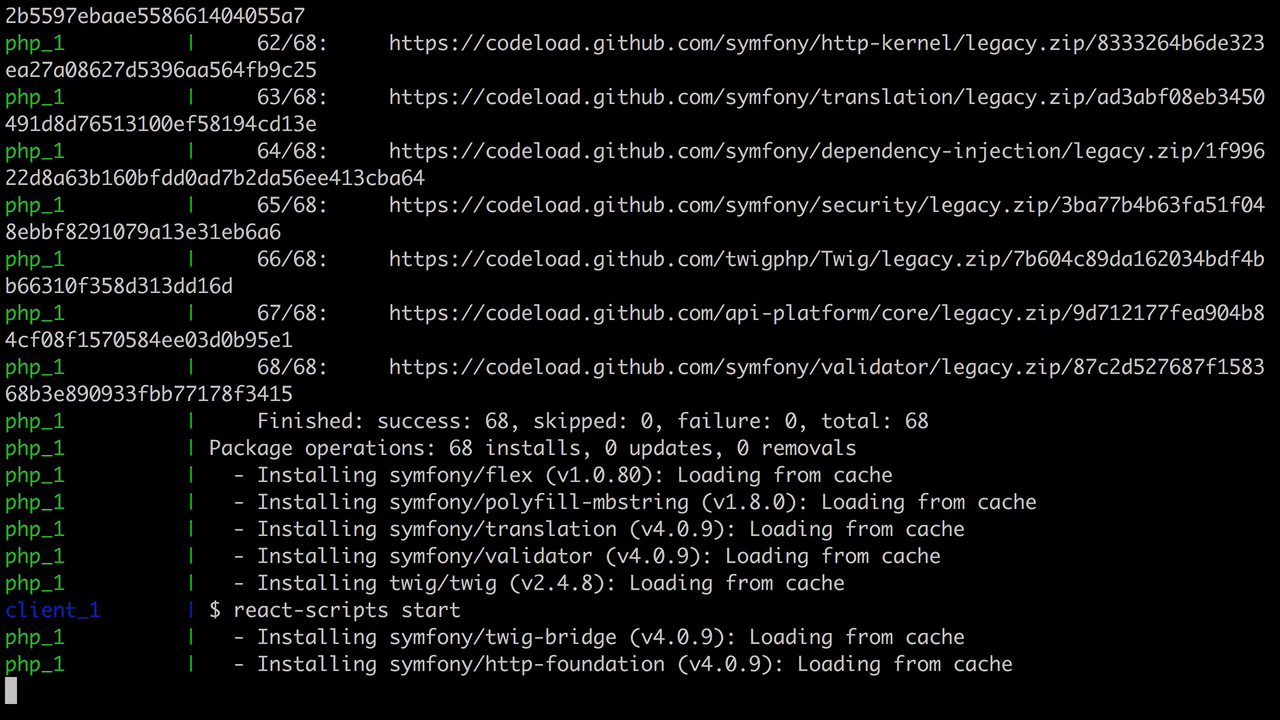
Follow the output until Composer installs, the schema updates and php-fpm reports ready.
scroll("down", 3)
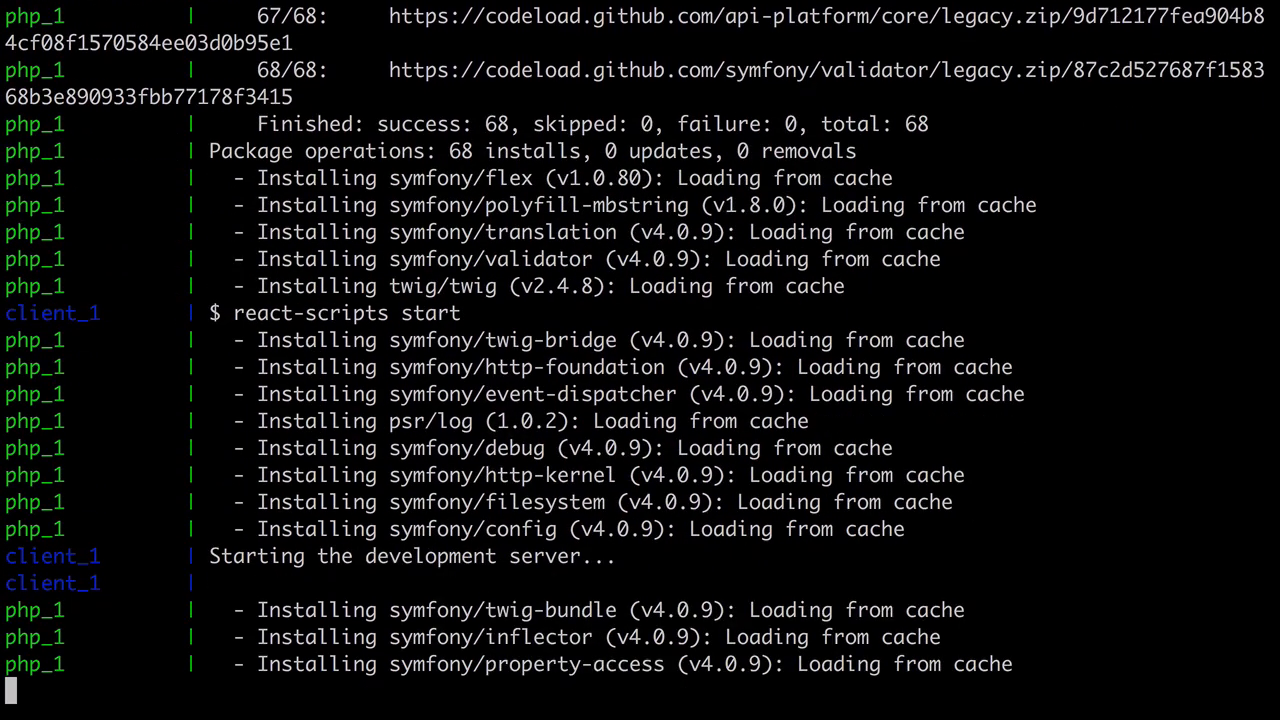
scroll("down", 3)
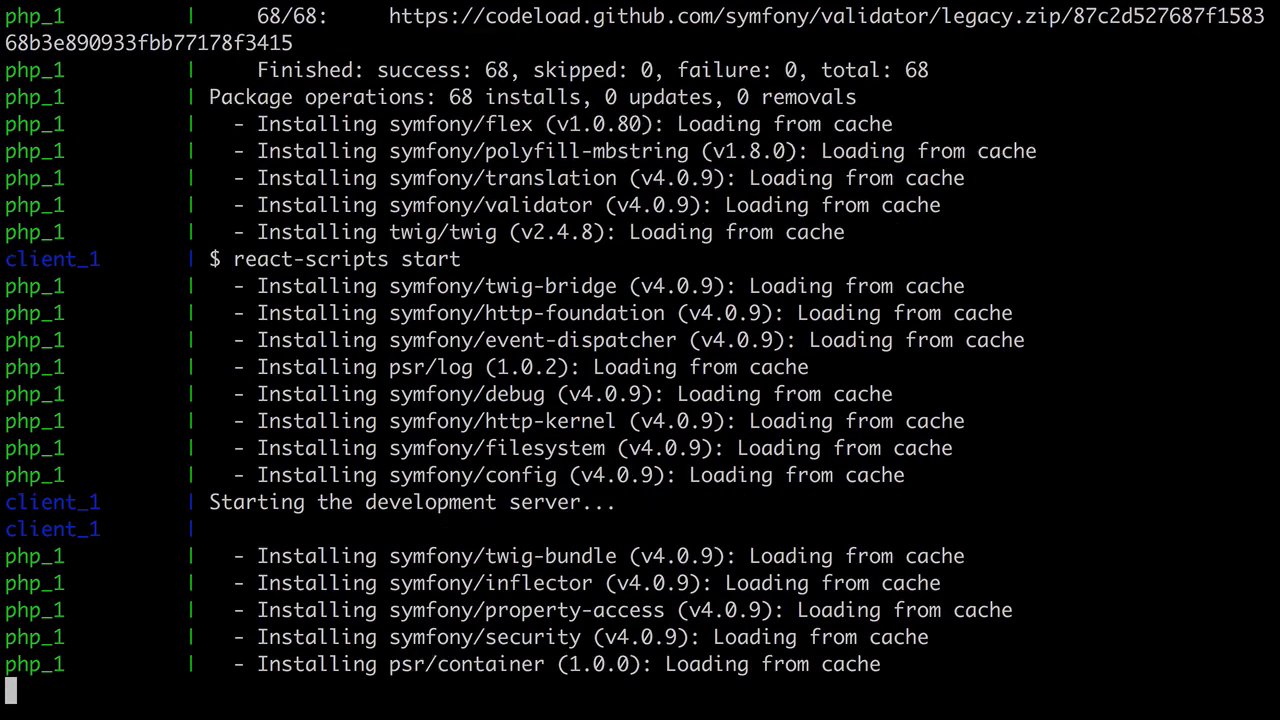
scroll("down", 3)
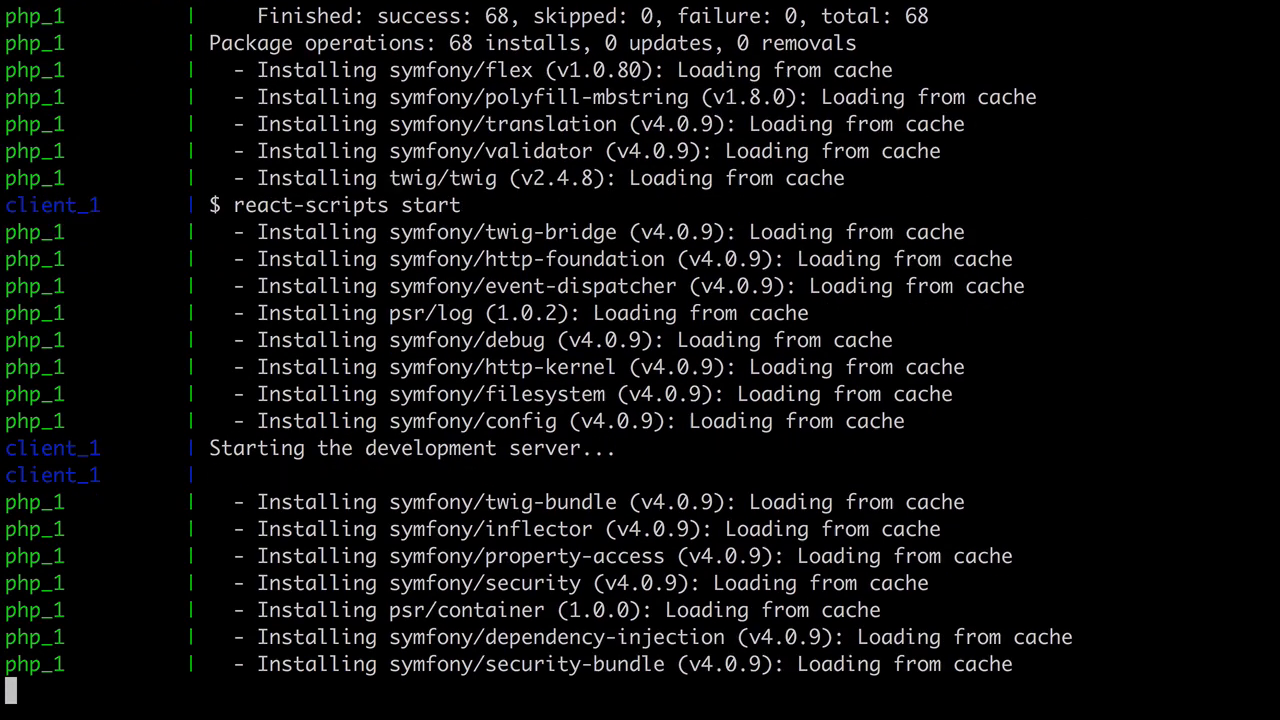
scroll("down", 3)
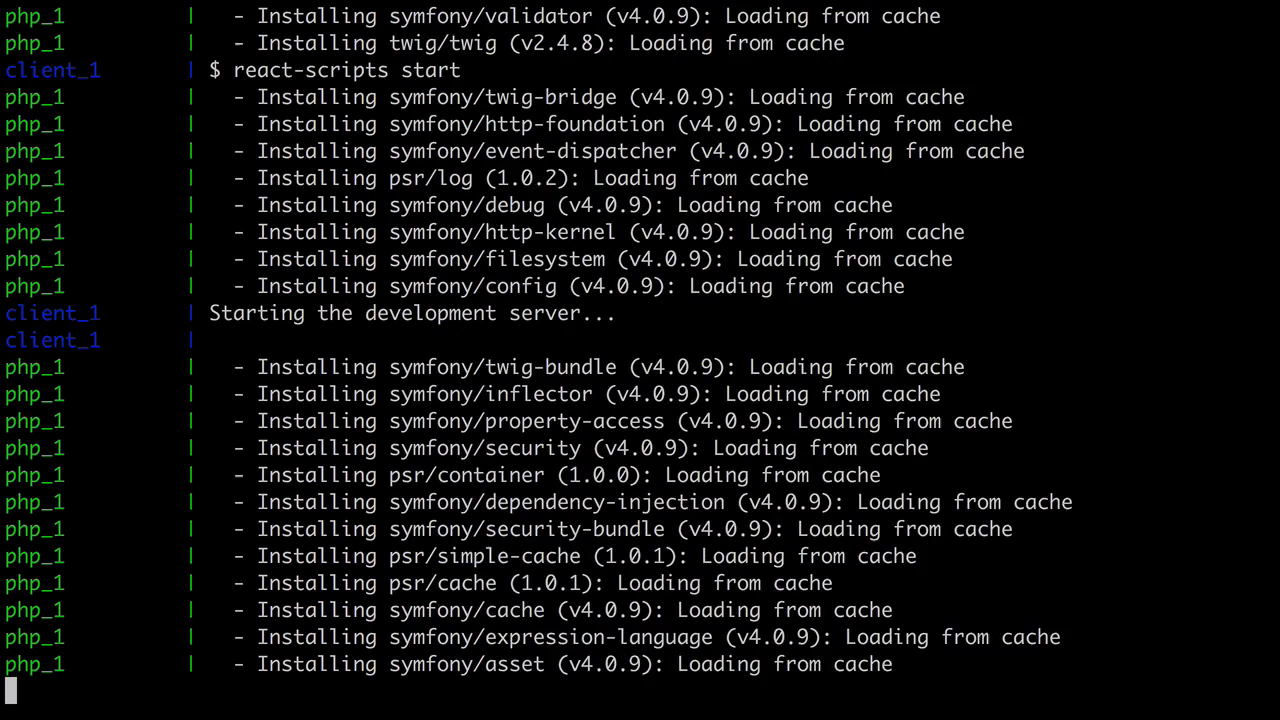
scroll("down", 3)
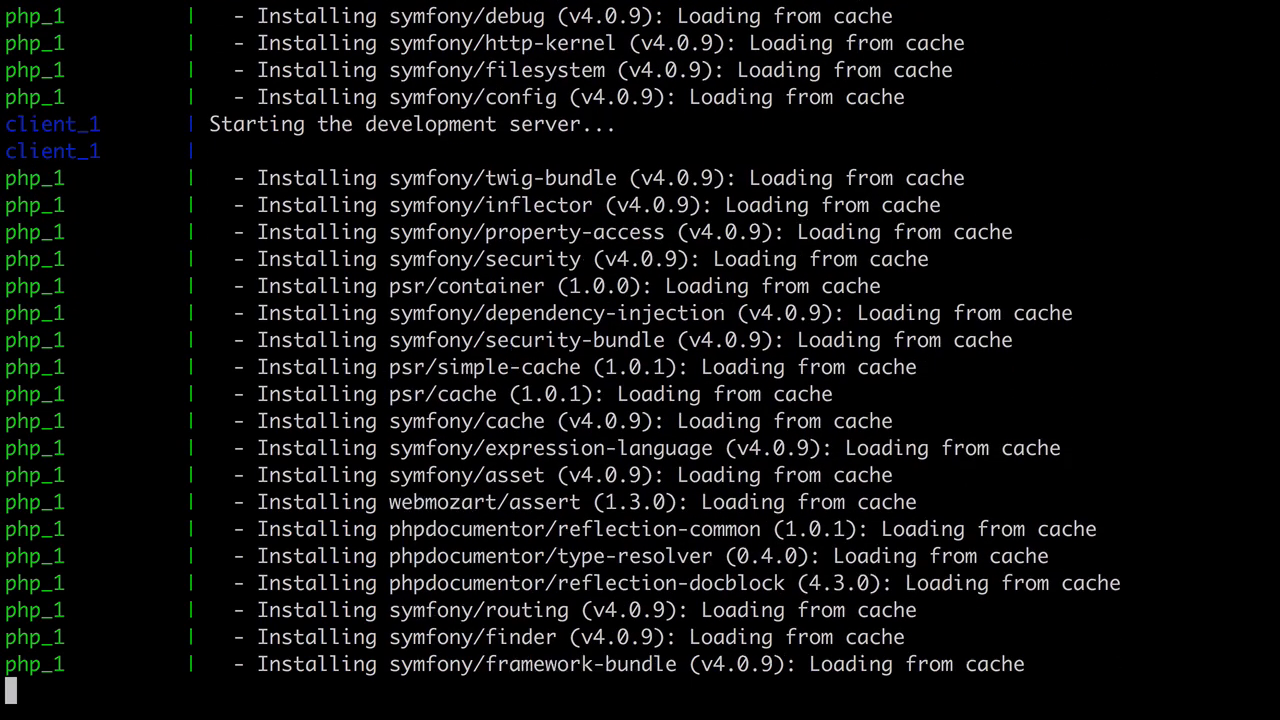
scroll("down", 3)
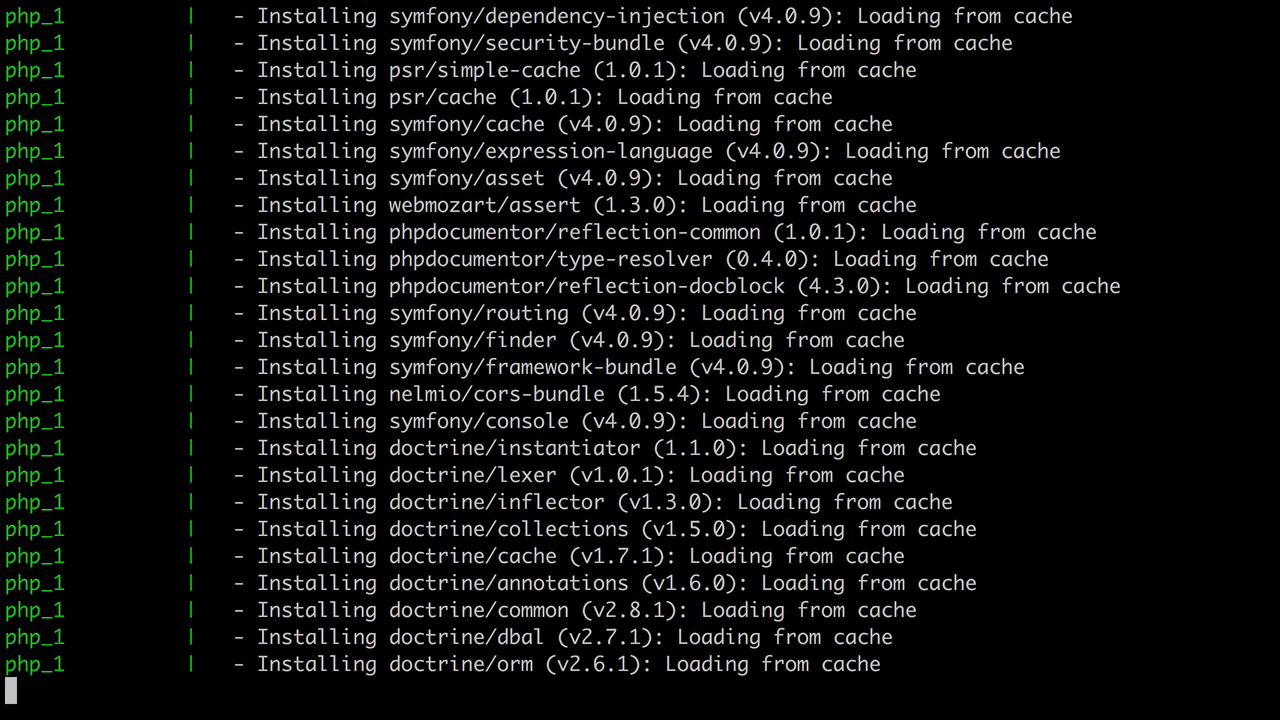
scroll("down", 3)
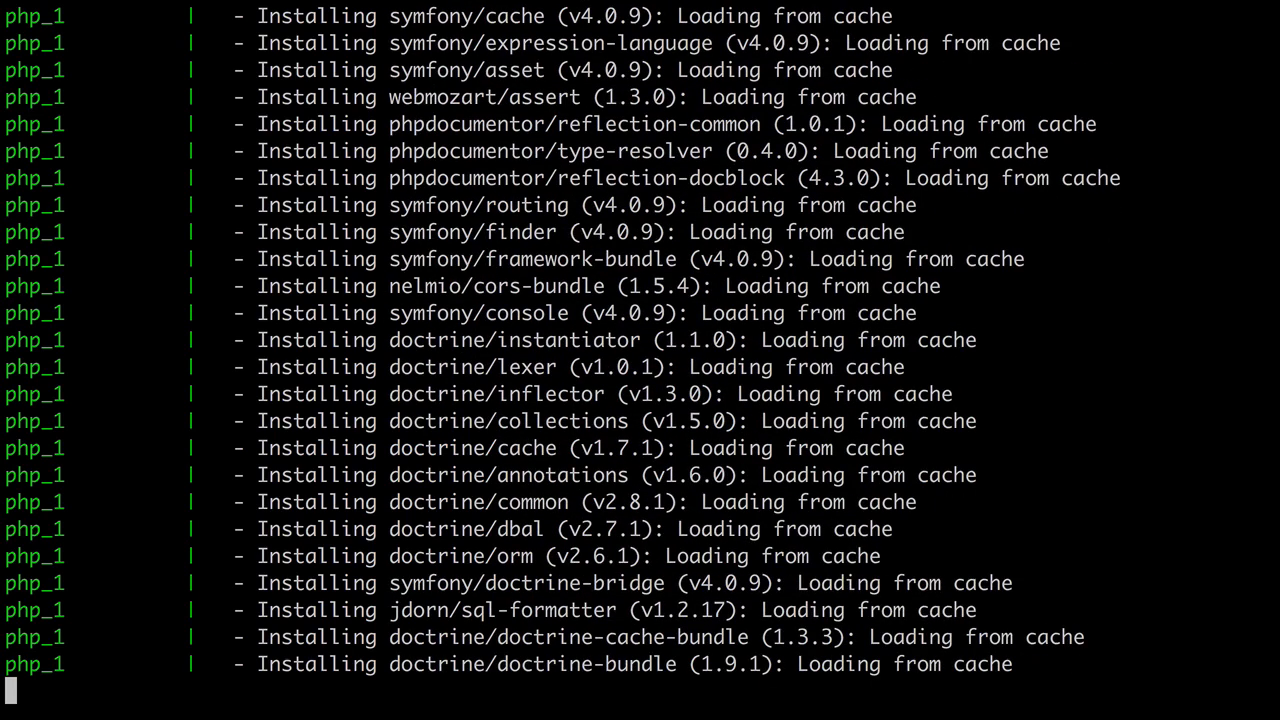
scroll("down", 3)
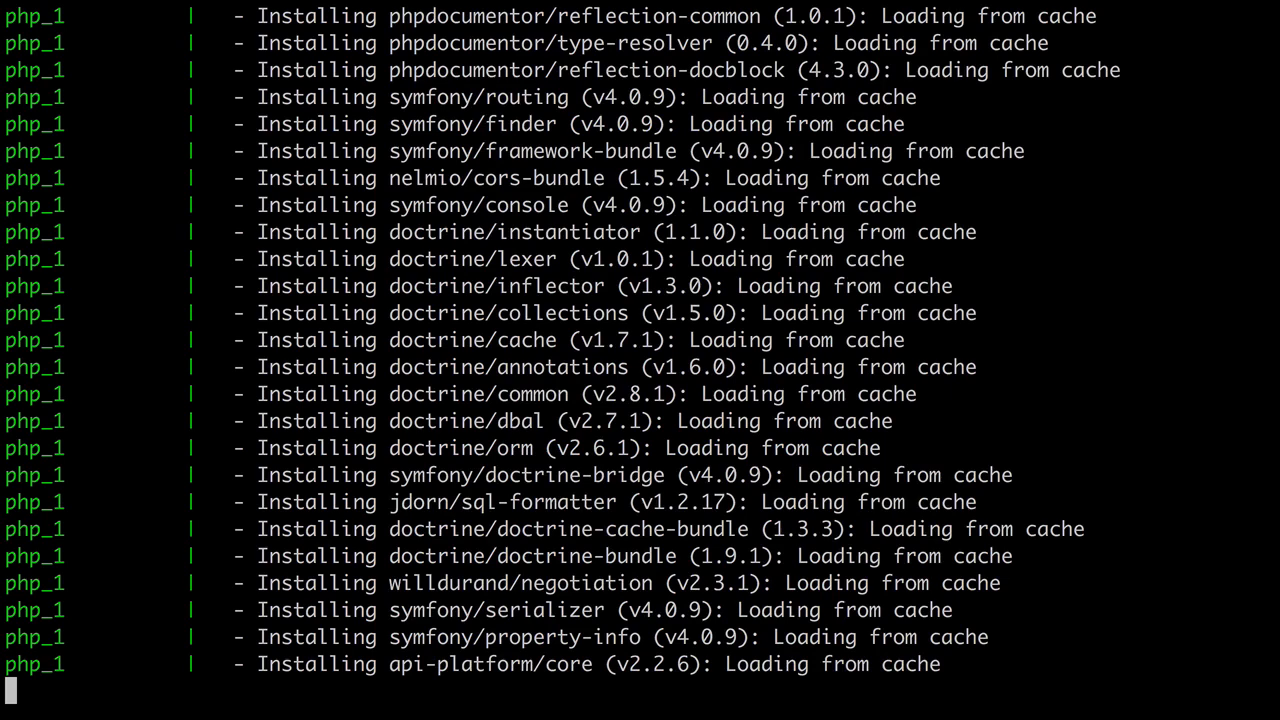
scroll("down", 3)
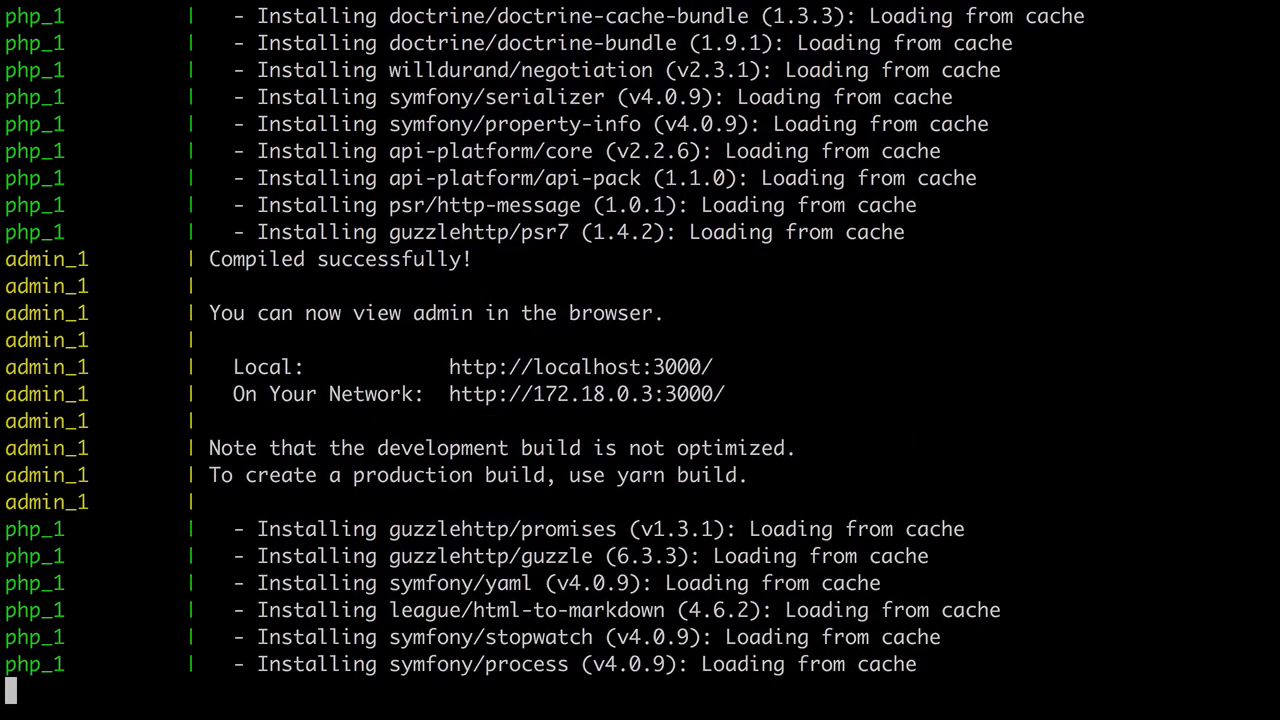
scroll("down", 3)
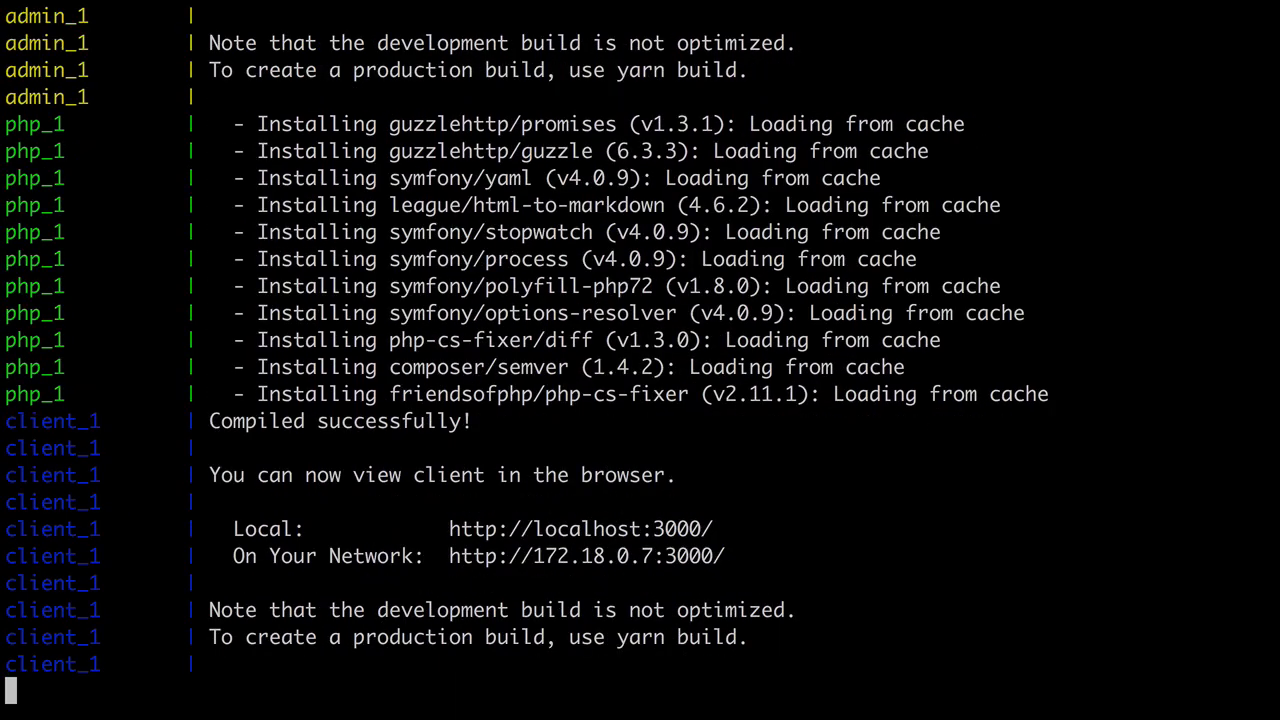
scroll("down", 3)
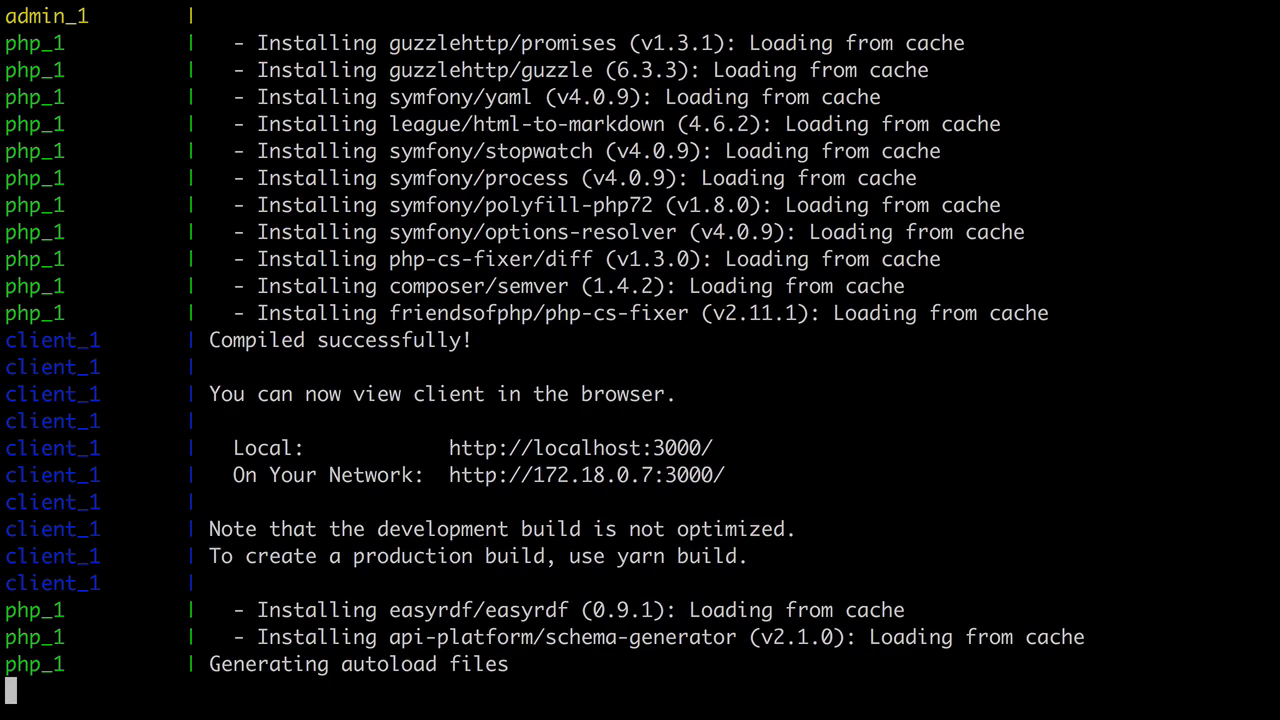
scroll("down", 3)
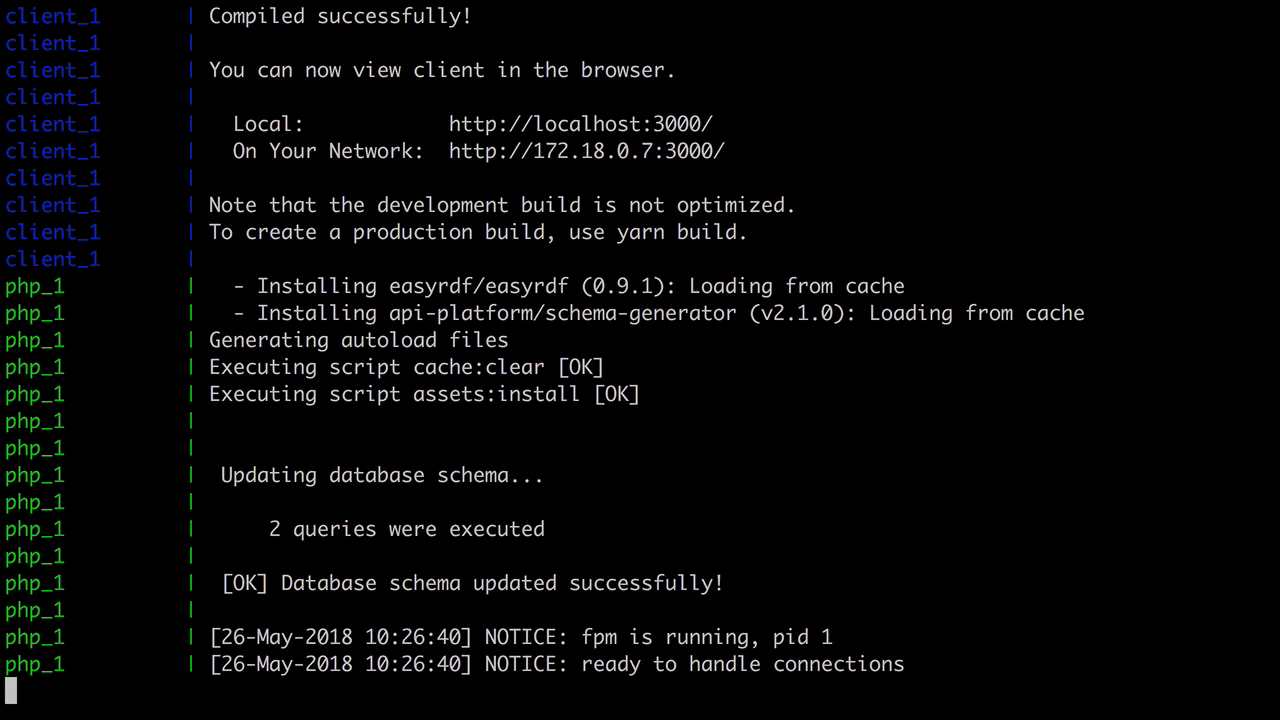
mouse_move(570, 185)
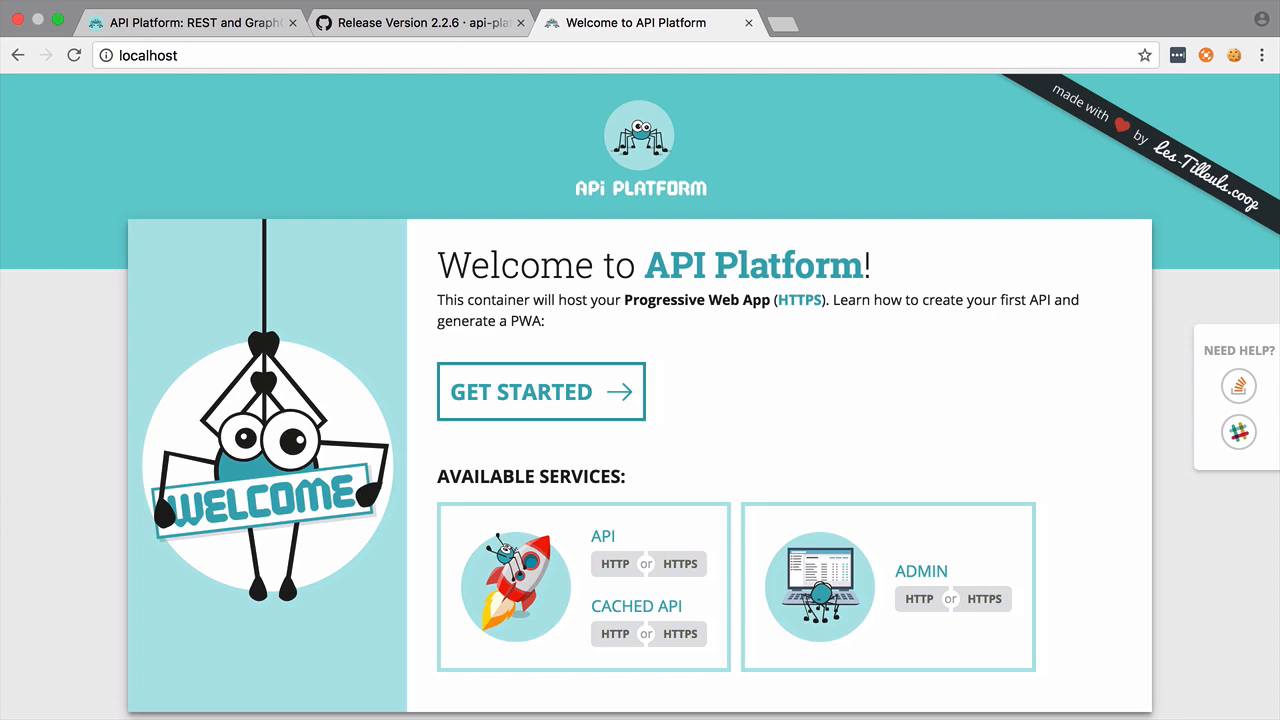
mouse_move(615, 563)
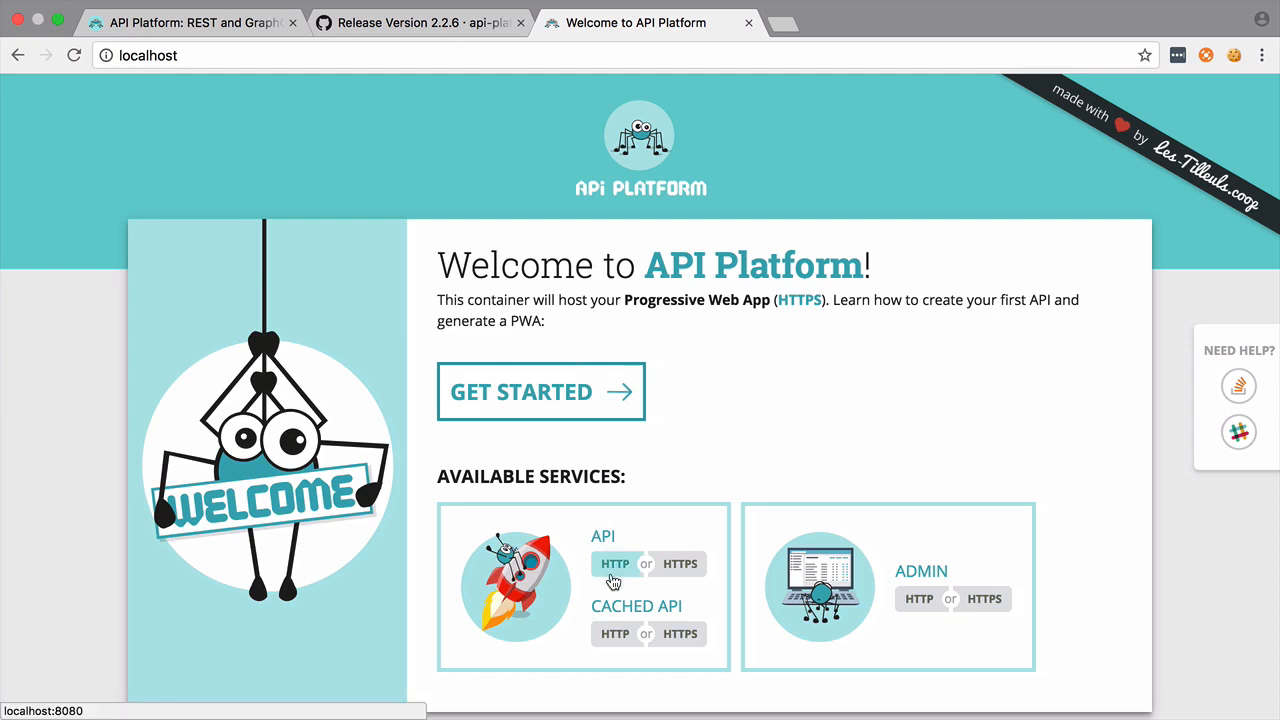
Open API HTTP and ADMIN HTTPS in new tabs, then view the Hello API Platform docs.
left_click(983, 598)
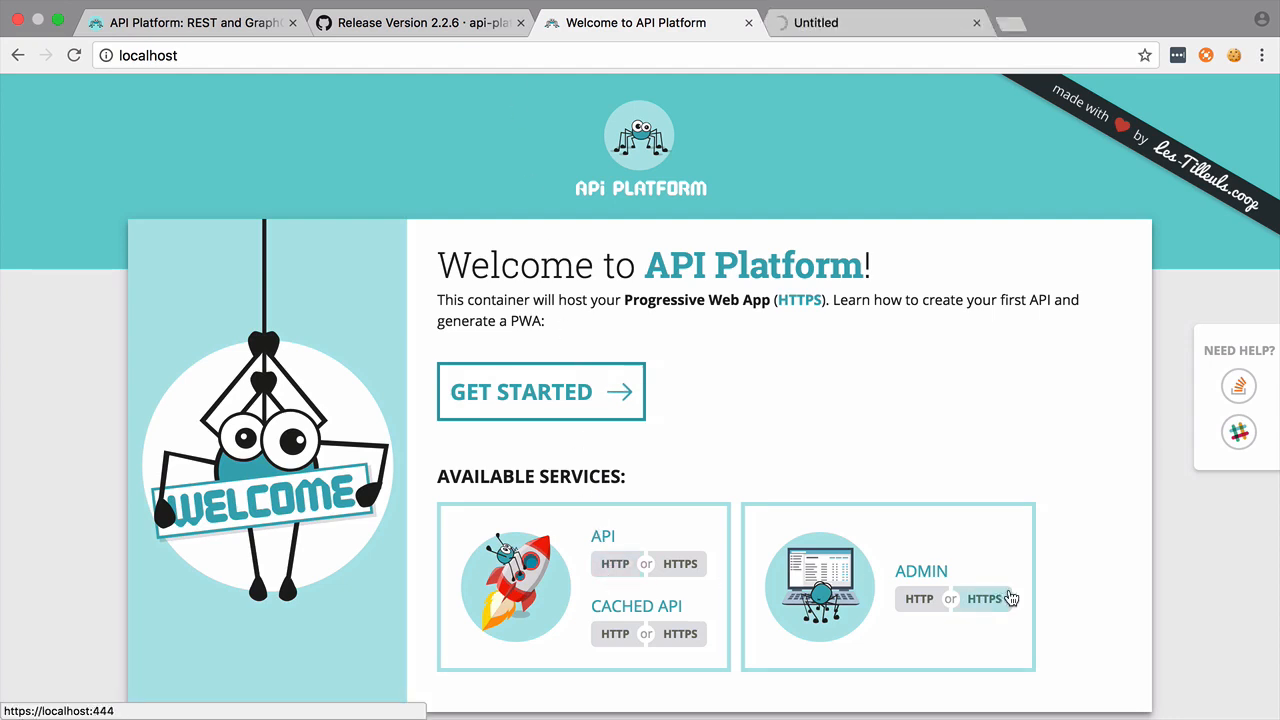
left_click(983, 598)
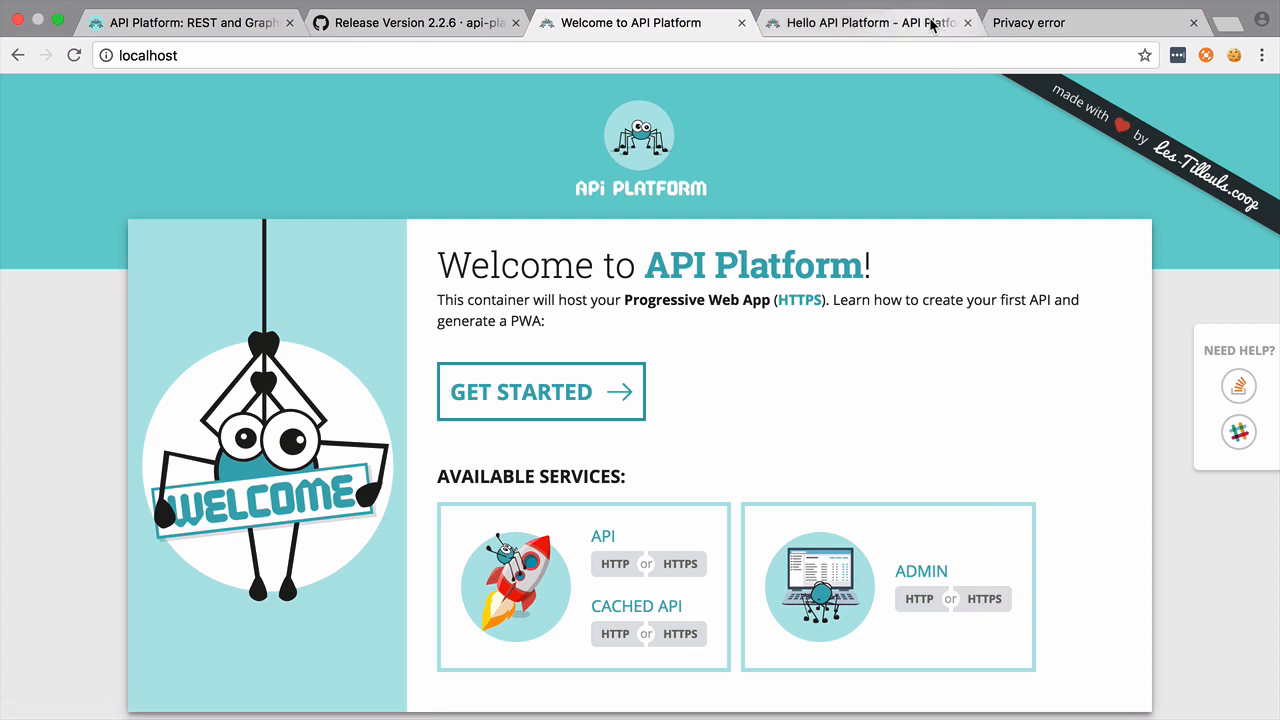
left_click(865, 22)
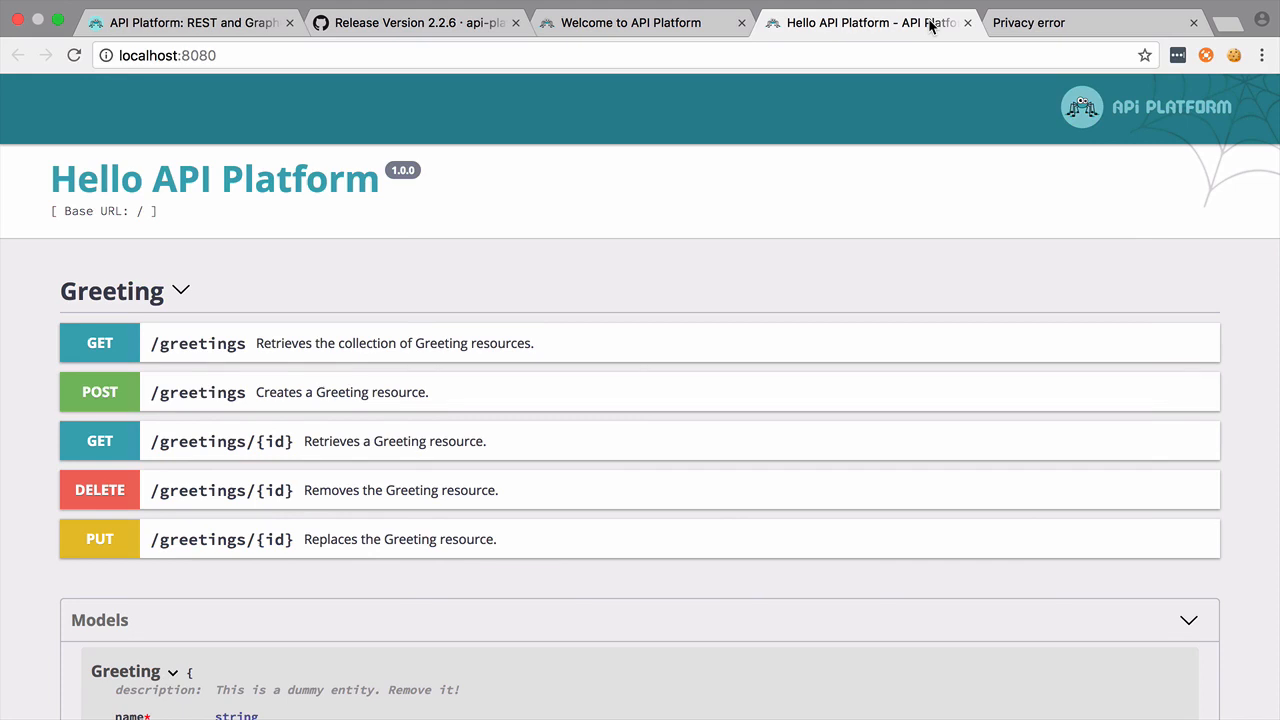
Browse the Greeting endpoints and model, then switch to the admin tab's privacy warning.
scroll("down", 3)
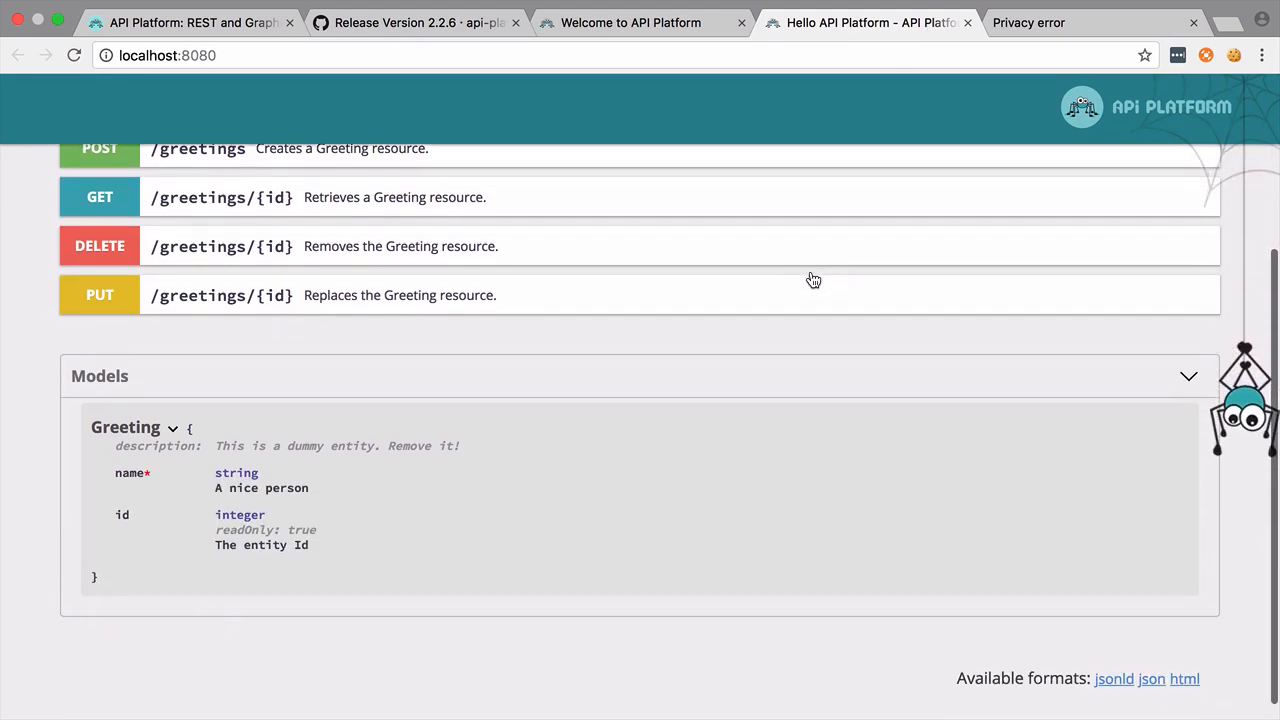
scroll("up", 3)
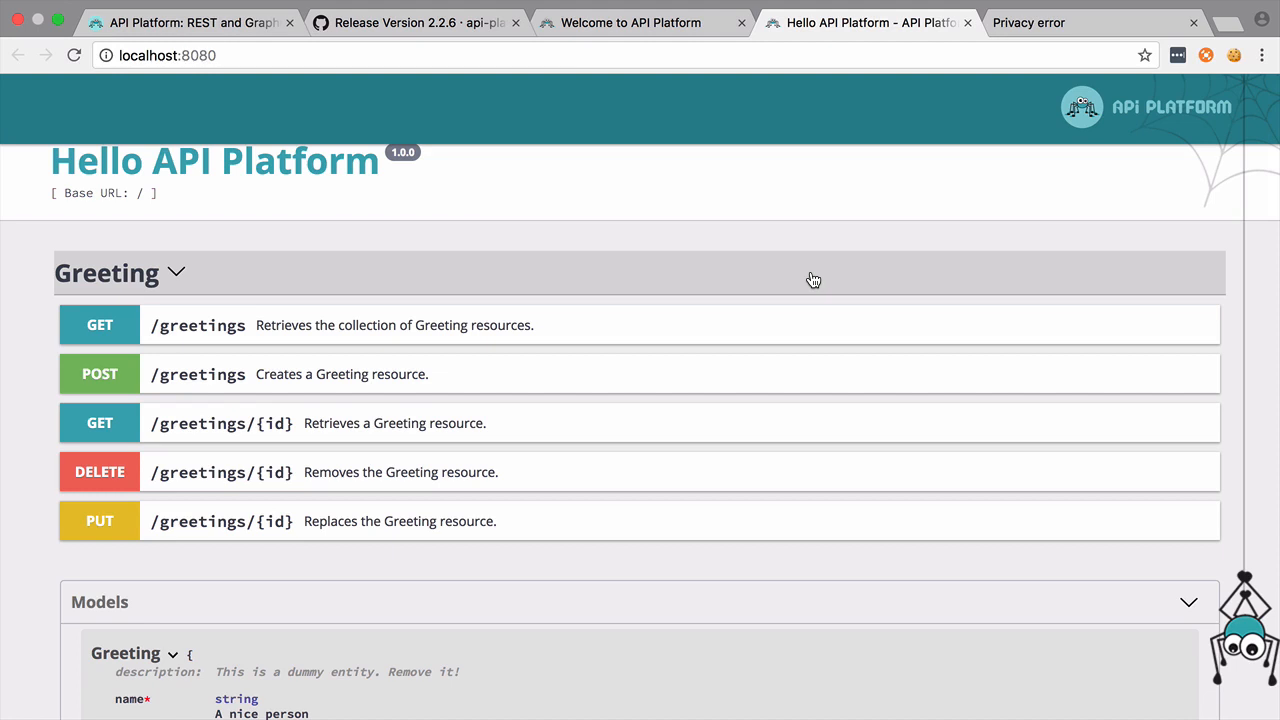
left_click(1030, 22)
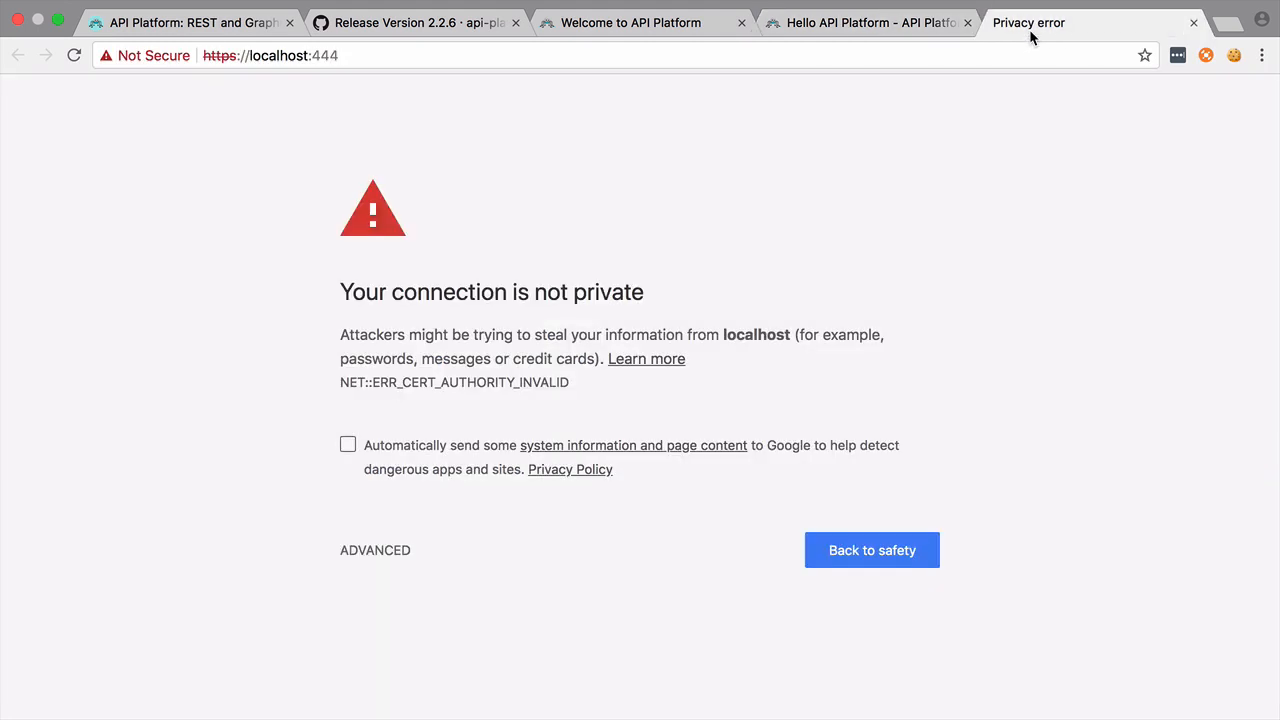
Bypass the certificate warning via Advanced and 'Proceed to localhost (unsafe)'.
left_click(375, 550)
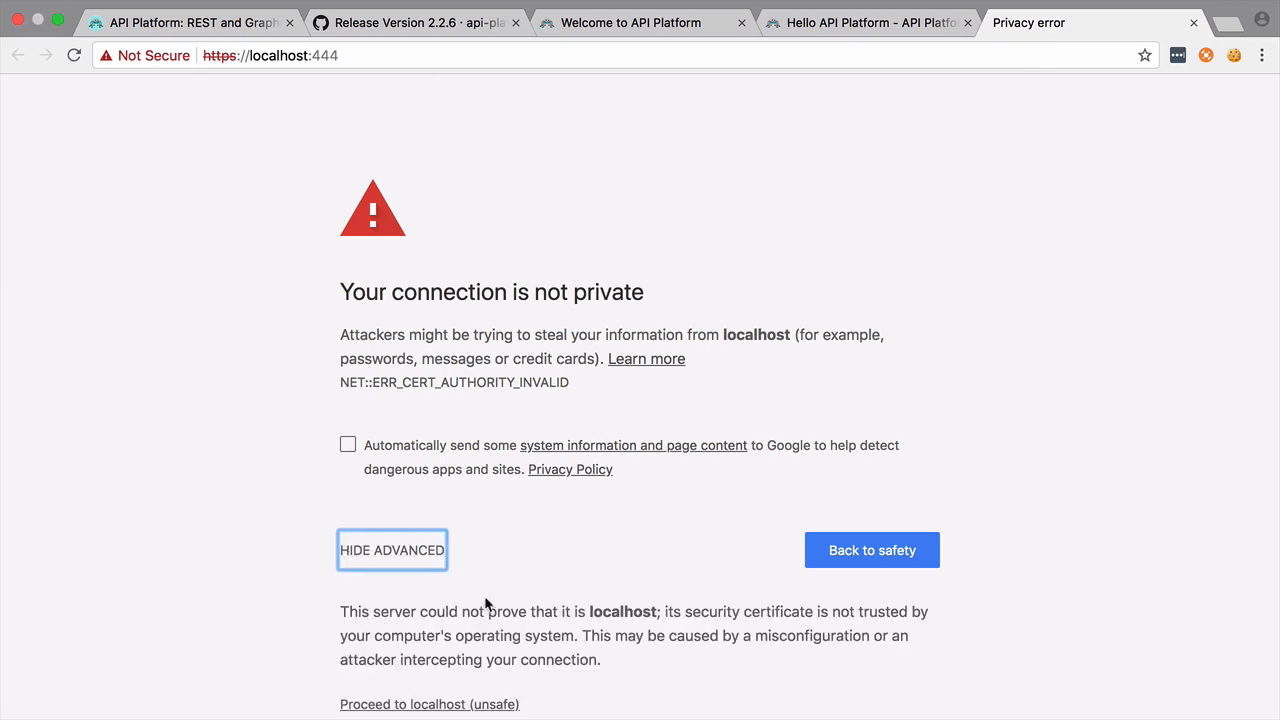
left_click(429, 704)
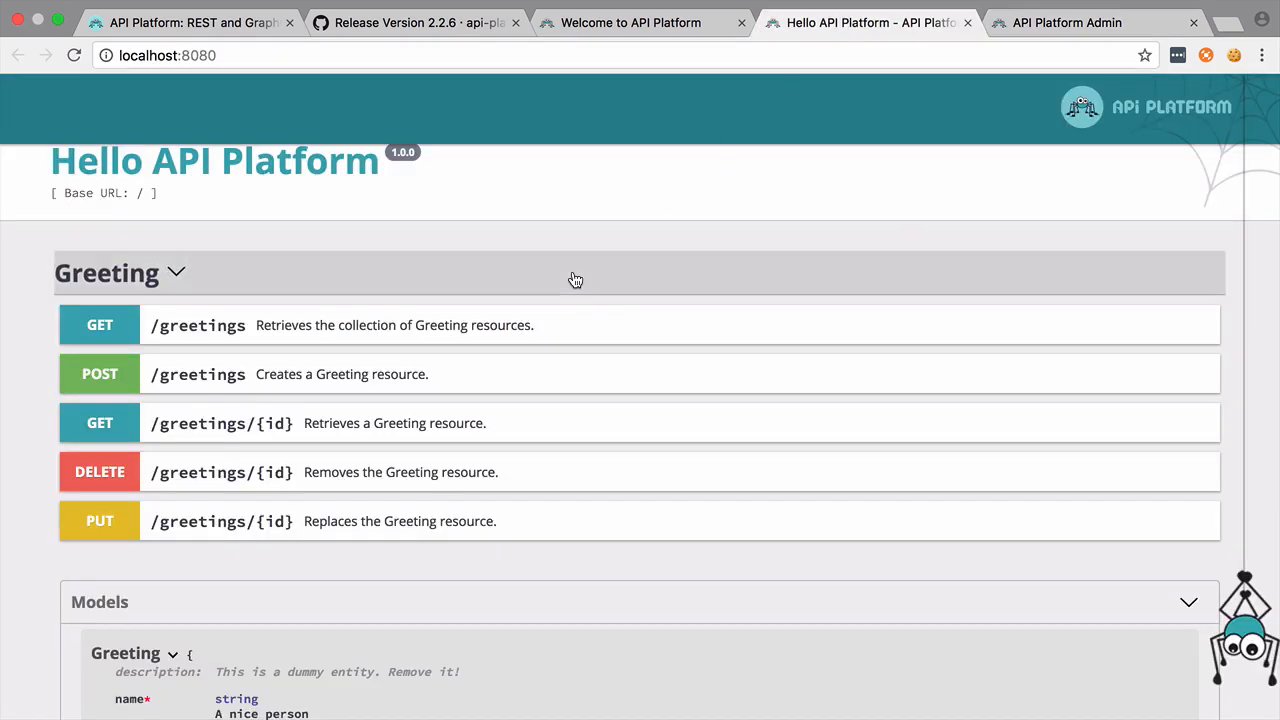
mouse_move(448, 330)
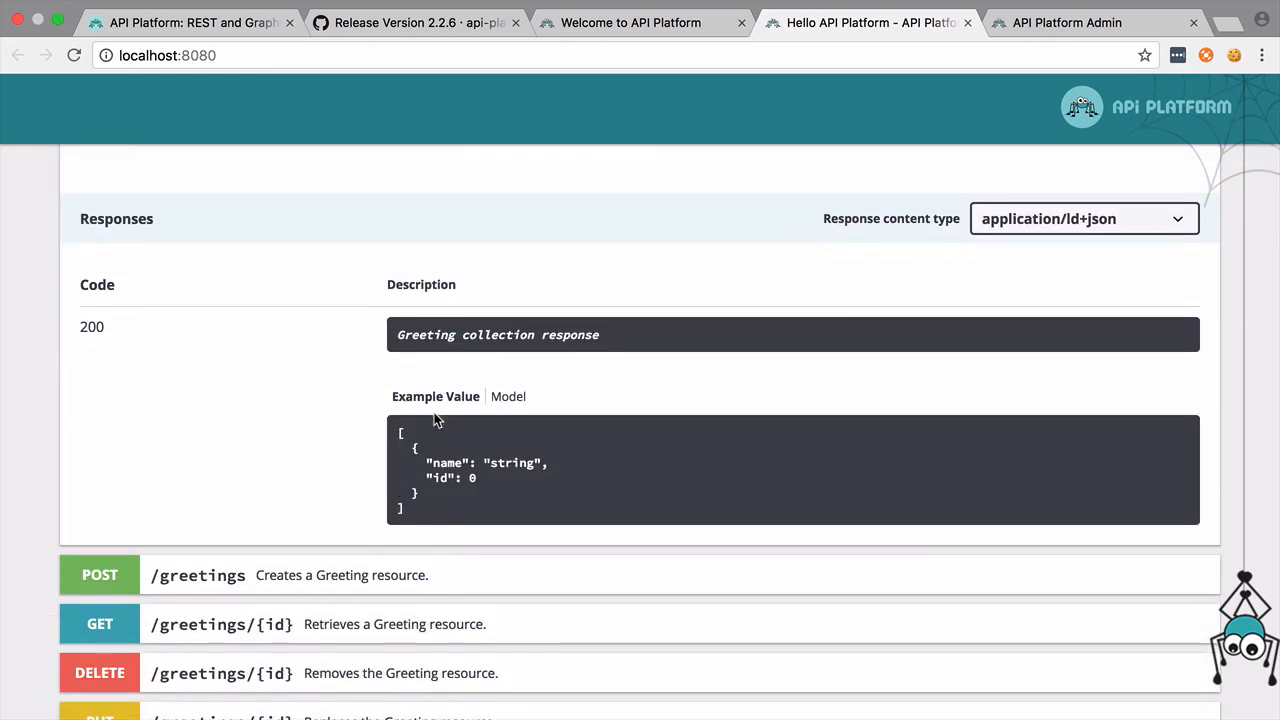
Execute GET /greetings in the docs and view the 200 empty-collection response.
scroll("up", 3)
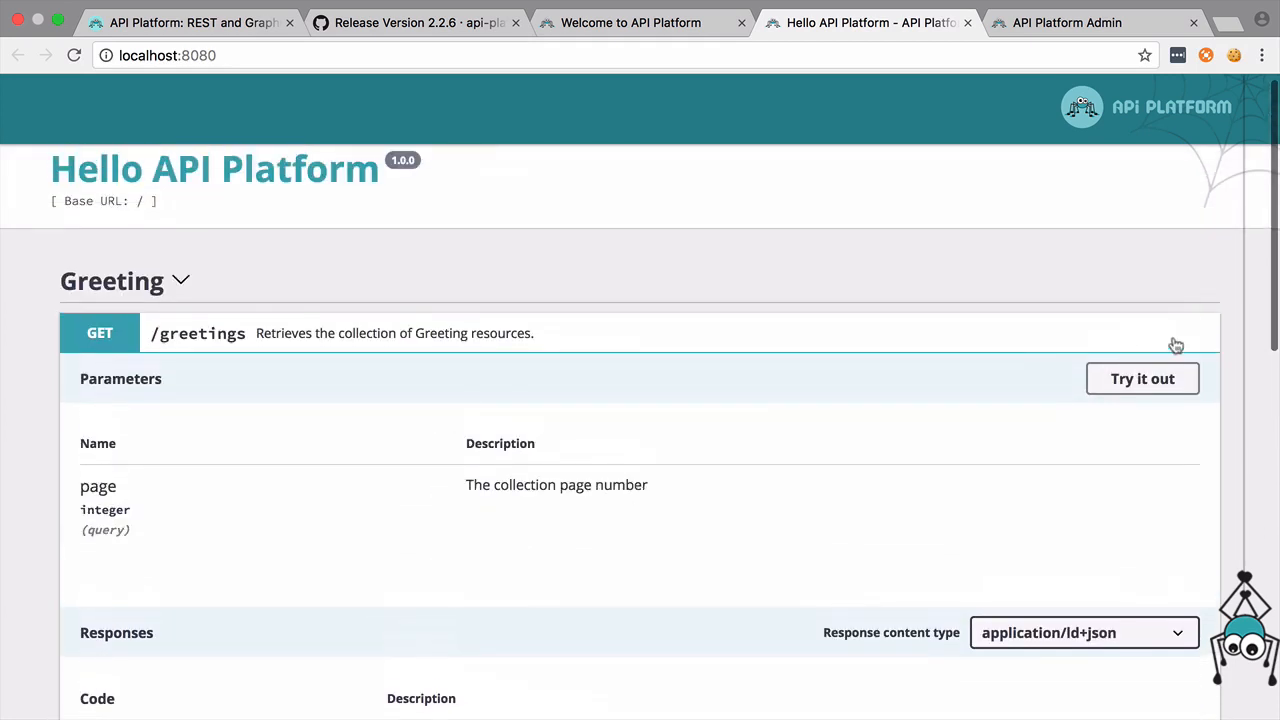
left_click(1142, 378)
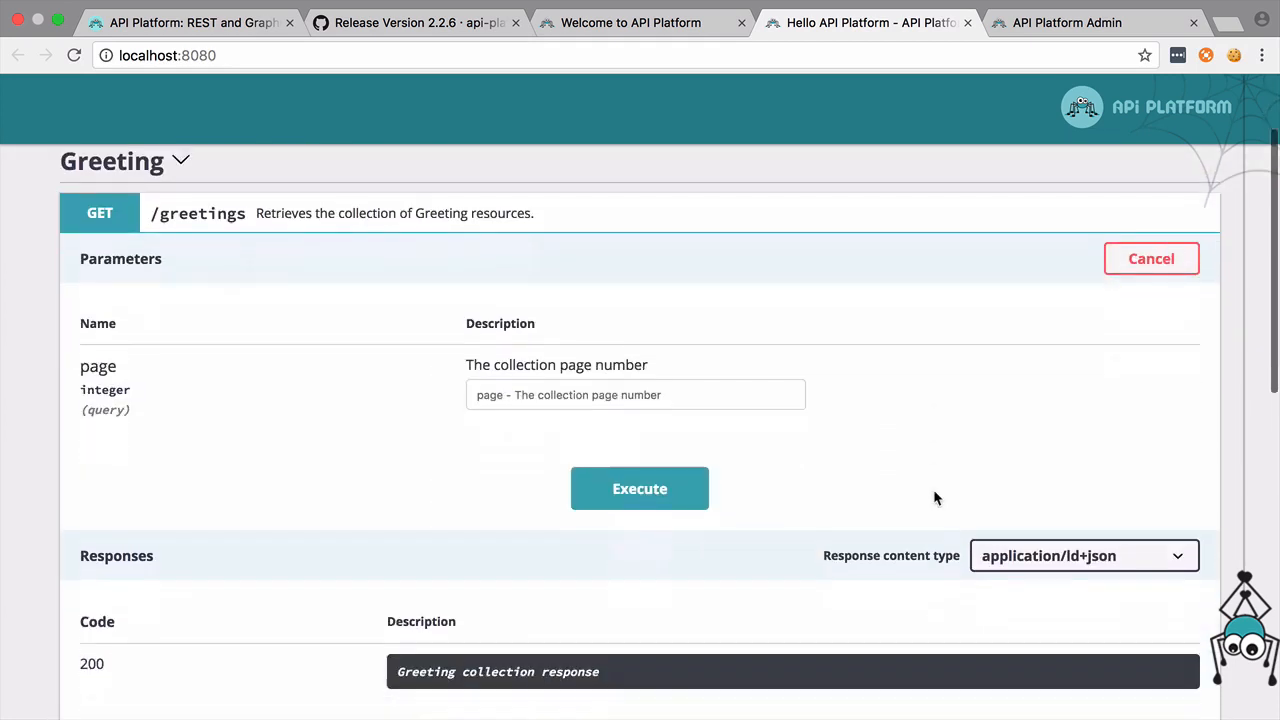
scroll("down", 3)
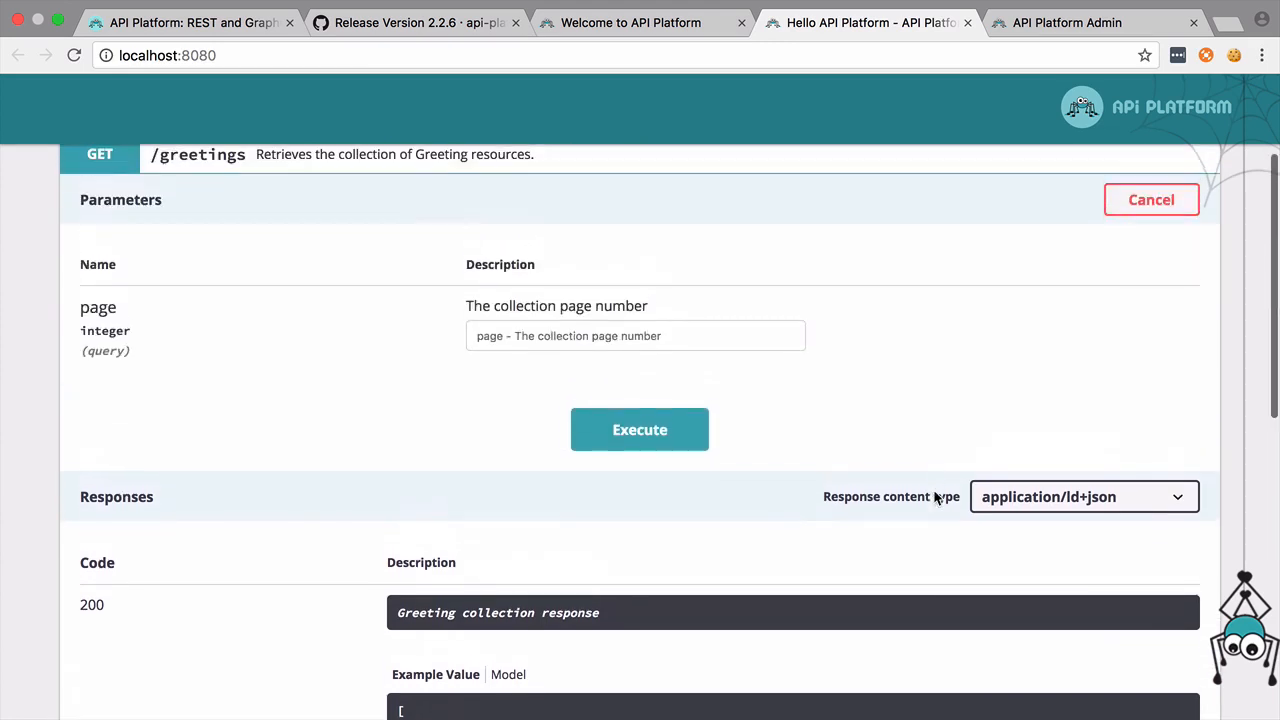
scroll("up", 3)
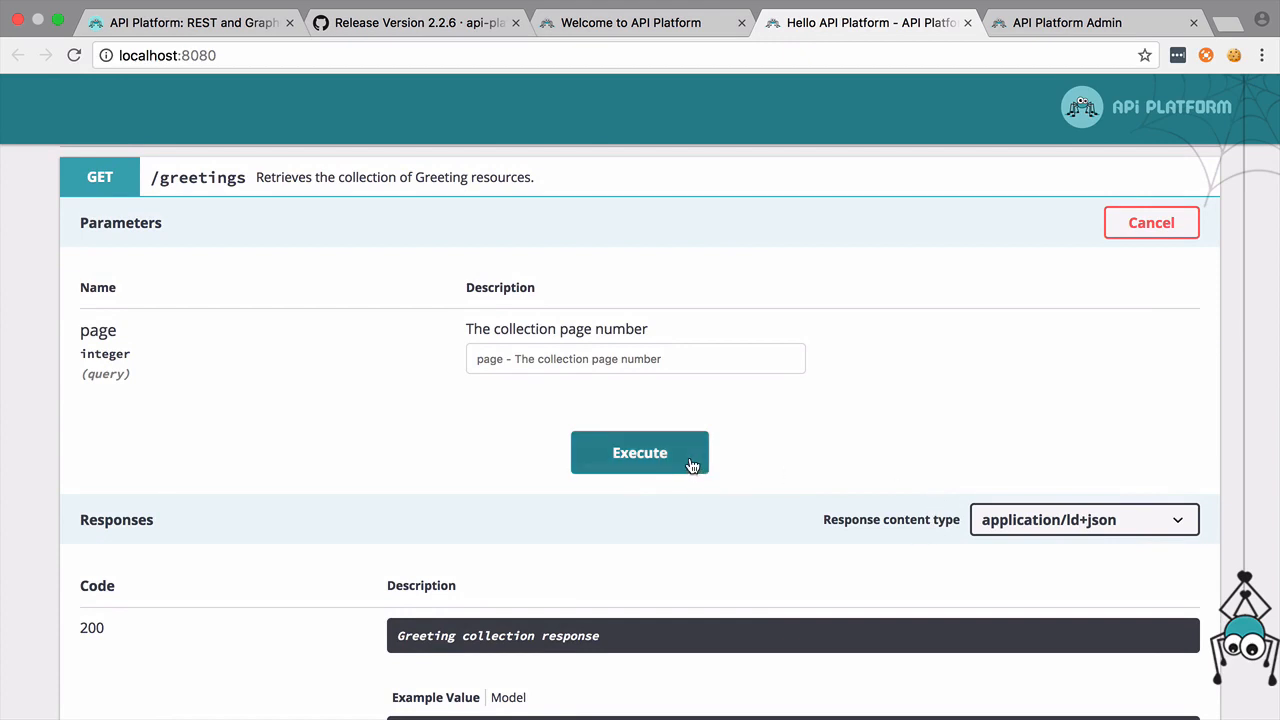
left_click(639, 452)
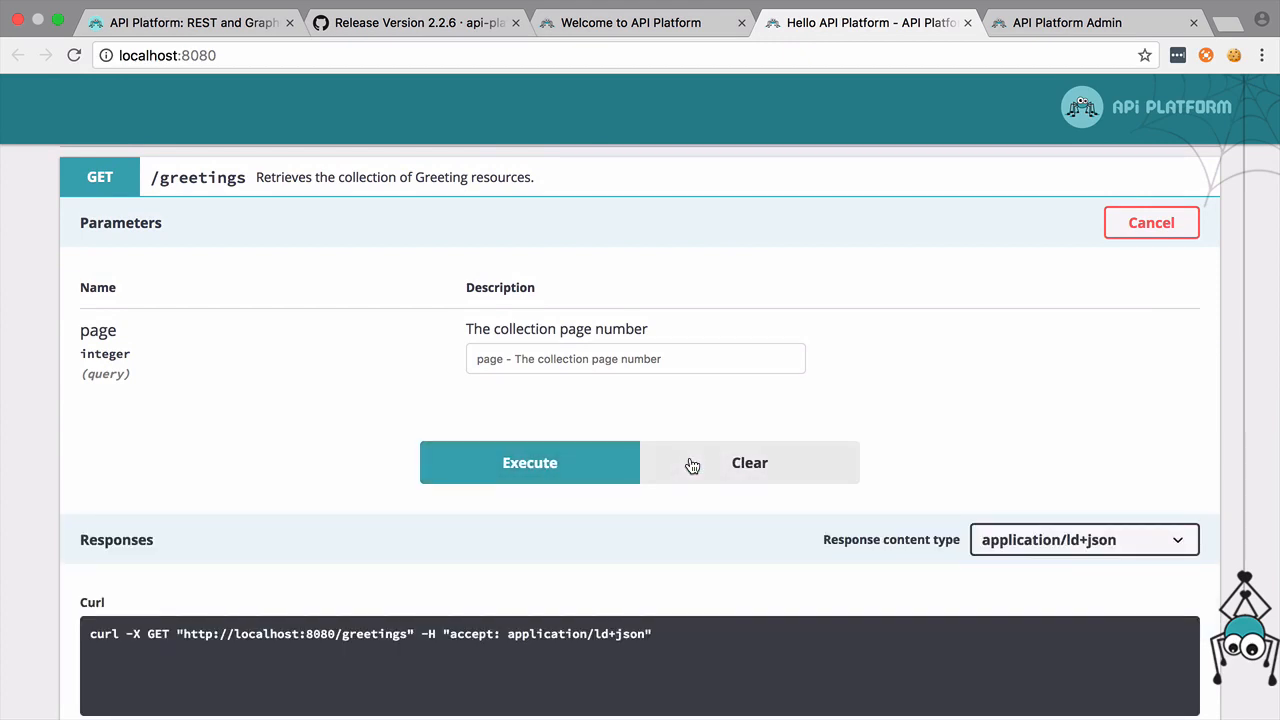
left_click(529, 462)
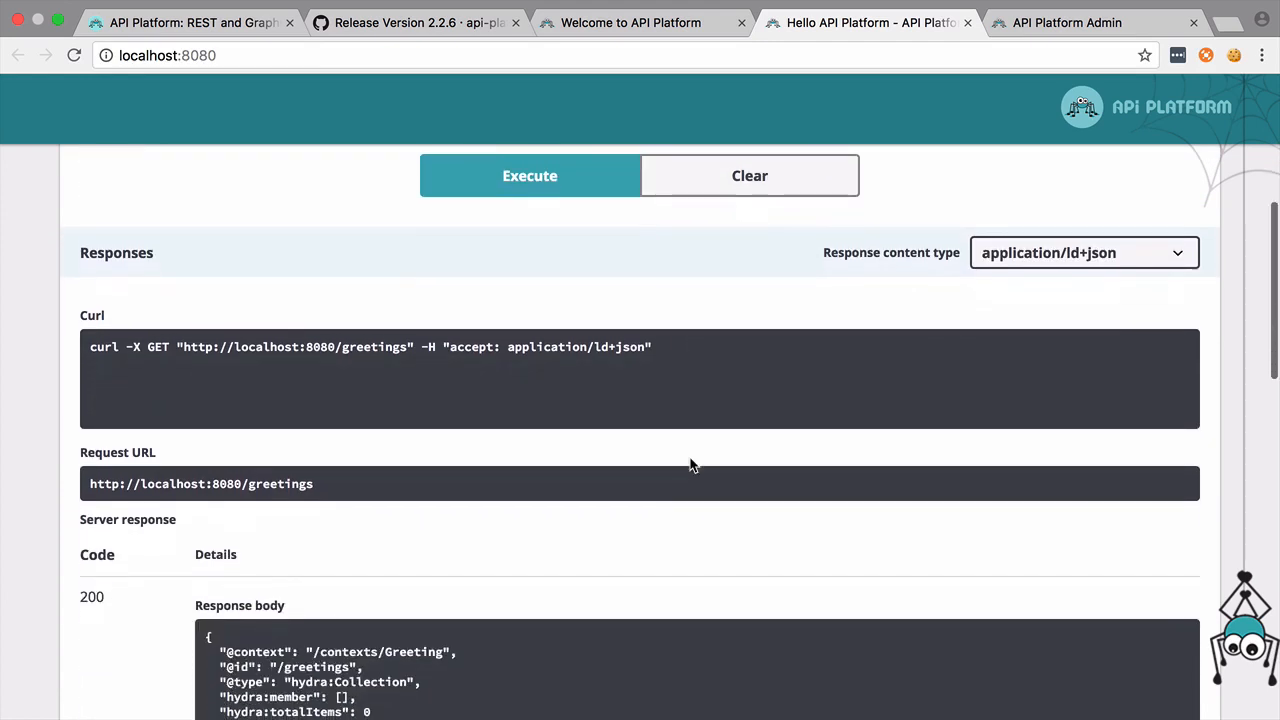
scroll("down", 3)
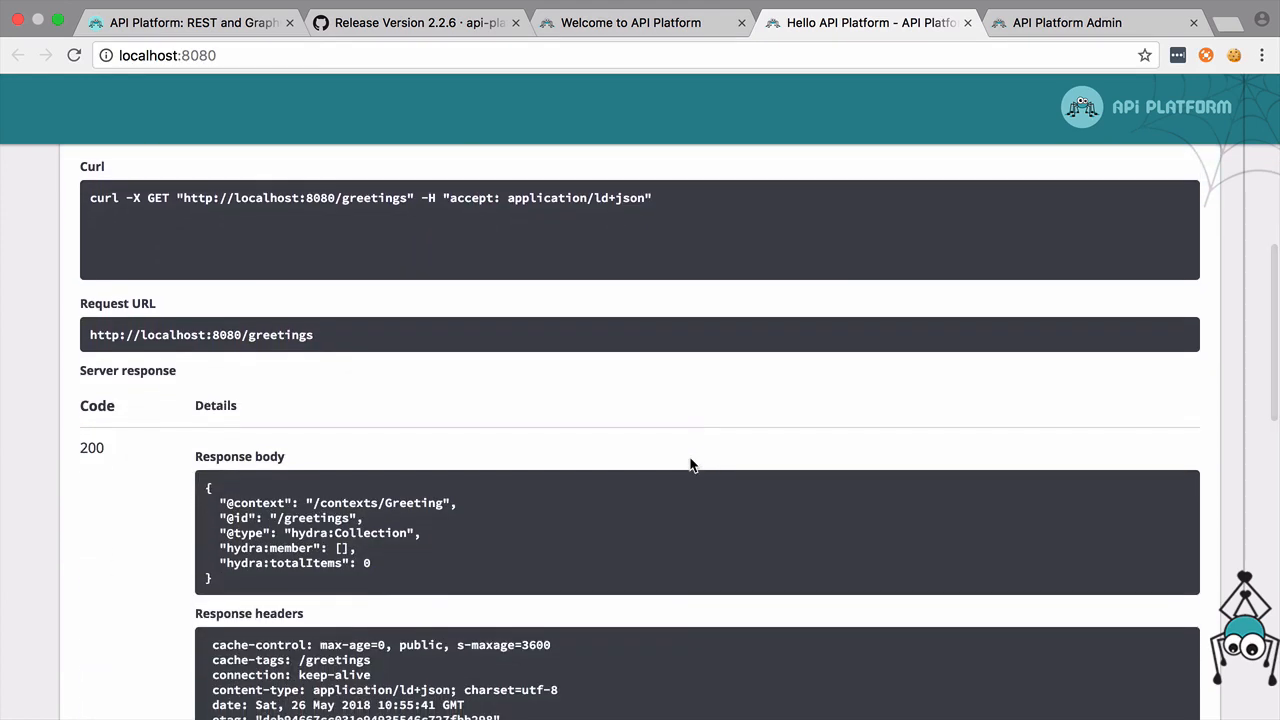
scroll("up", 3)
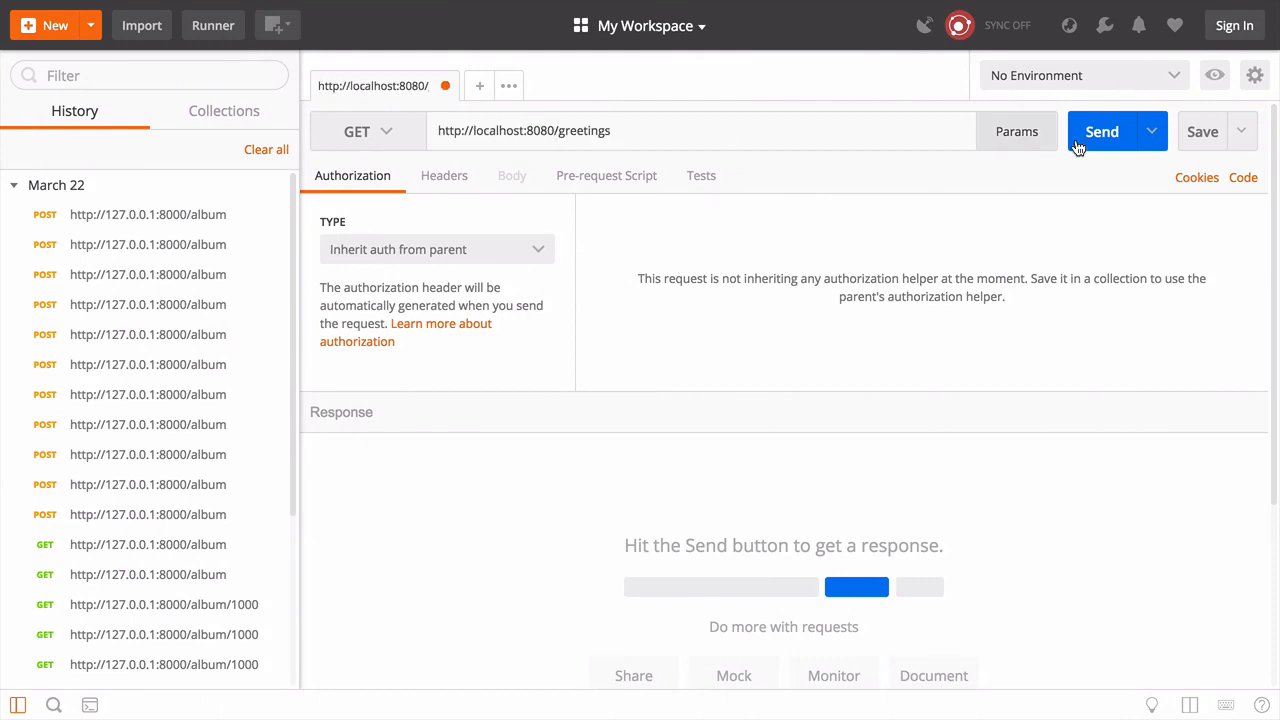
left_click(1101, 131)
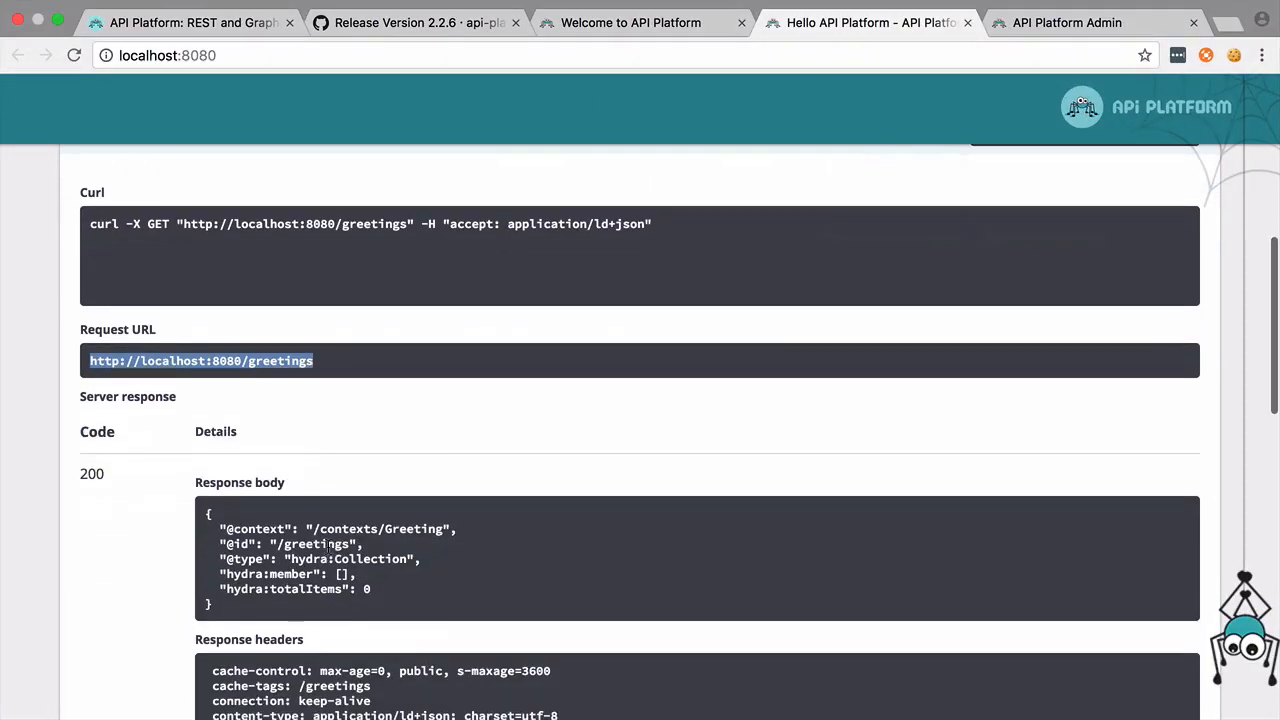
scroll("up", 3)
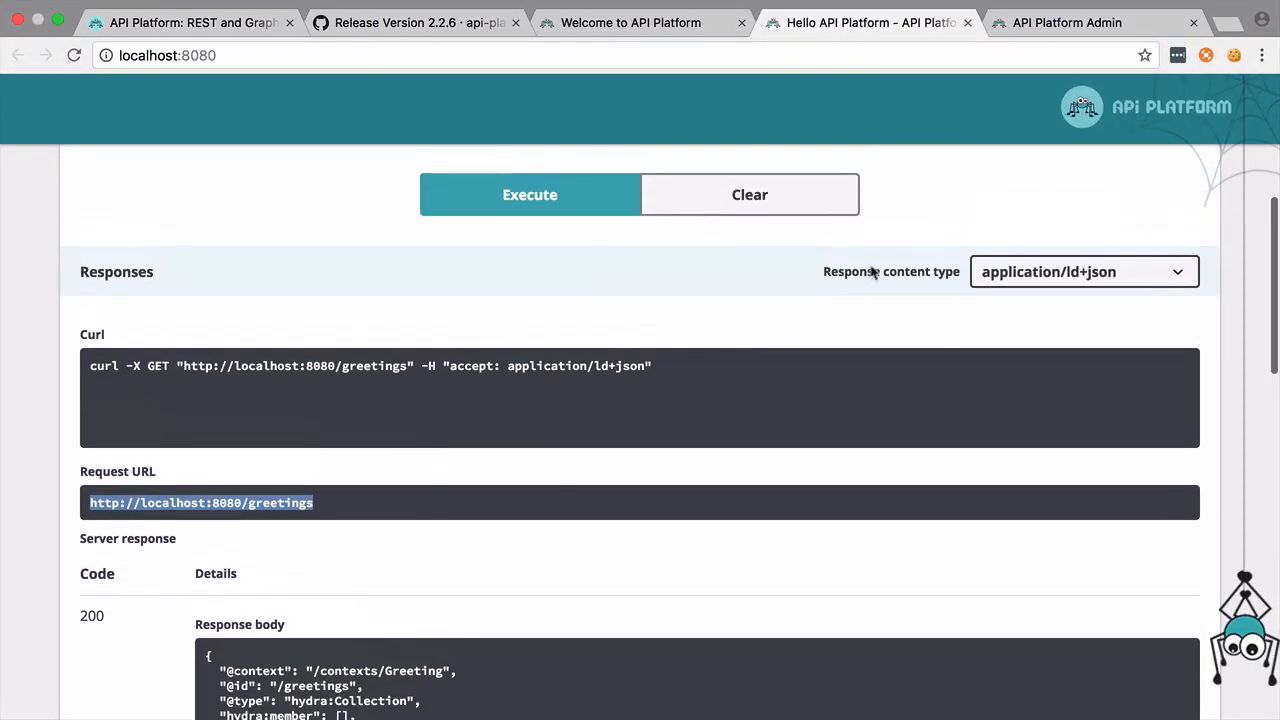
left_click(1067, 22)
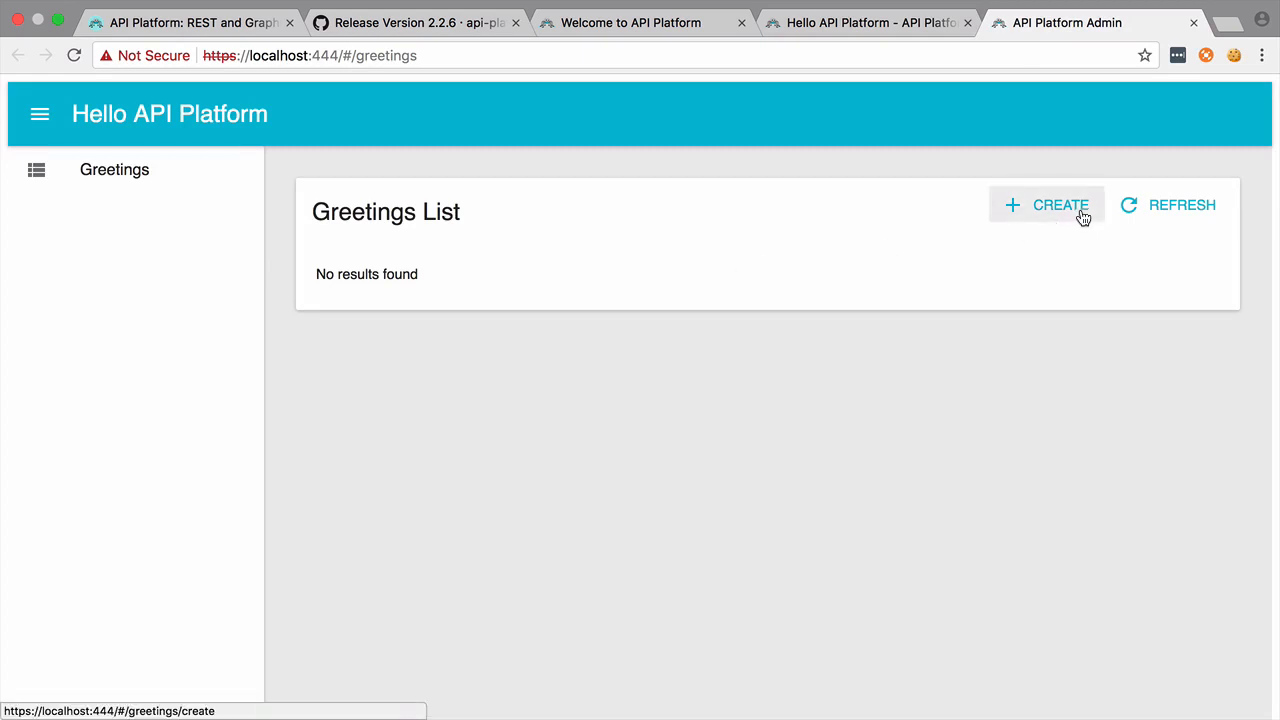
Create a greeting named 'hello' (saved as /greetings/1) and return to the API docs.
left_click(1046, 205)
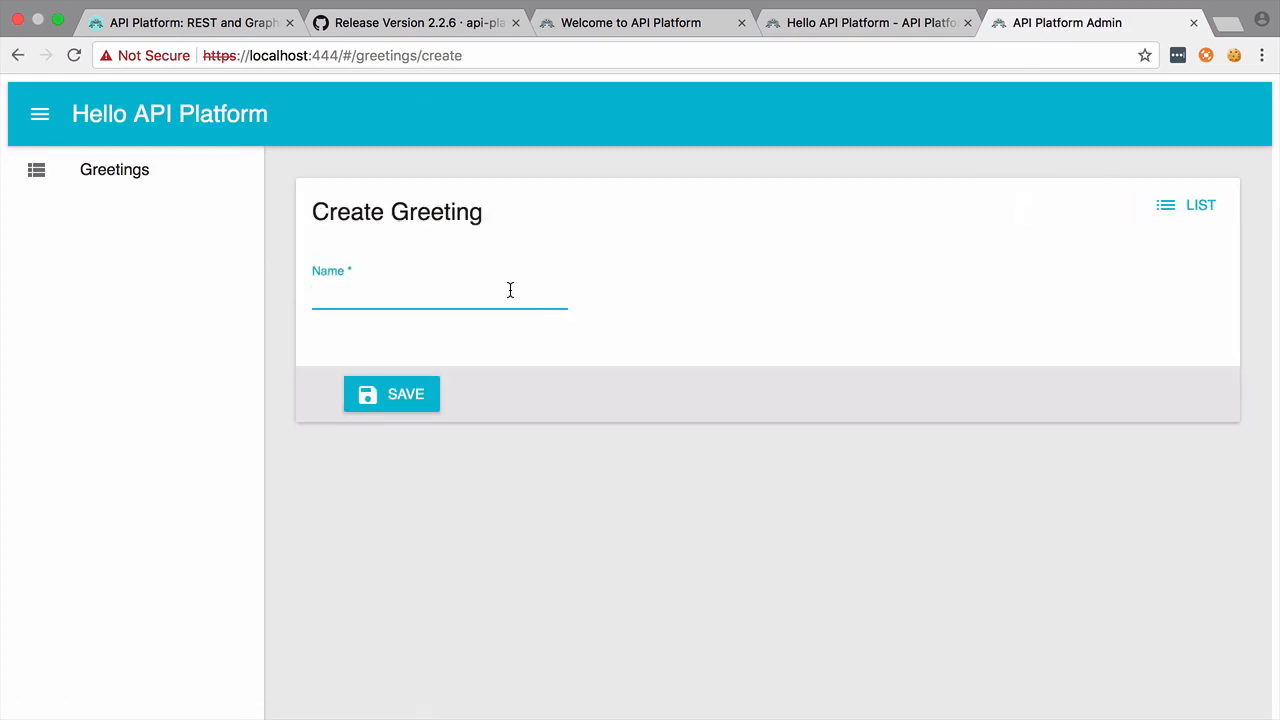
type("hello")
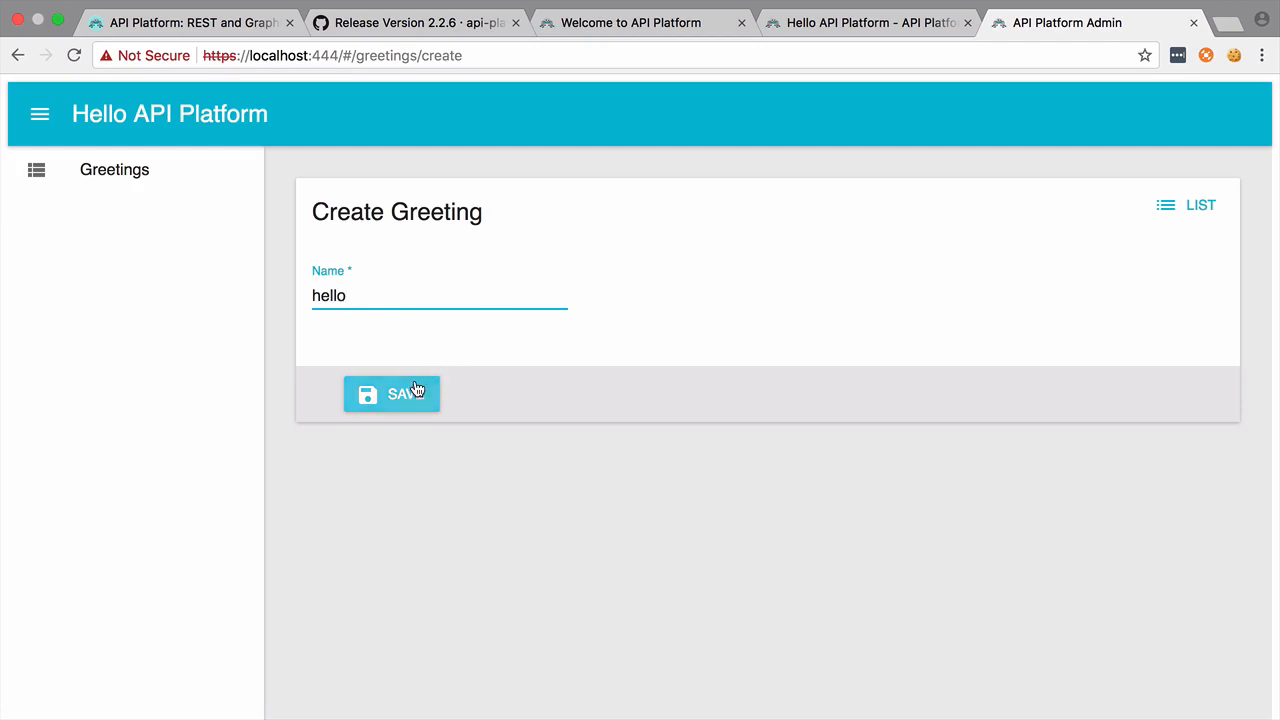
left_click(391, 393)
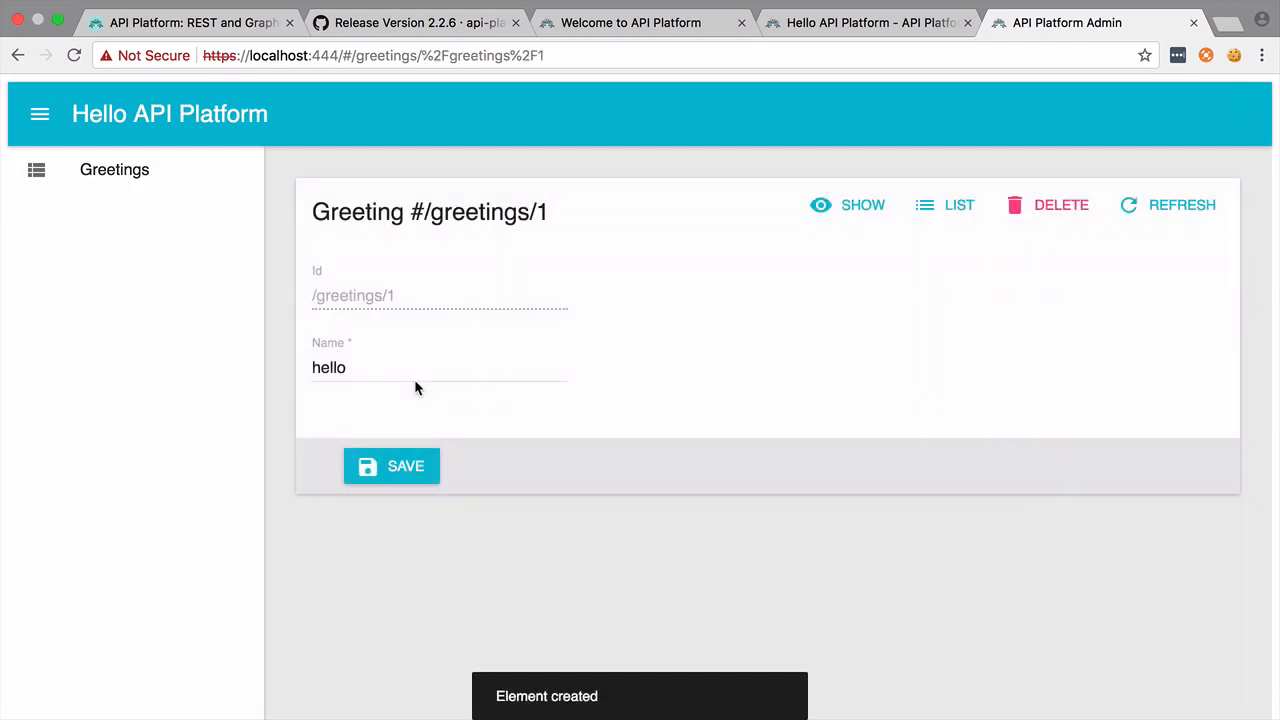
left_click(868, 22)
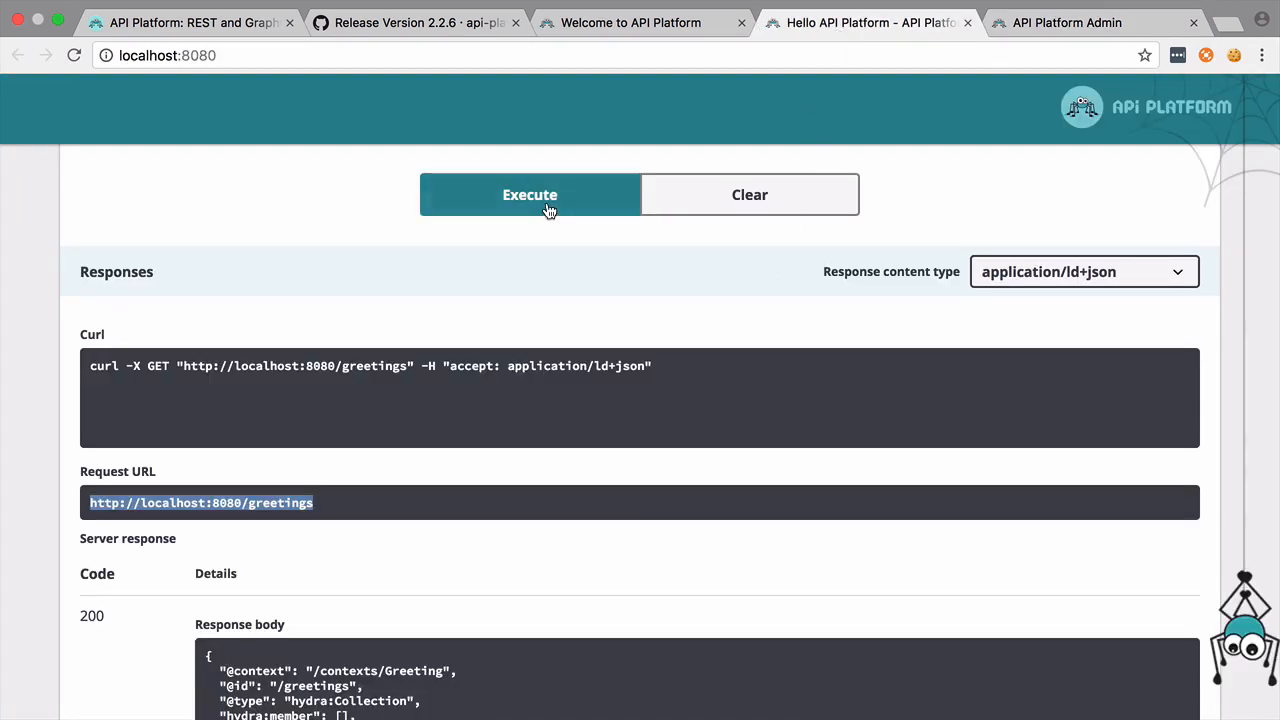
Resend GET localhost:8080/greetings so it returns the 'hello' greeting with id 1.
scroll("down", 3)
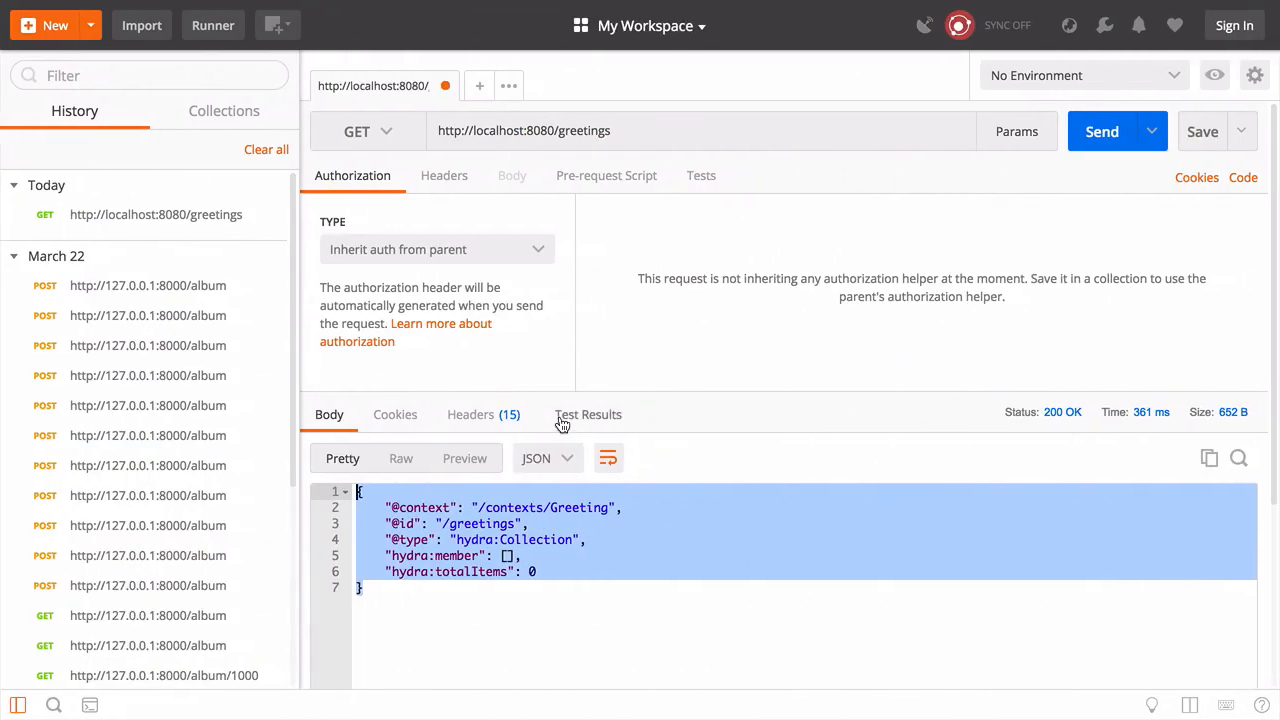
left_click(1102, 131)
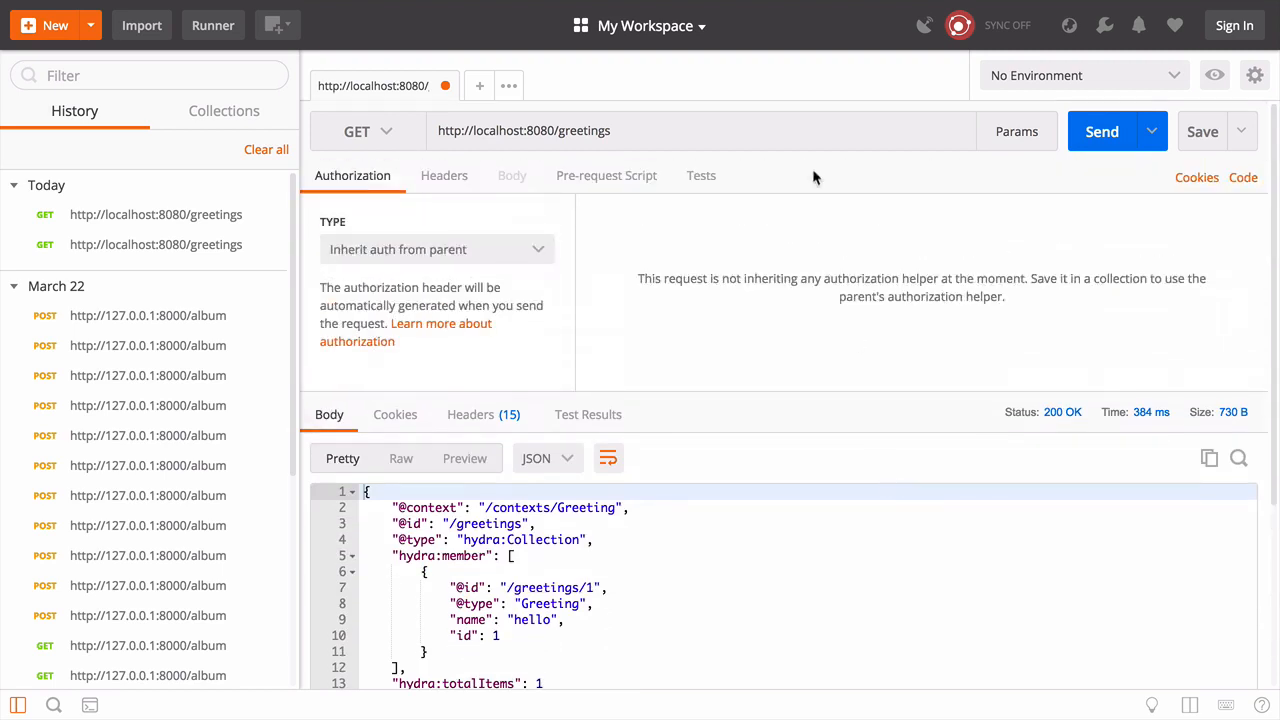
left_click(1102, 131)
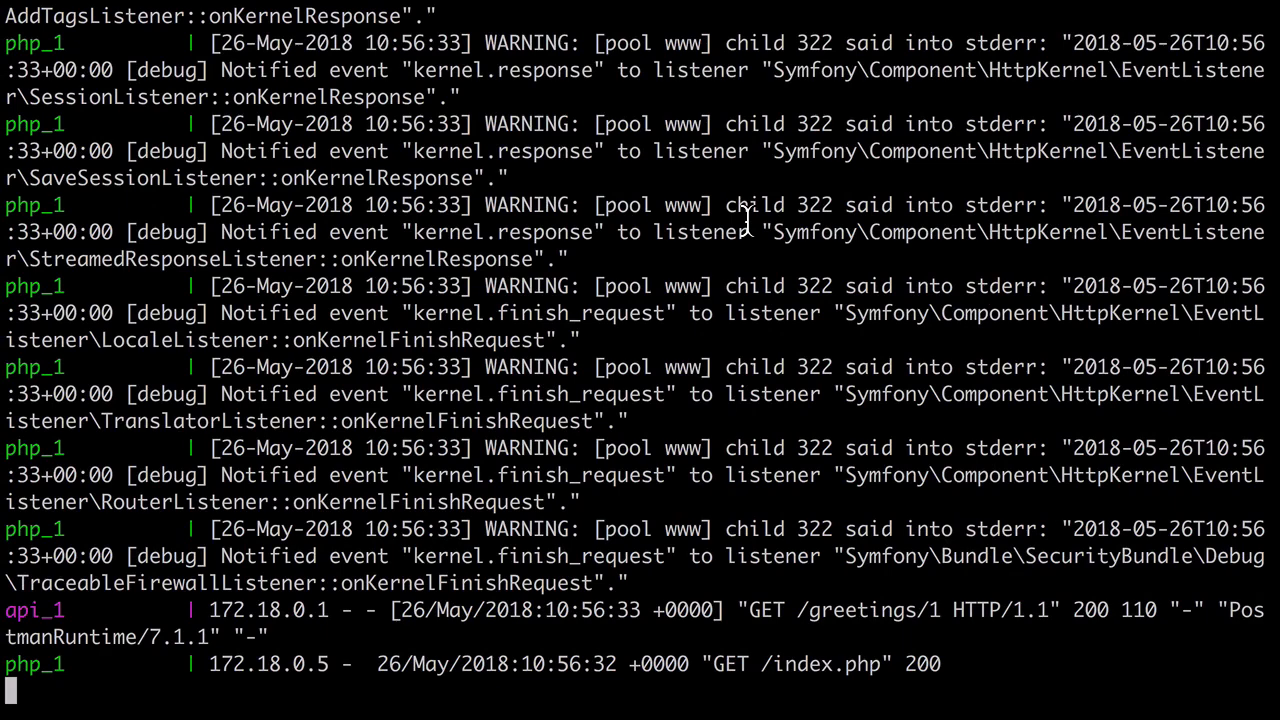
Stop the streaming docker-compose logs with Ctrl+C.
key("ctrl+c")
type("to")
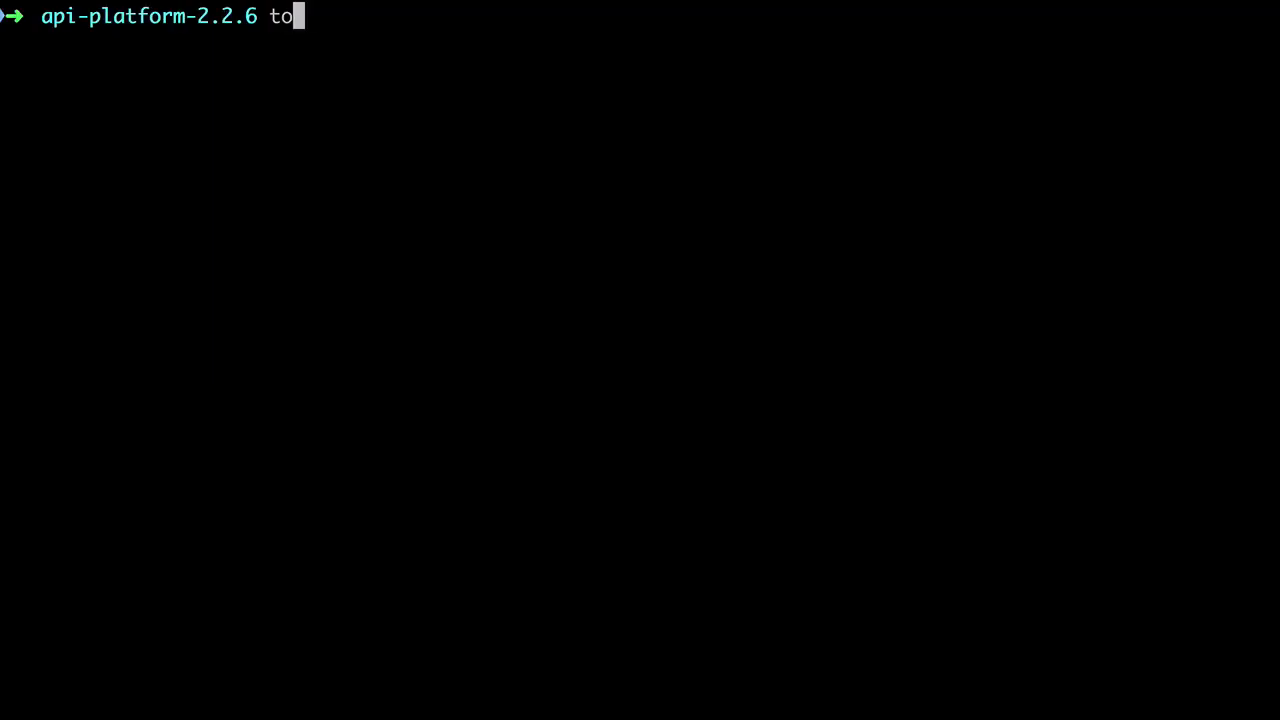
key("Return")
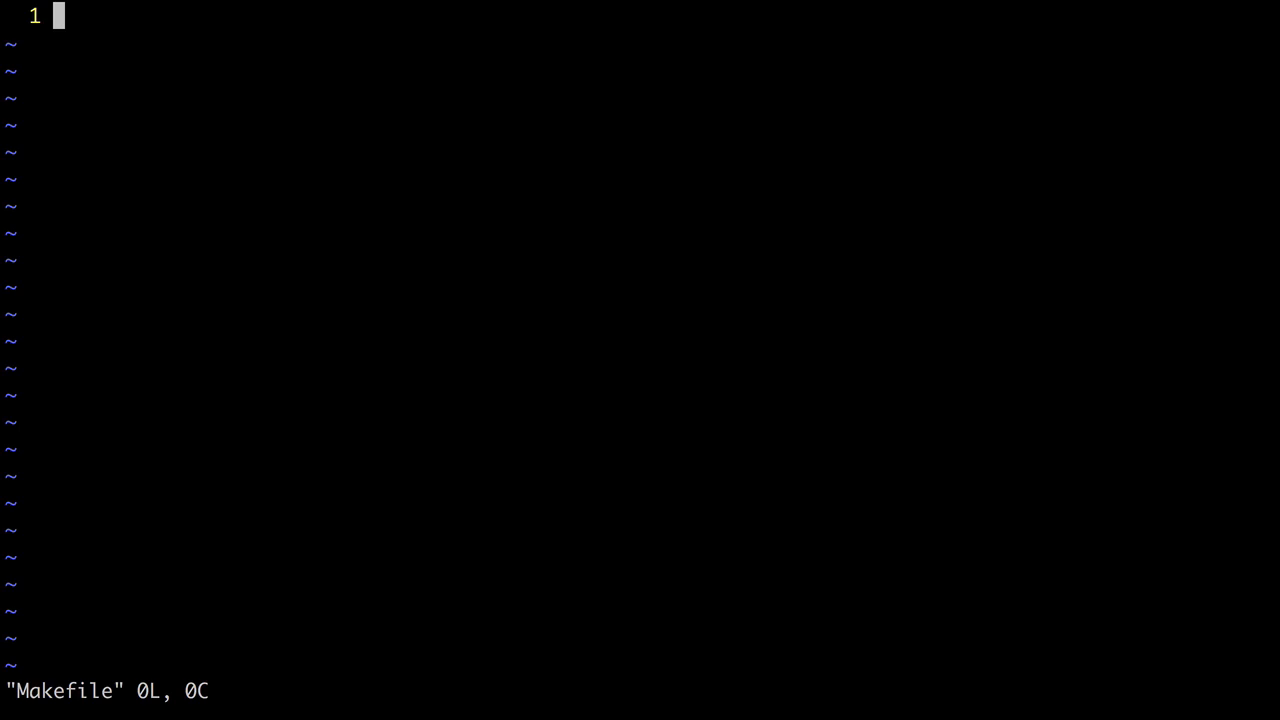
key("i")
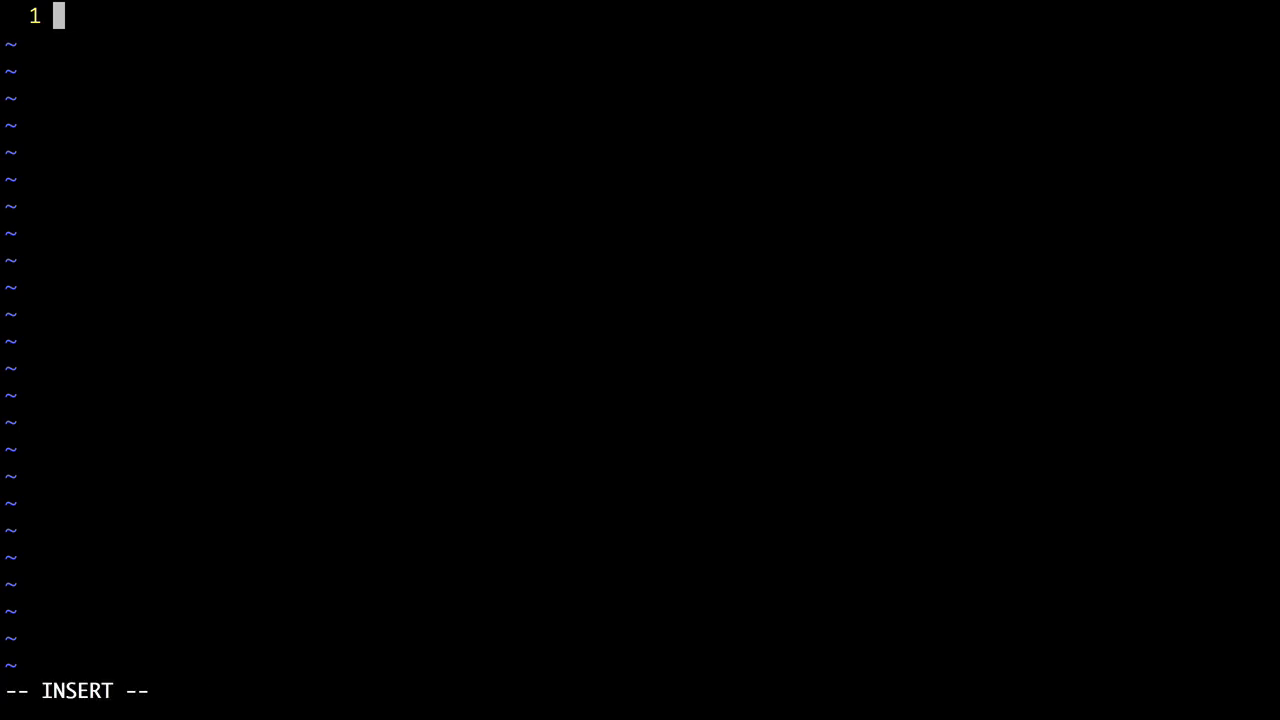
type("dev:")
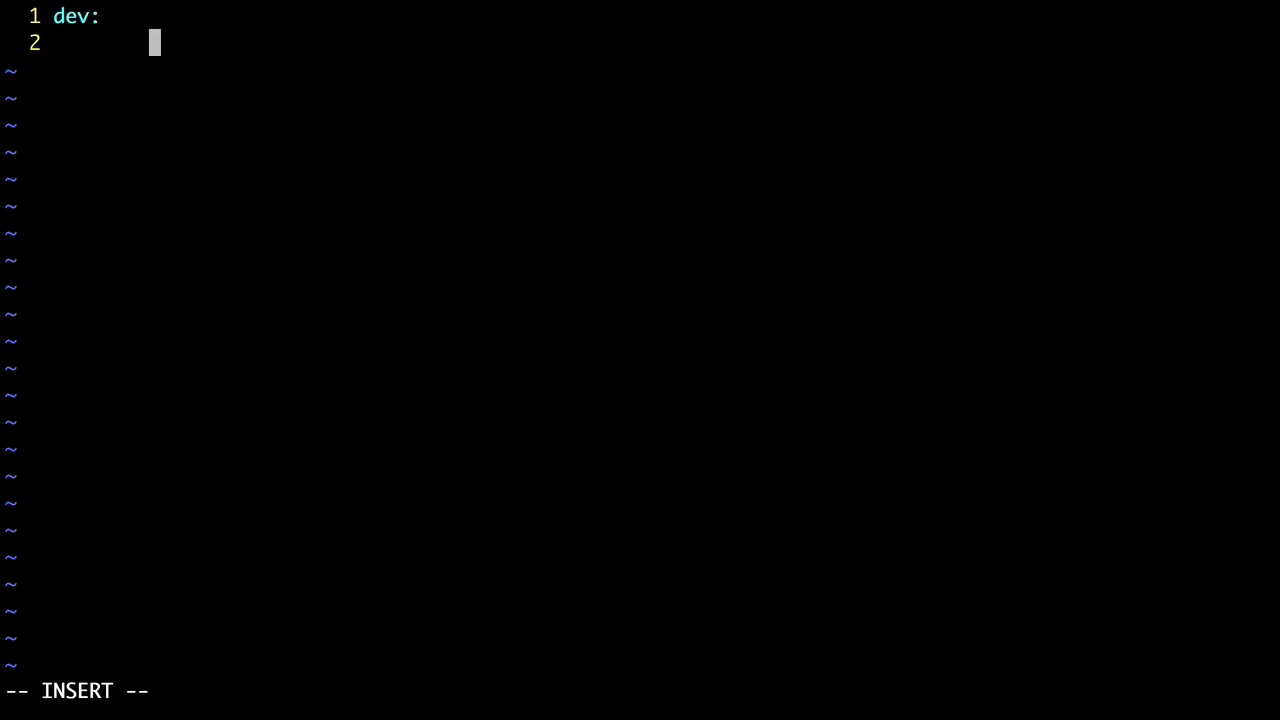
type("@do")
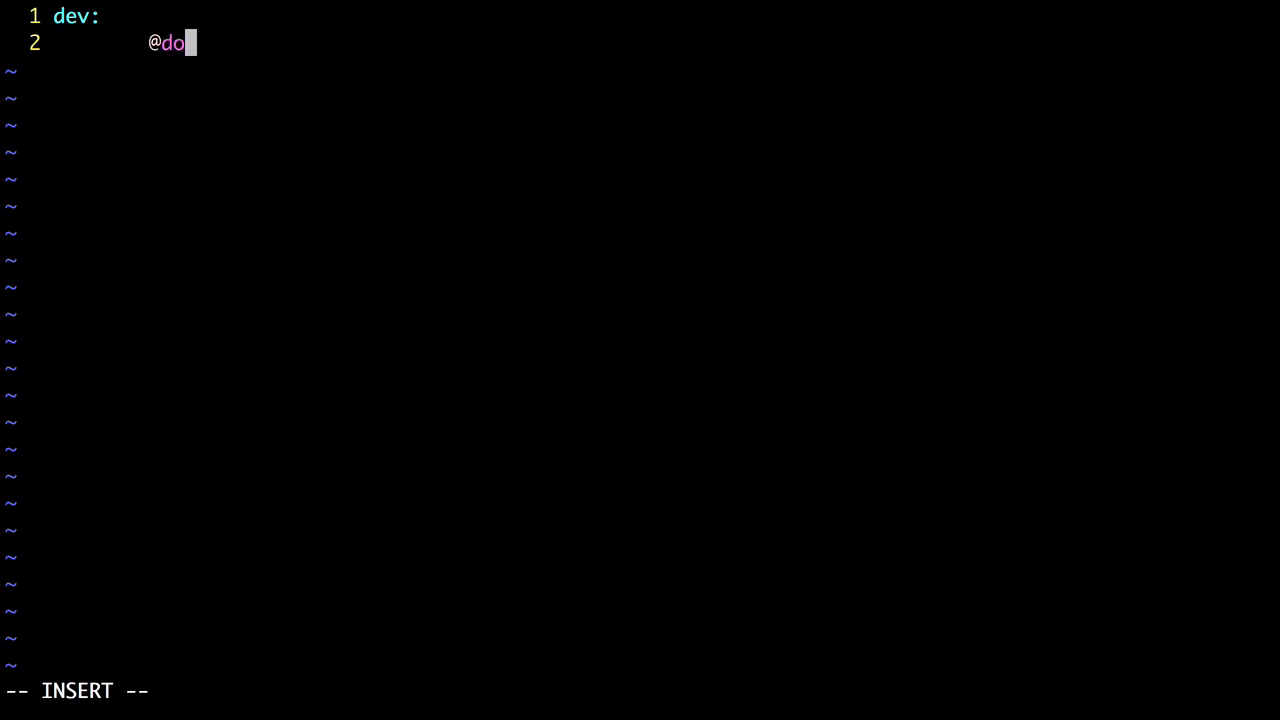
type("cker-compose down")
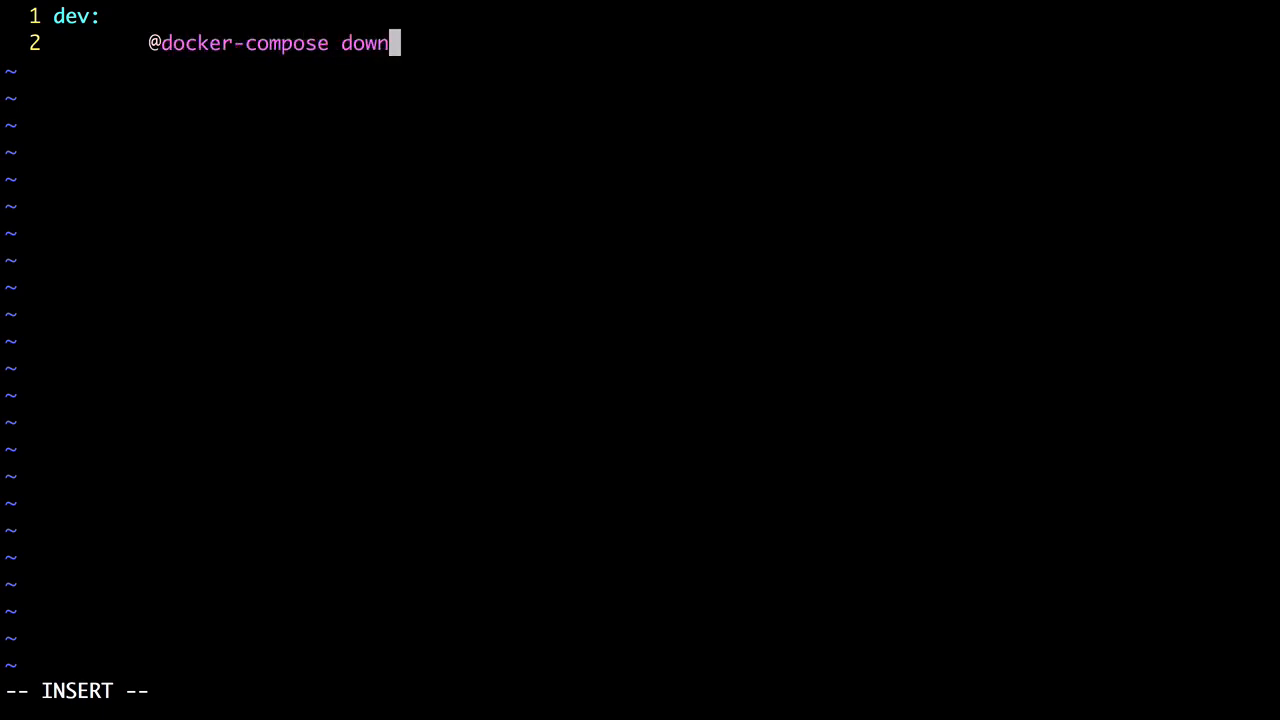
Extend dev with && docker-compose up -d --remove-orphans and start a down target.
type("&& \\")
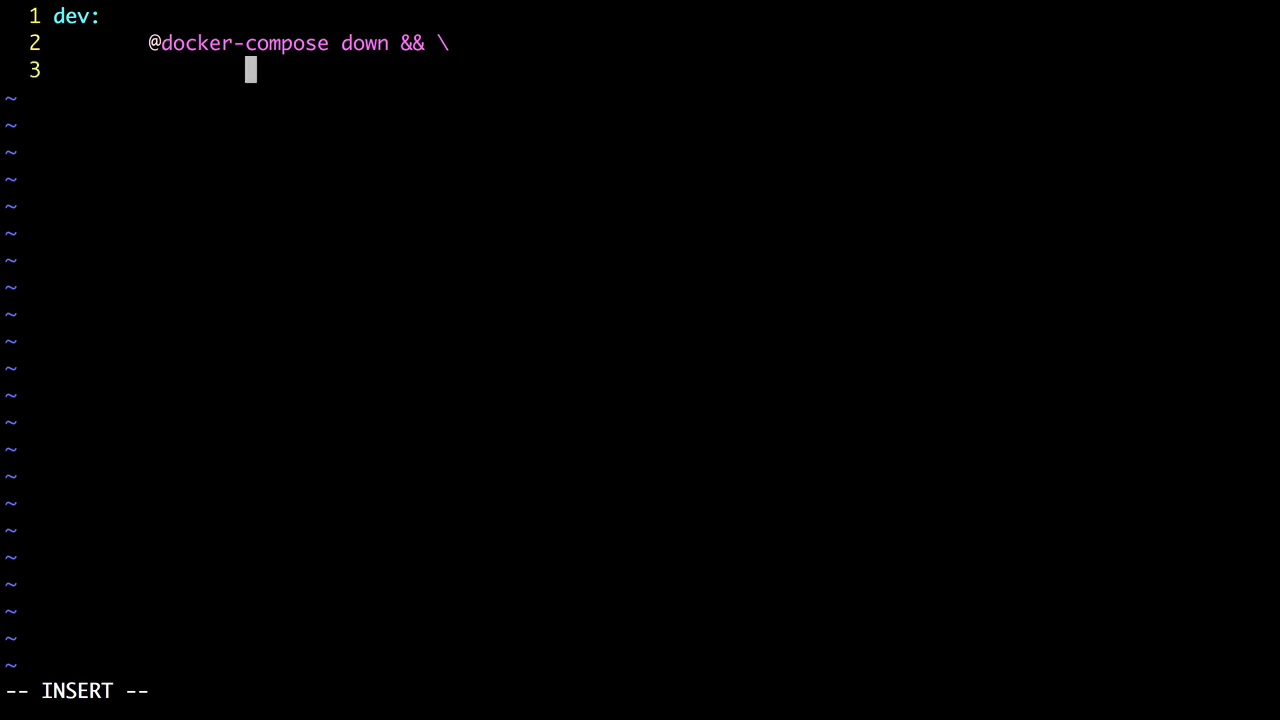
type("docker")
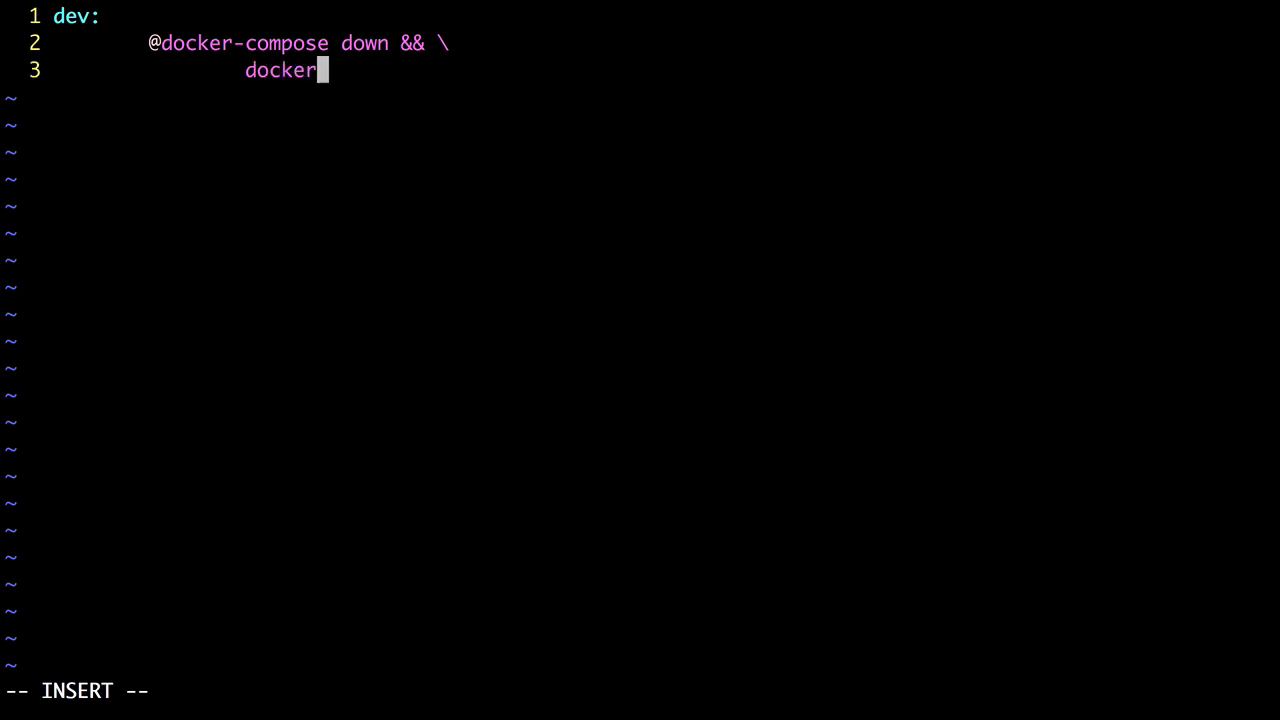
type("-compose")
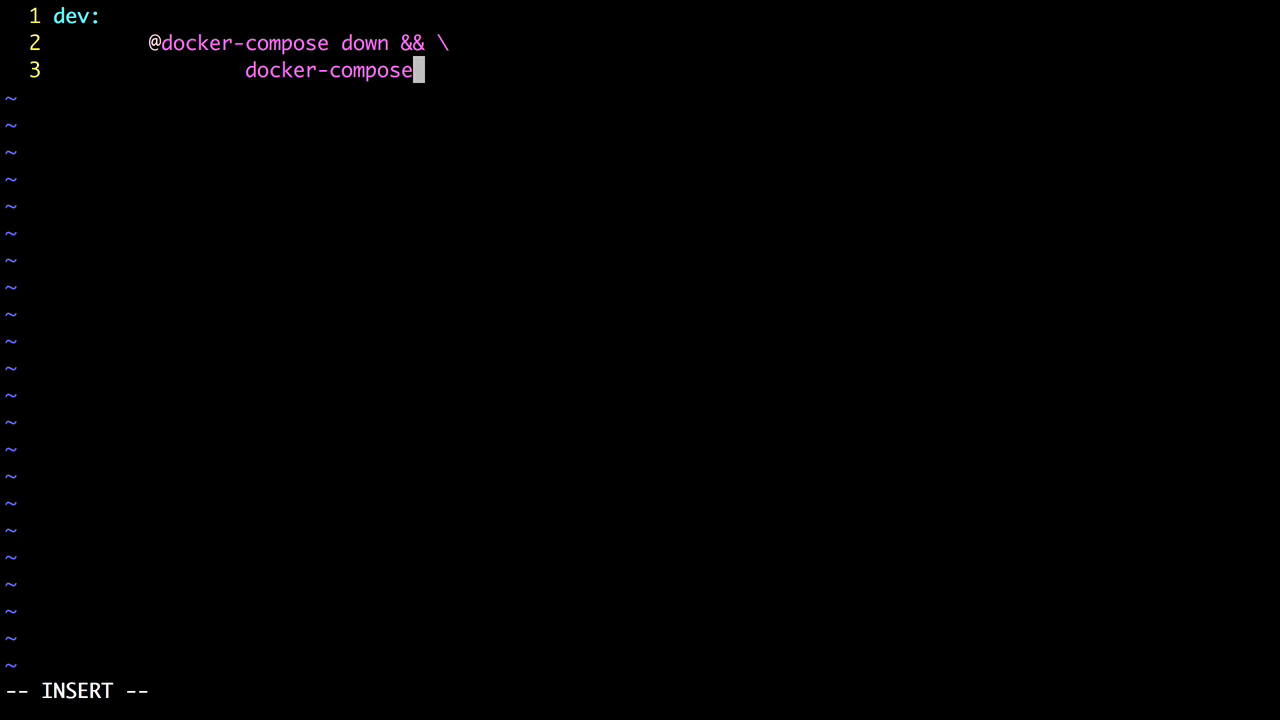
type("up -")
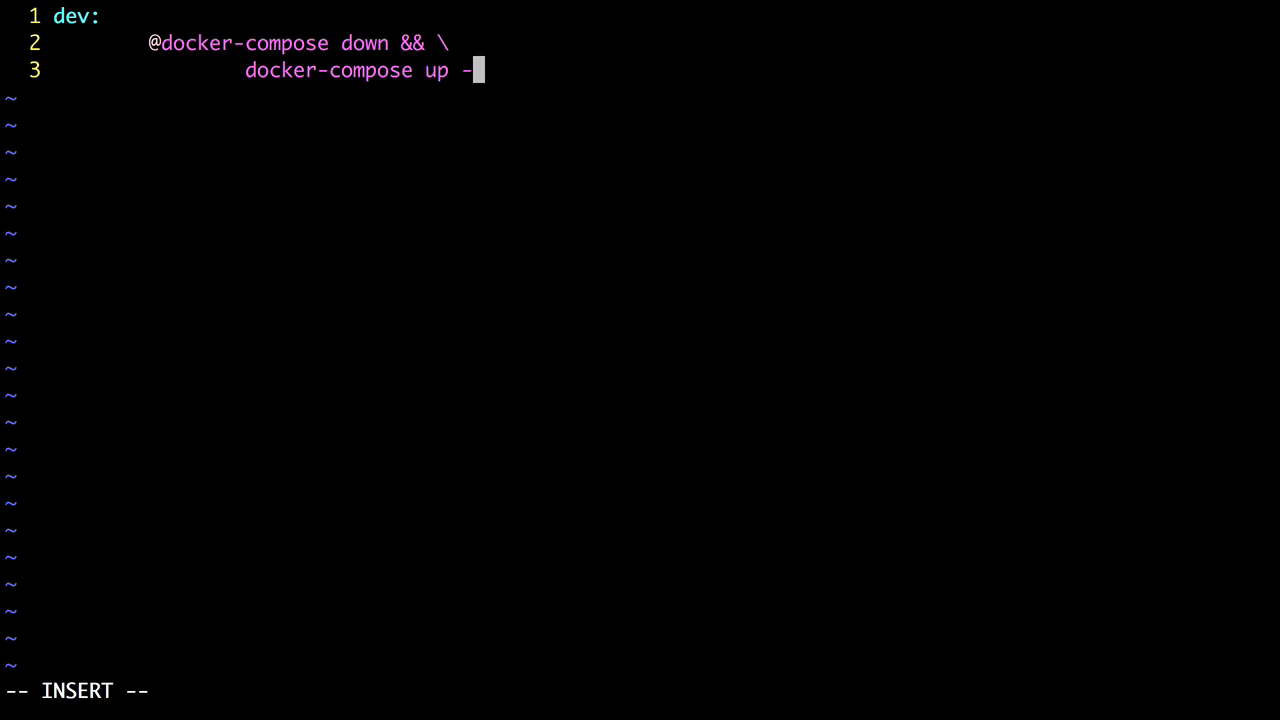
type("d --remove-o")
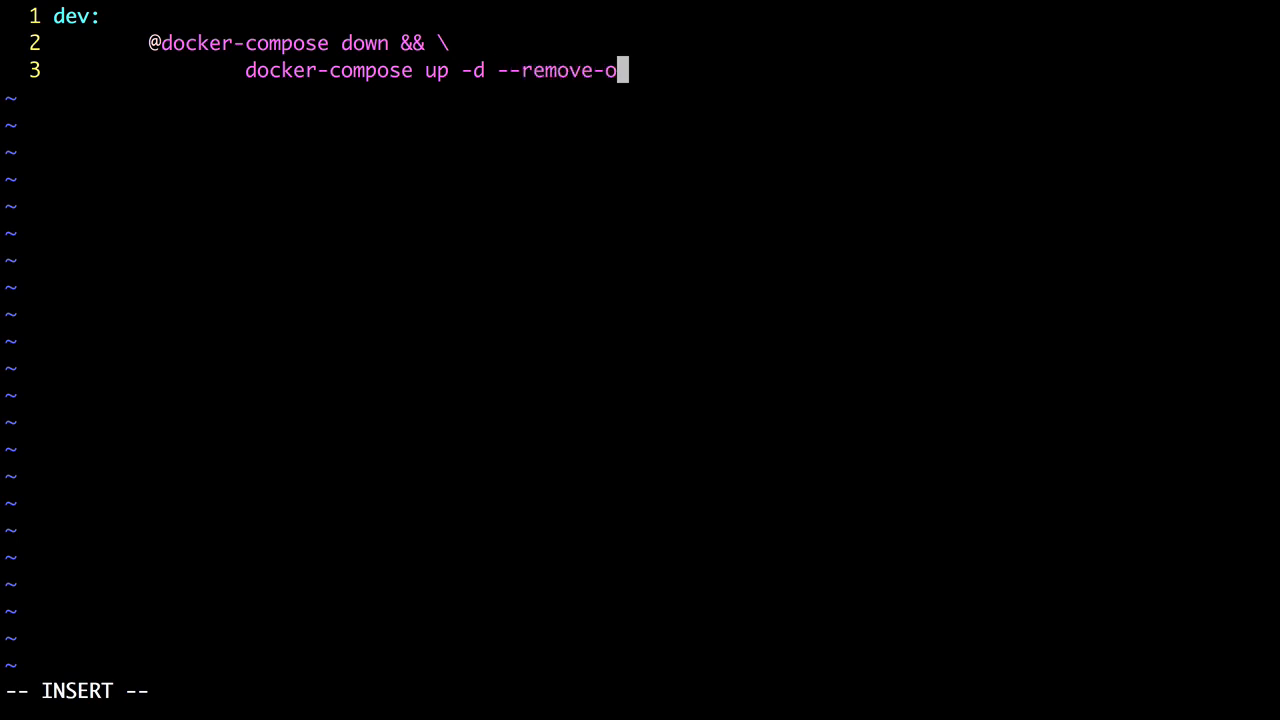
type("rphans")
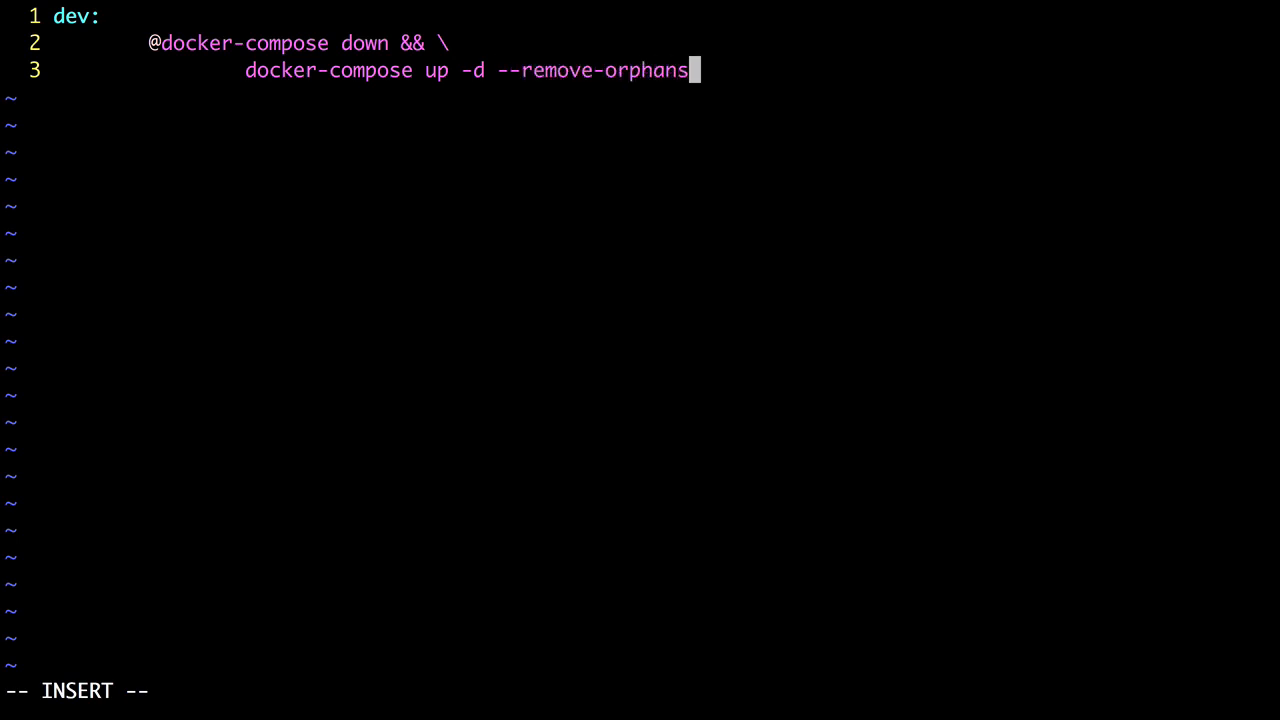
key("Enter")
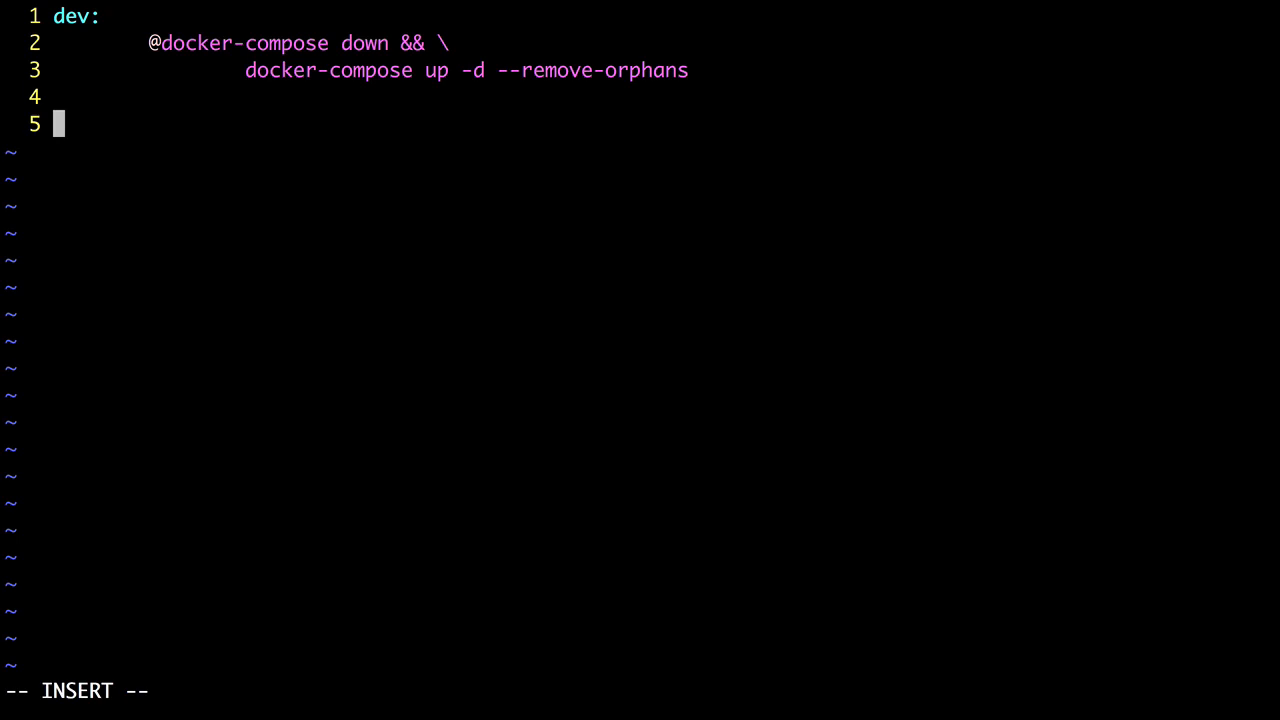
type("down:")
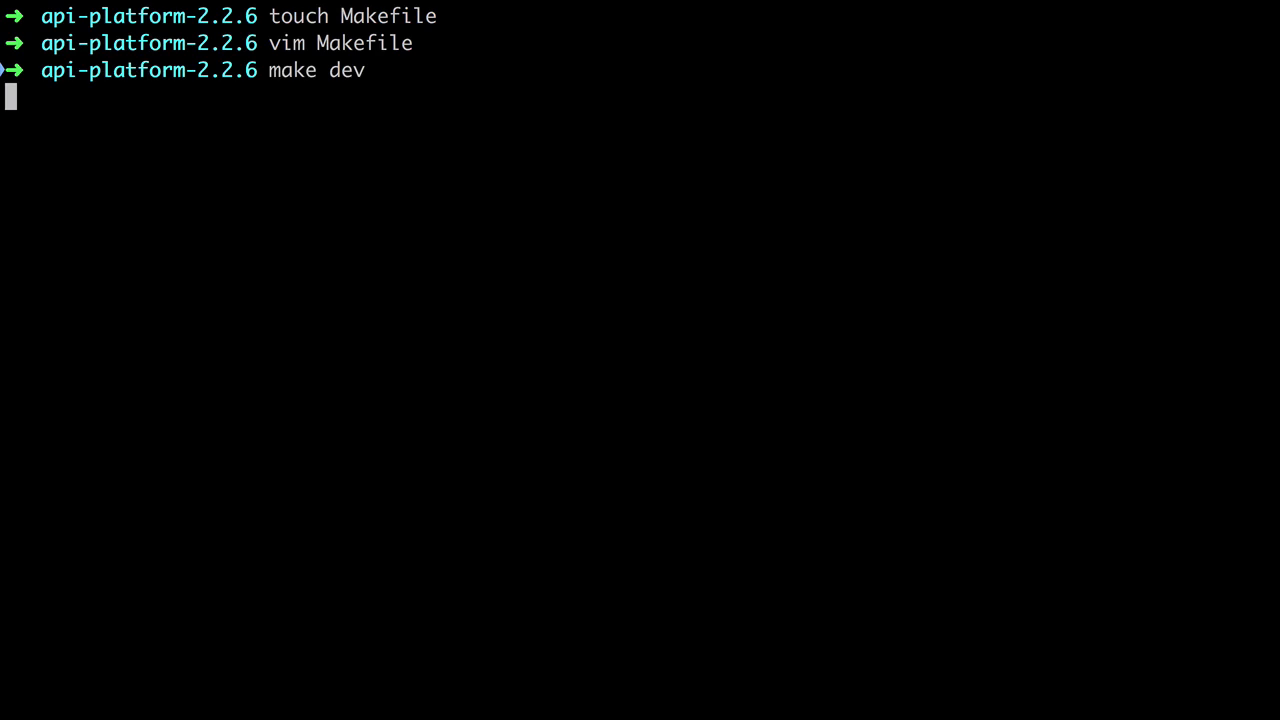
Run make dev, list containers with docker ps, then check docker ps -a.
key("Return")
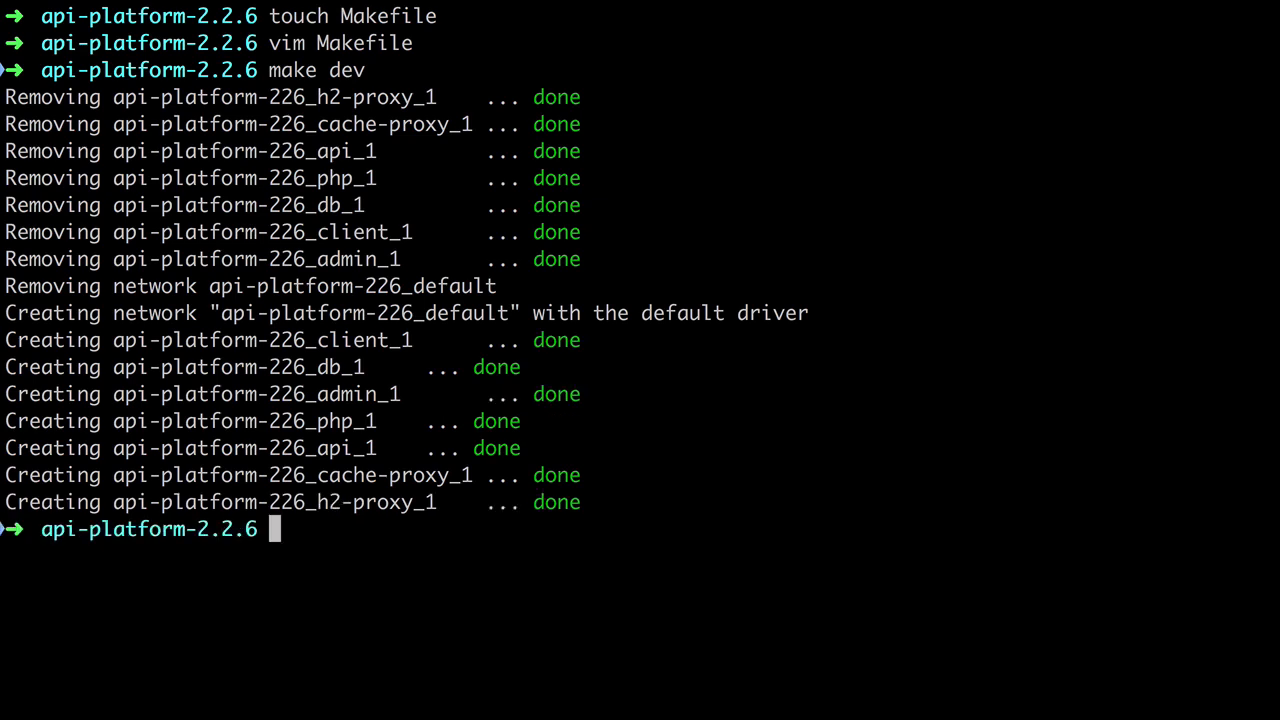
type("docke")
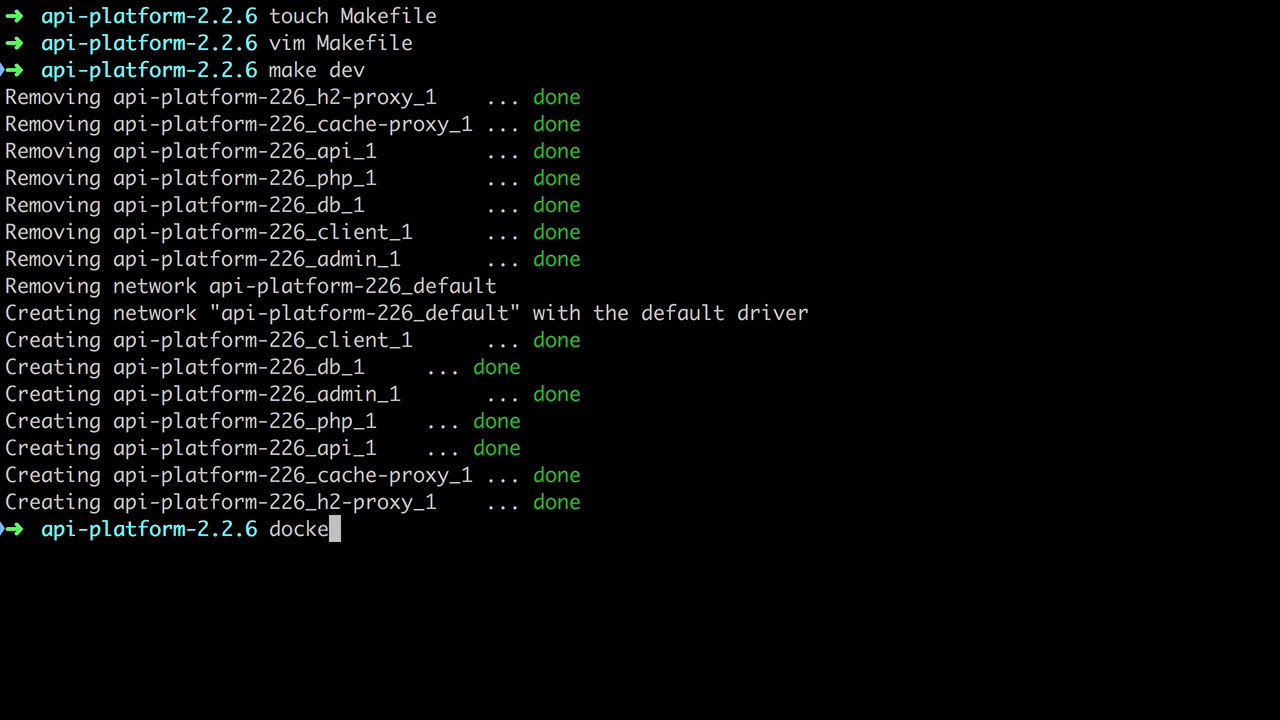
key("Return")
type("make down")
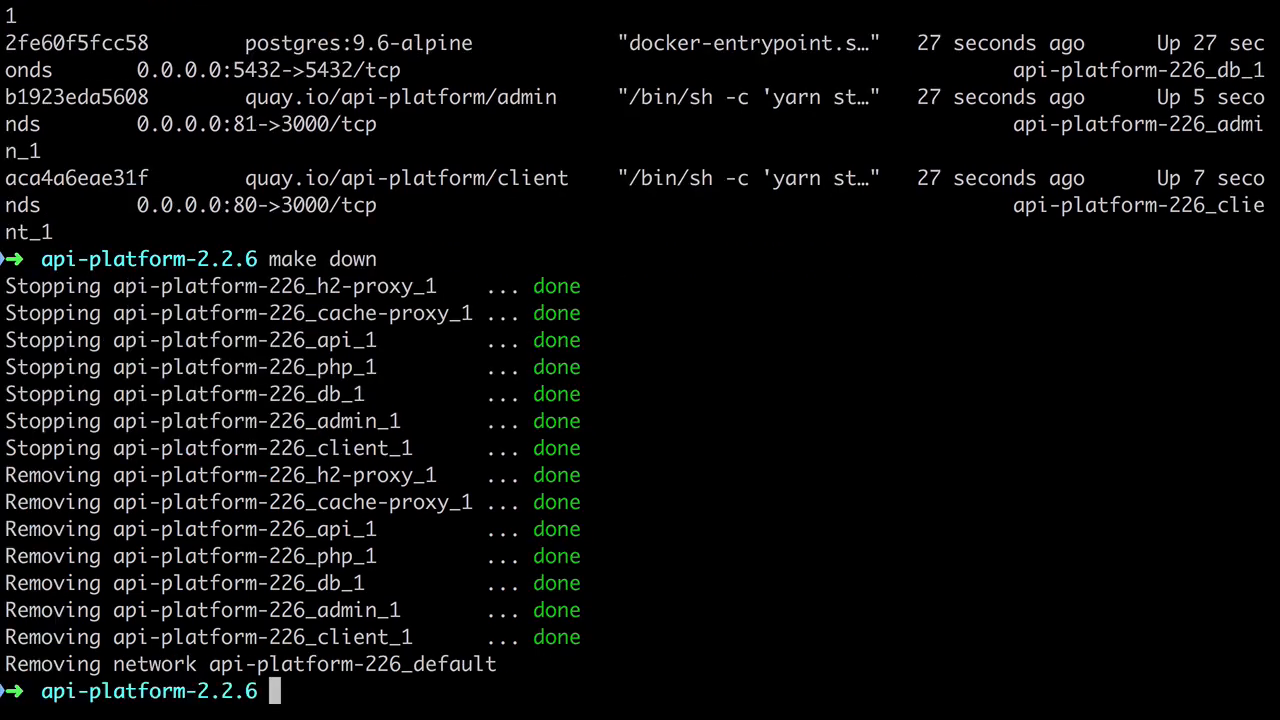
type("docker ps -a")
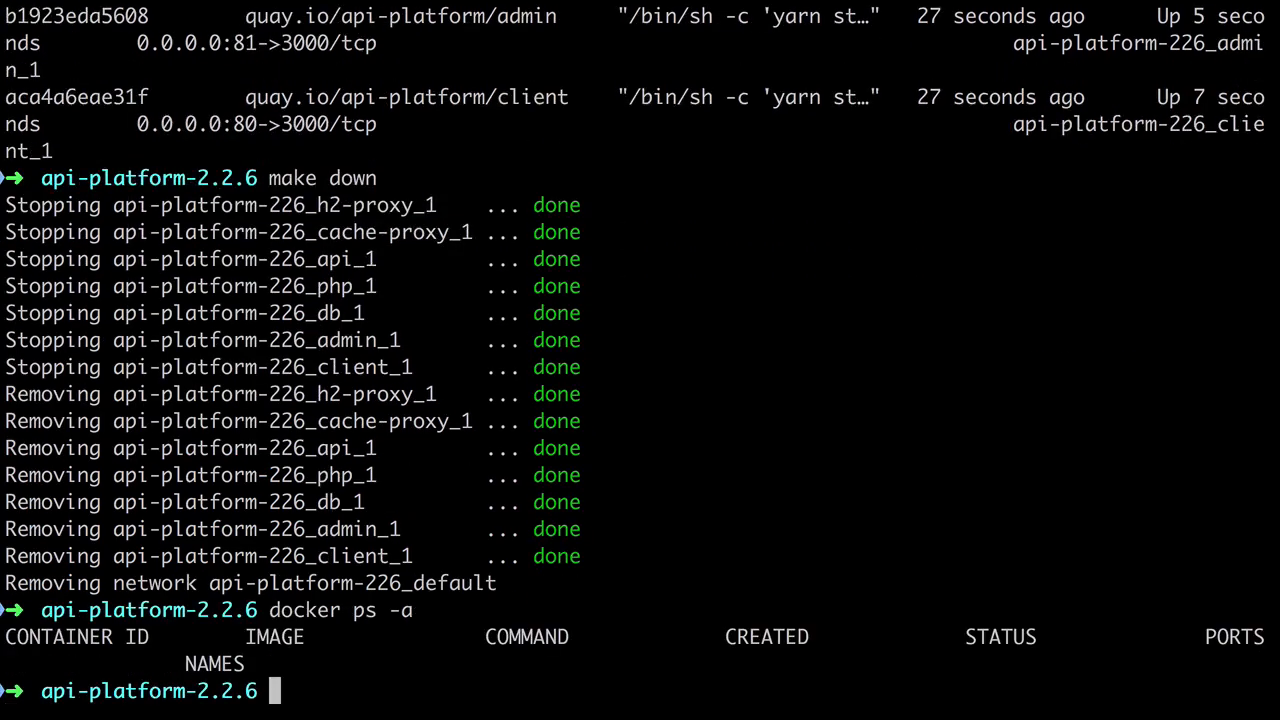